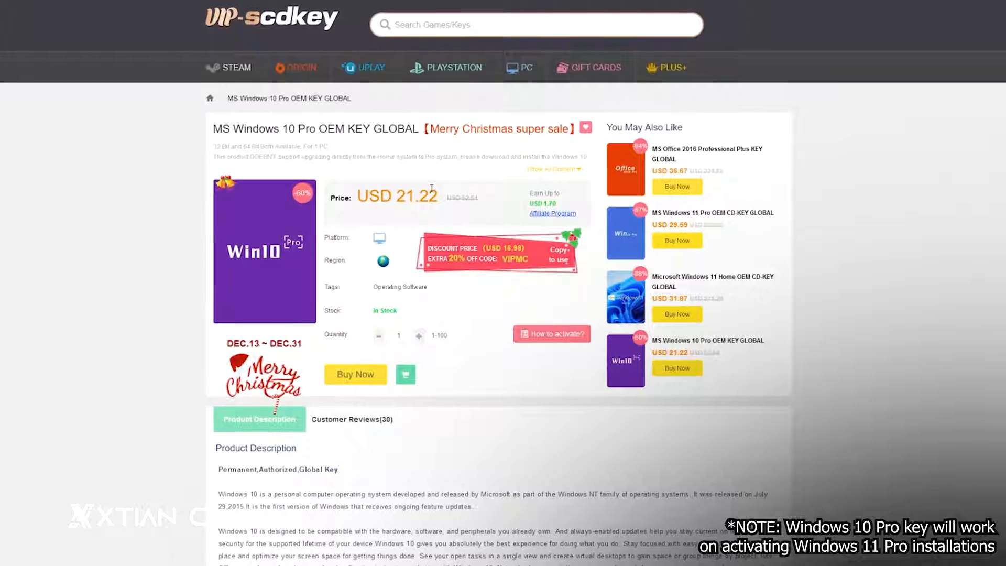
Start Buy Now for the Windows 10 Pro key, sign in to the store account and return to the product page
{"action": "left_click", "coordinate": [355, 374]}
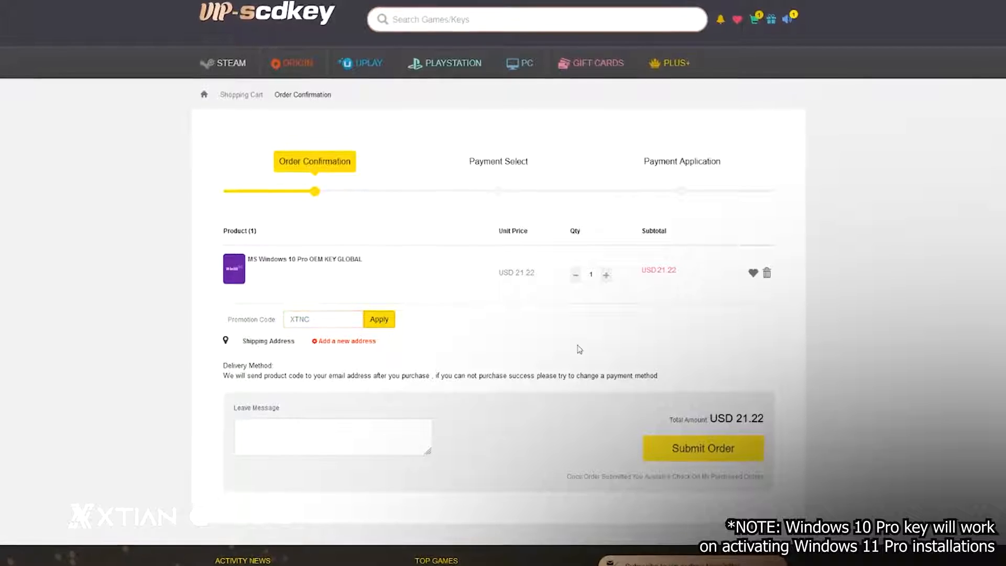
{"action": "left_click", "coordinate": [378, 318]}
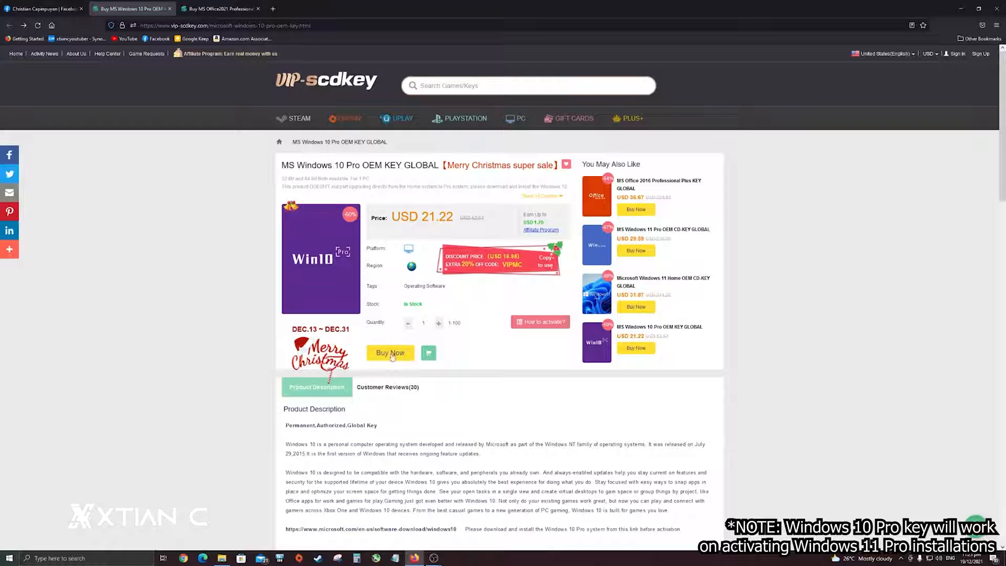
{"action": "left_click", "coordinate": [390, 353]}
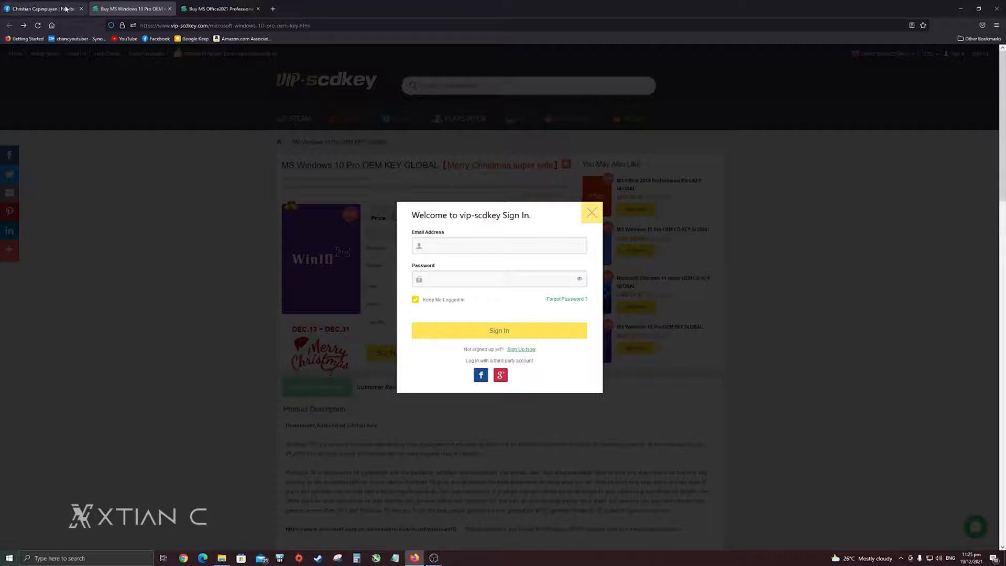
{"action": "left_click", "coordinate": [42, 8]}
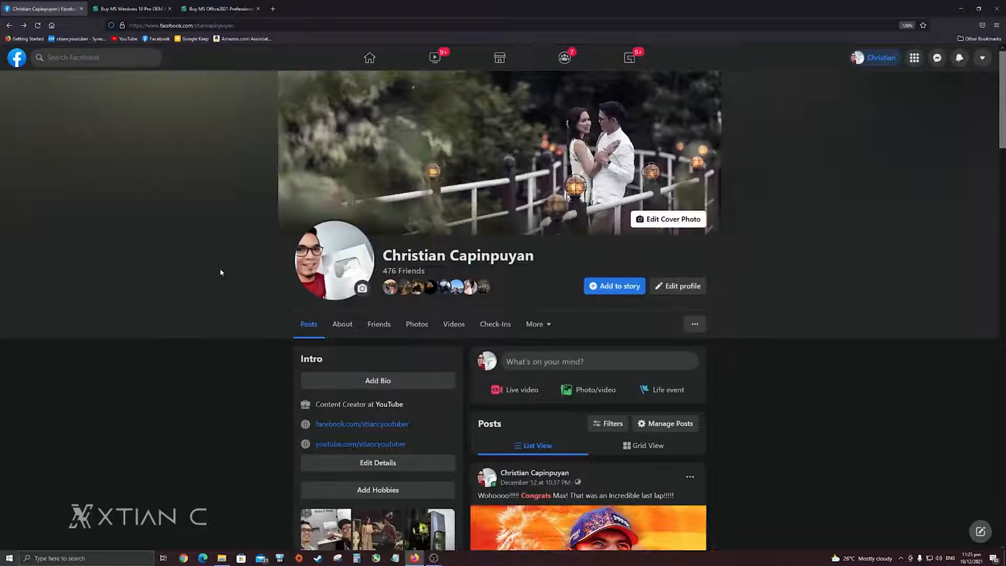
{"action": "left_click", "coordinate": [132, 9]}
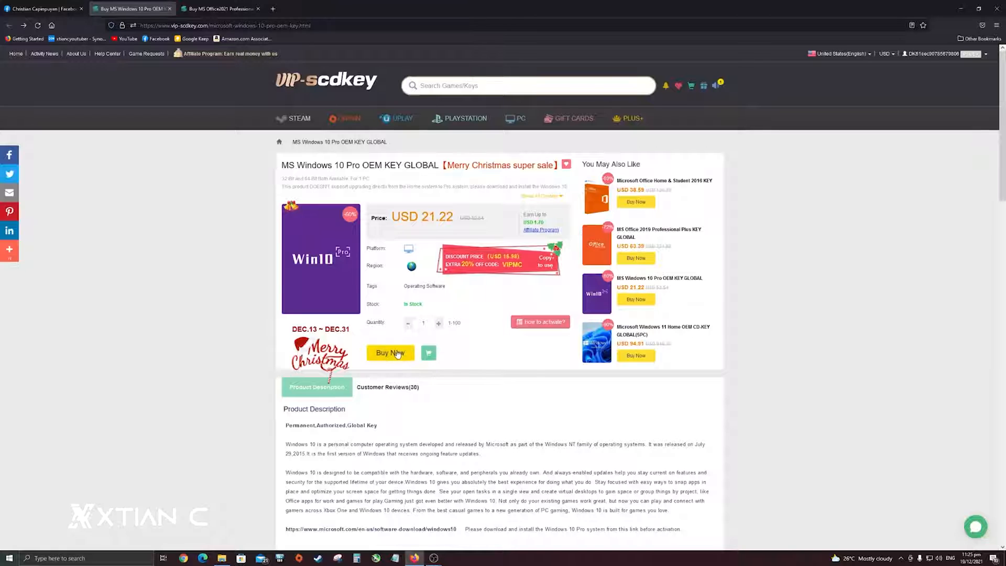
Apply promotion code XTNC to the Windows 10 Pro order, cutting USD 21.22 to USD 14.85, and check it in Calculator
{"action": "left_click", "coordinate": [389, 353]}
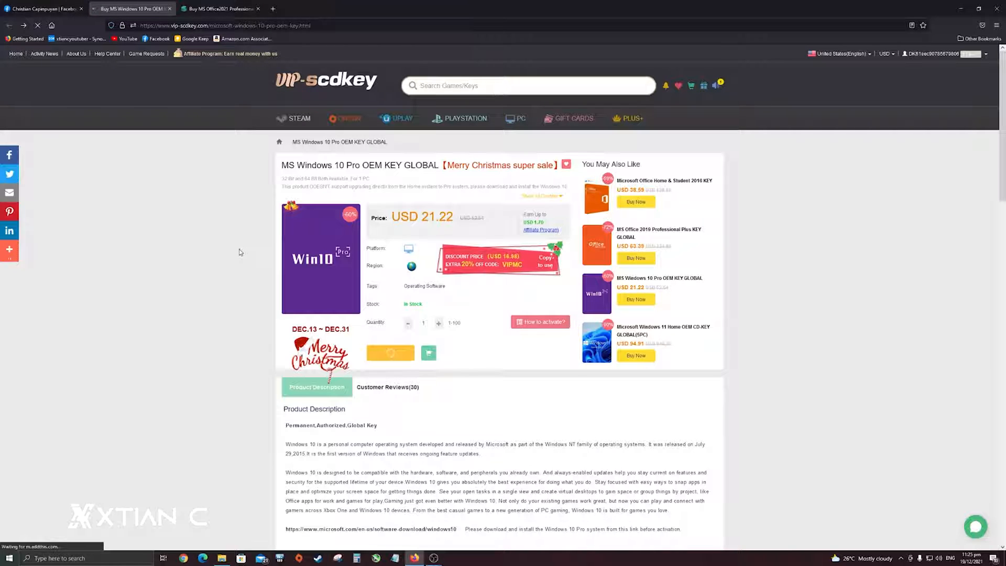
{"action": "left_click", "coordinate": [390, 353]}
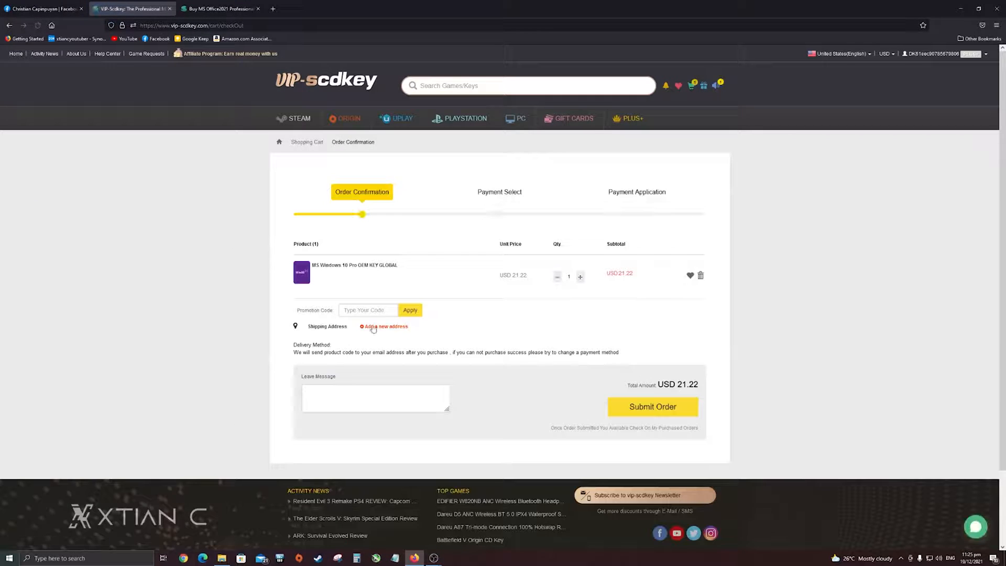
{"action": "left_click", "coordinate": [366, 310]}
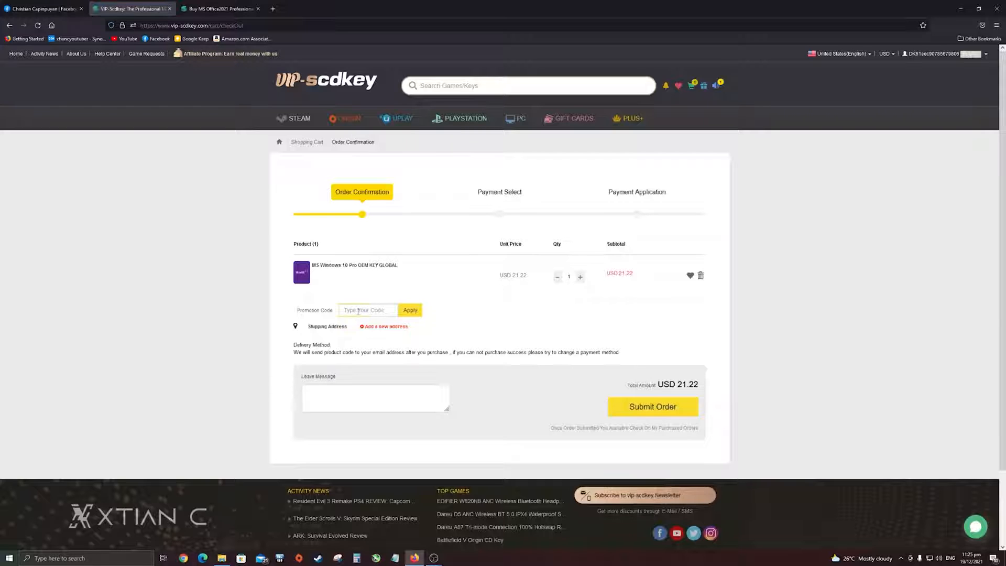
{"action": "double_click", "coordinate": [315, 310]}
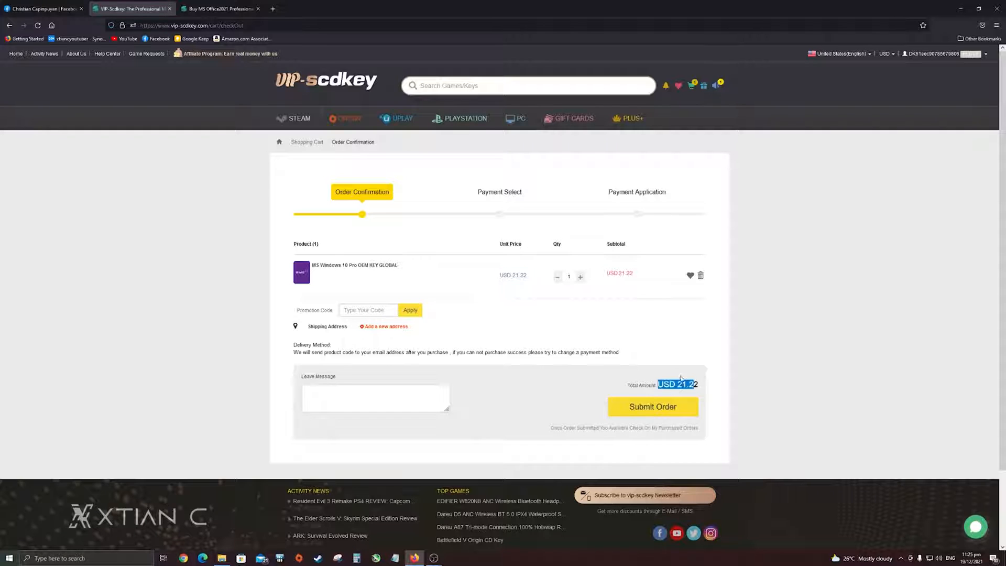
{"action": "left_click", "coordinate": [367, 310]}
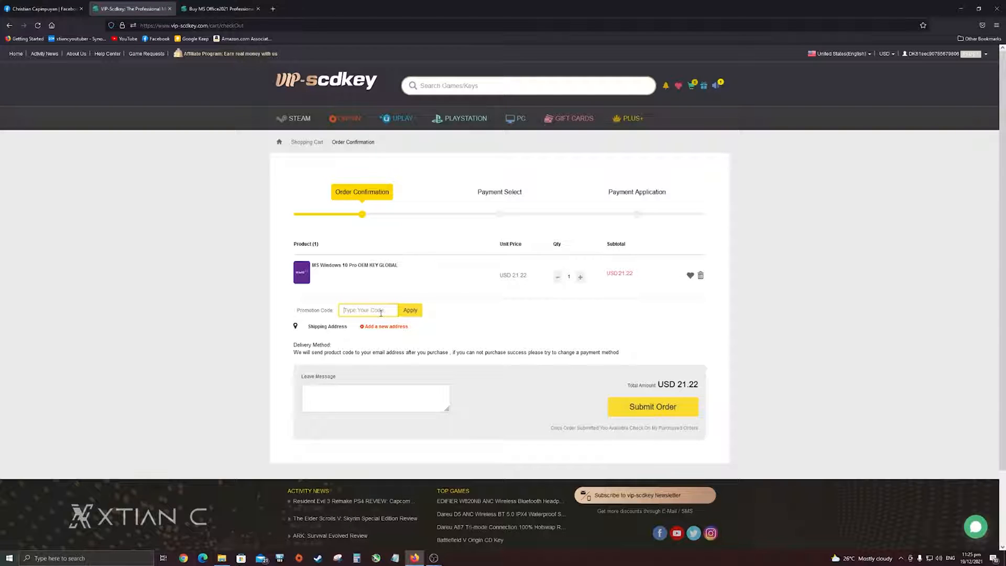
{"action": "type", "text": "XTNC"}
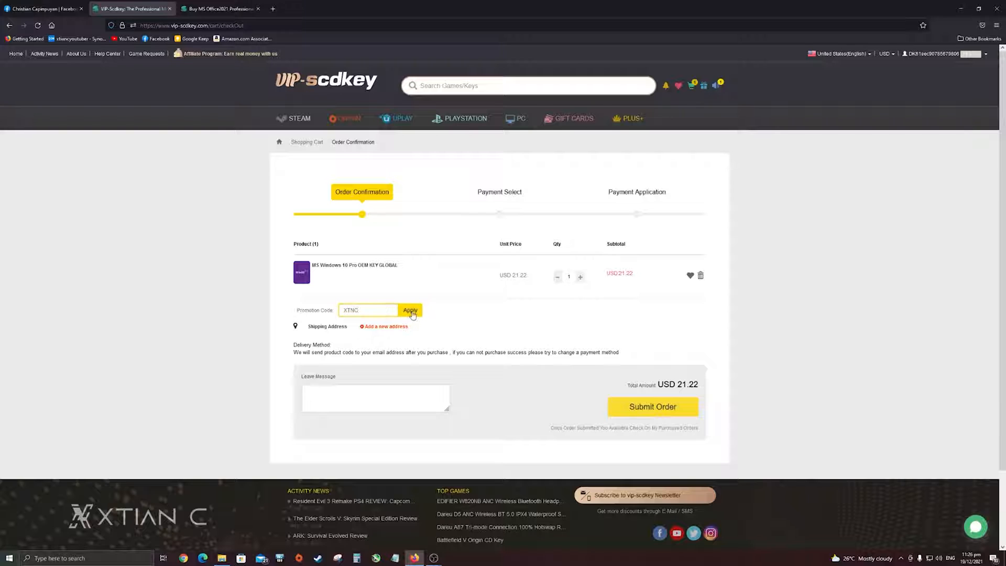
{"action": "left_click", "coordinate": [409, 310]}
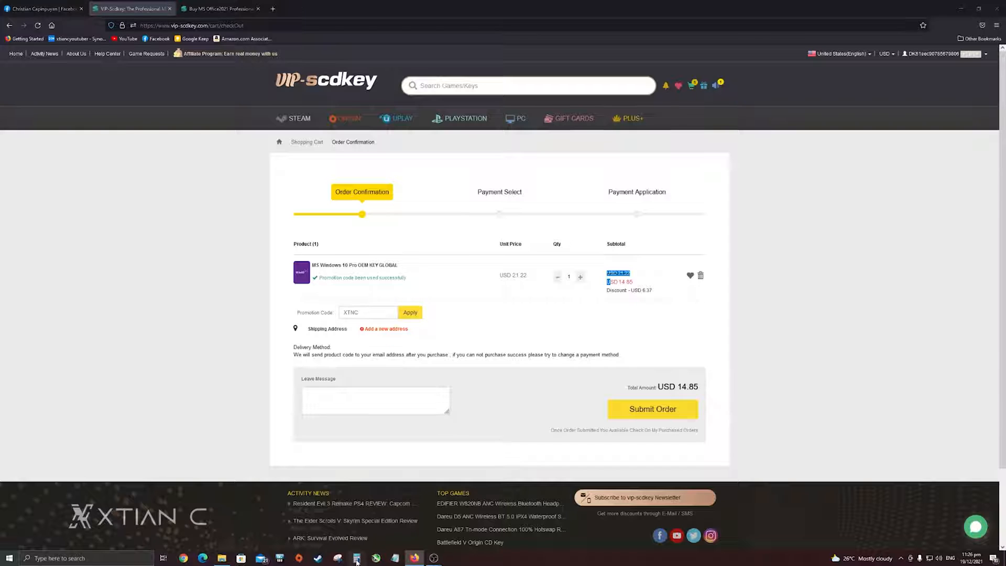
{"action": "left_click", "coordinate": [355, 557]}
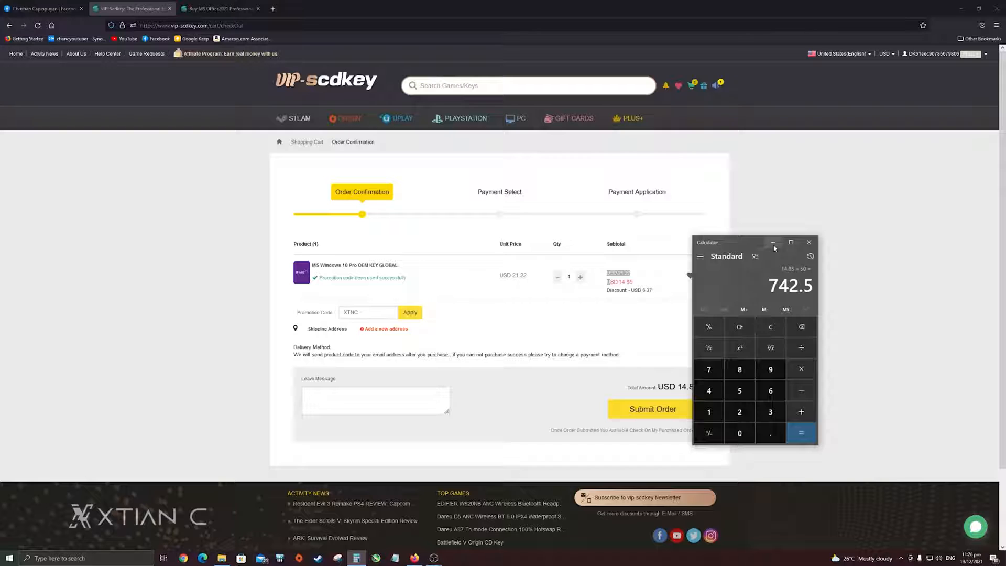
{"action": "mouse_move", "coordinate": [773, 242]}
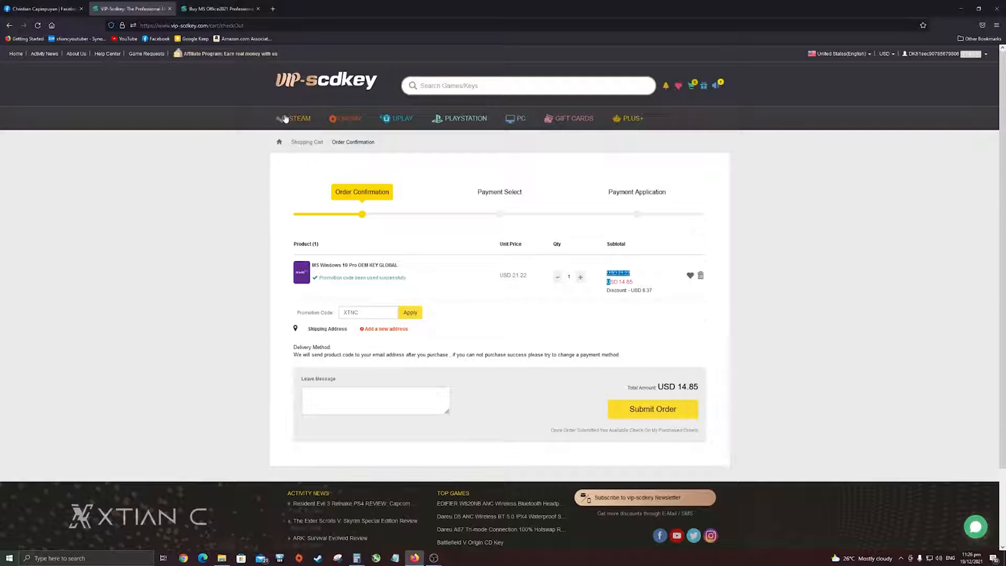
Apply promotion code XTNC to the Office 2021 order, cutting USD 69.31 to USD 48.52, and check it in Calculator
{"action": "left_click", "coordinate": [218, 8]}
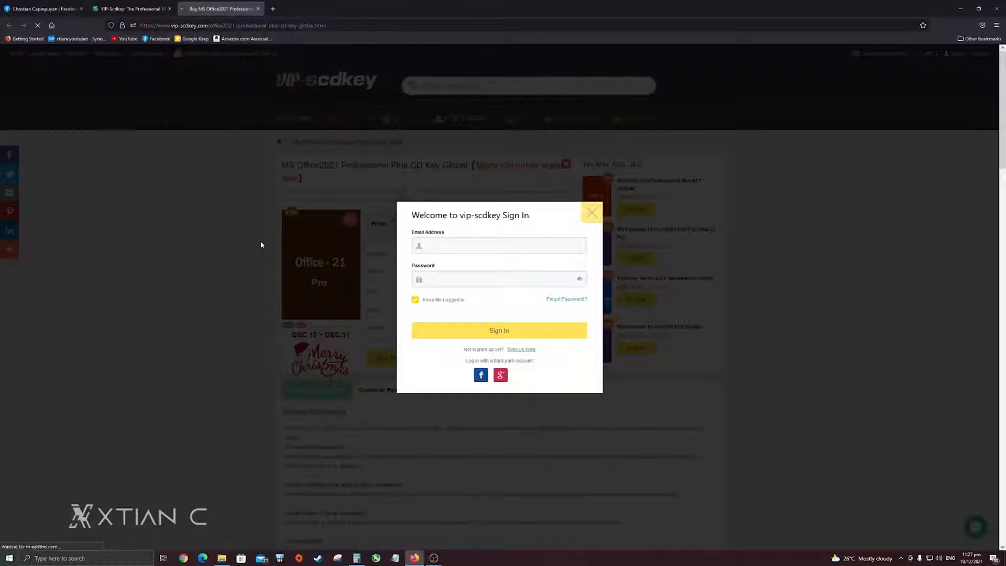
{"action": "left_click", "coordinate": [591, 212]}
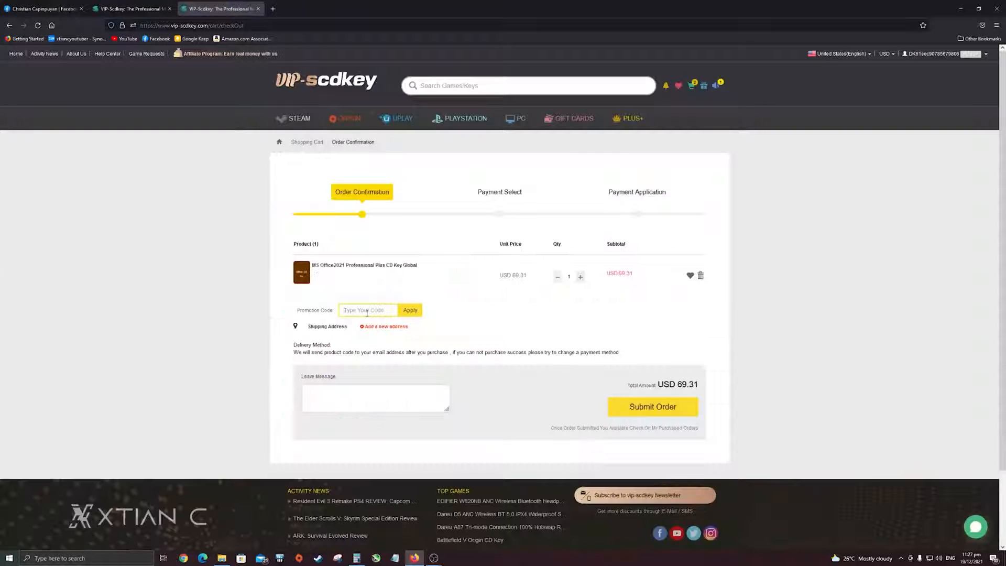
{"action": "type", "text": "XTNC"}
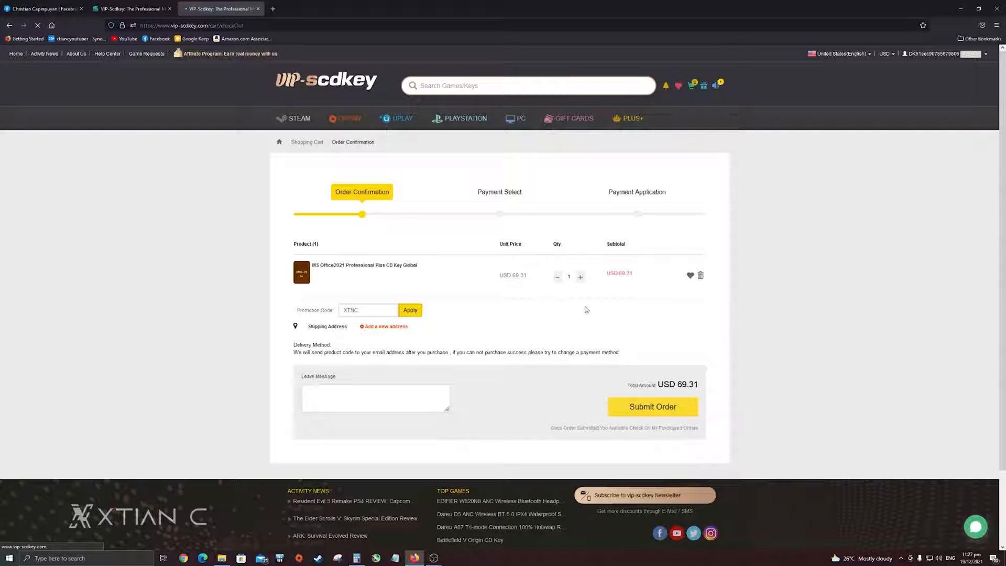
{"action": "left_click", "coordinate": [409, 310]}
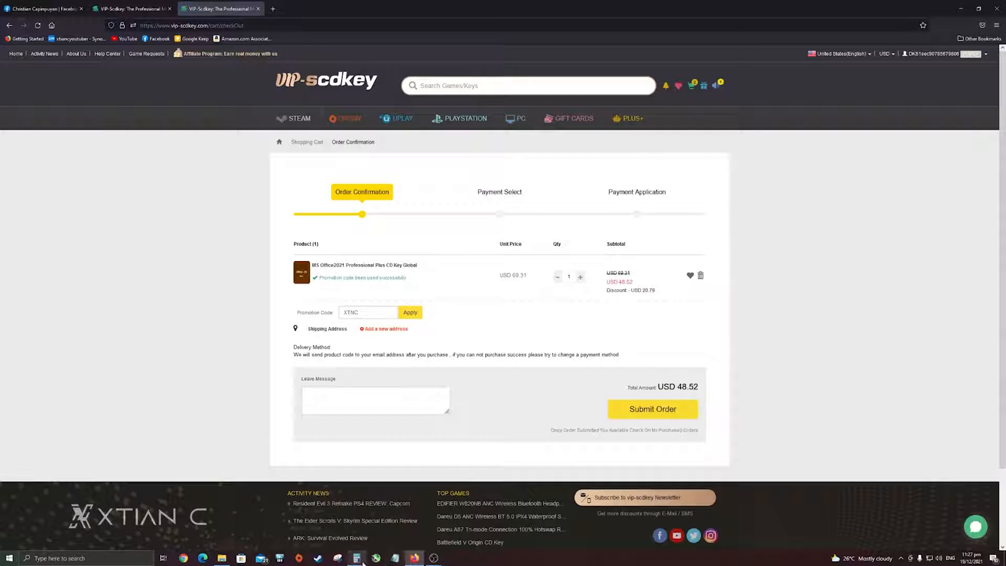
{"action": "left_click", "coordinate": [356, 557]}
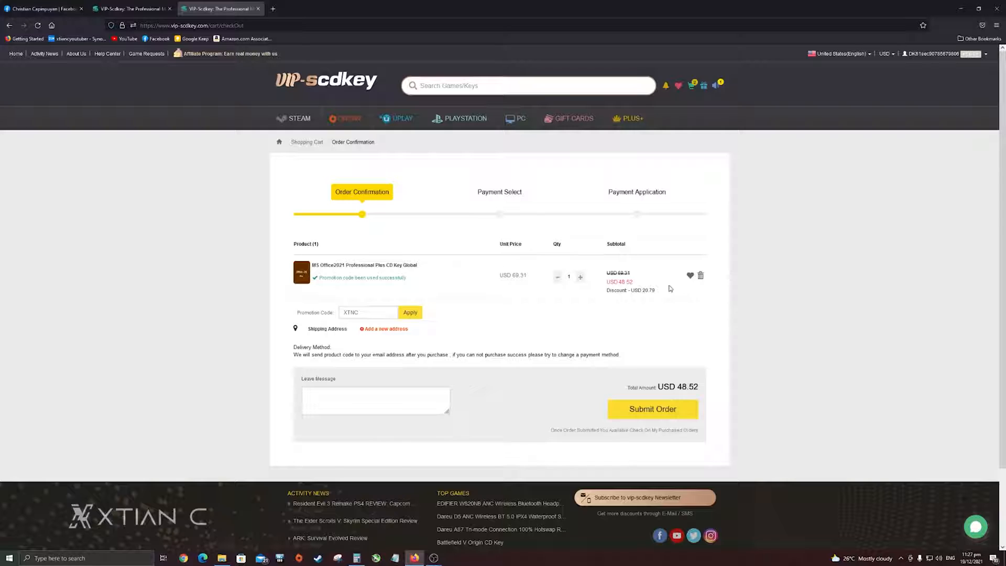
{"action": "mouse_move", "coordinate": [667, 285]}
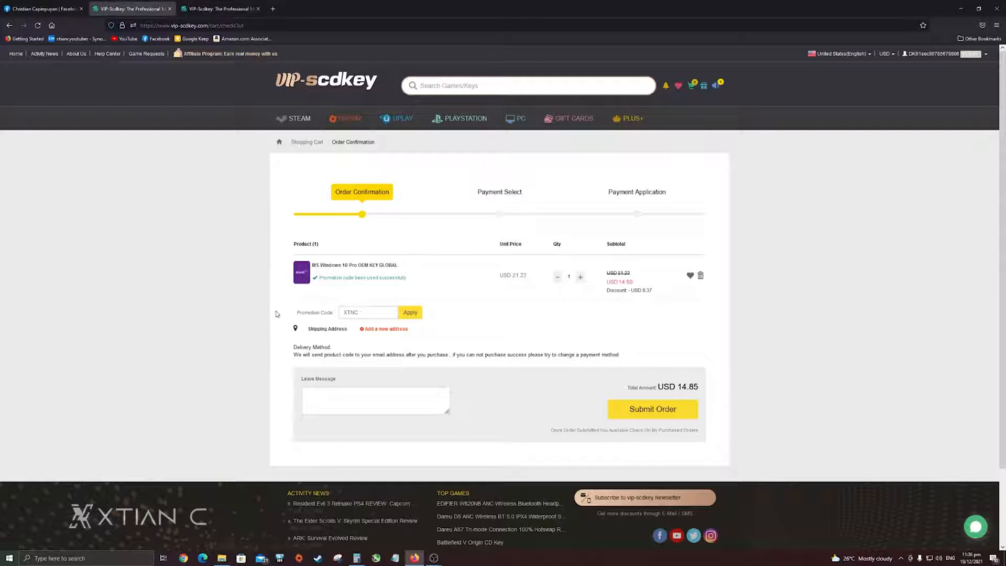
{"action": "mouse_move", "coordinate": [333, 287]}
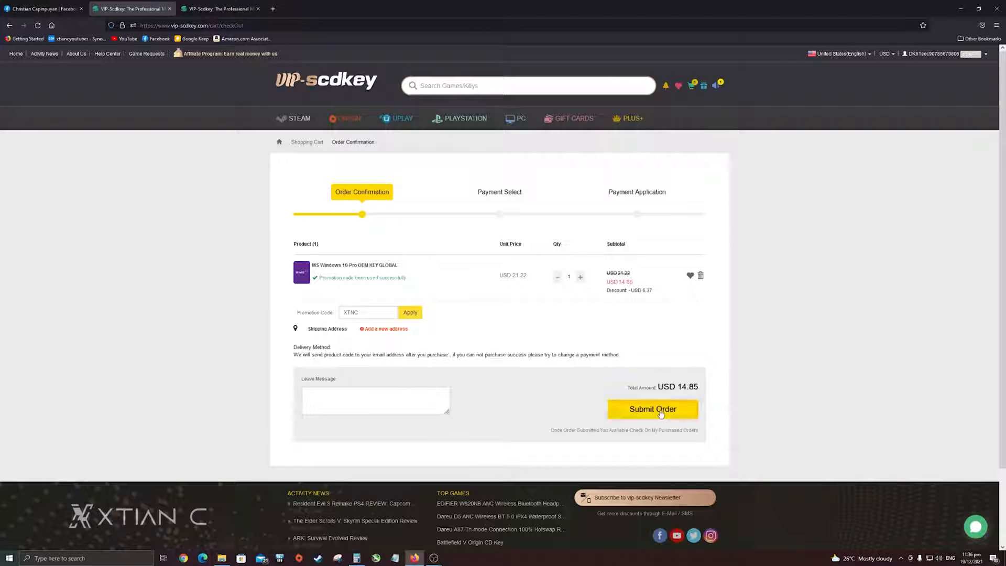
Submit the Windows 10 Pro order and choose PayPal card payment for USD 14.85
{"action": "left_click", "coordinate": [652, 409]}
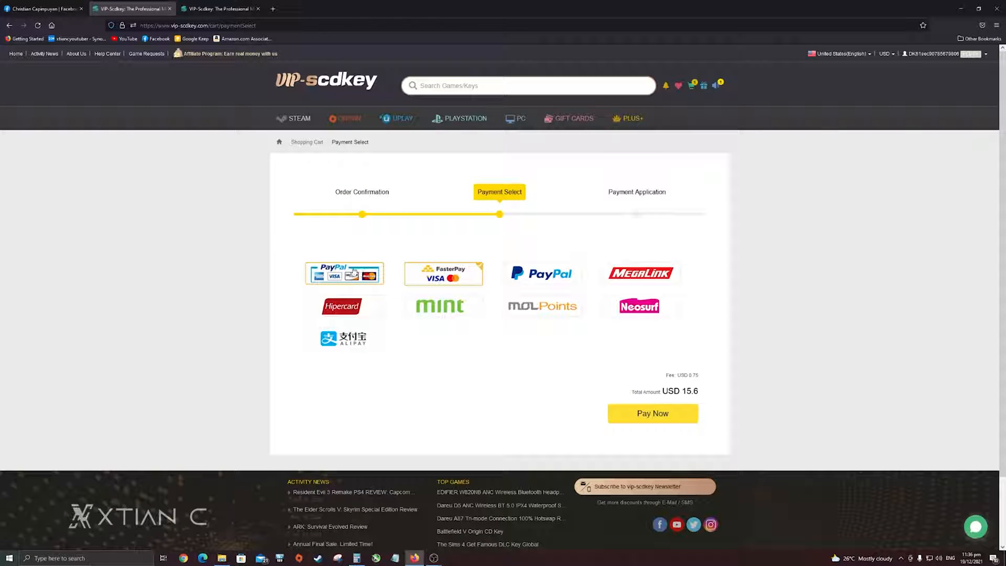
{"action": "left_click", "coordinate": [345, 273]}
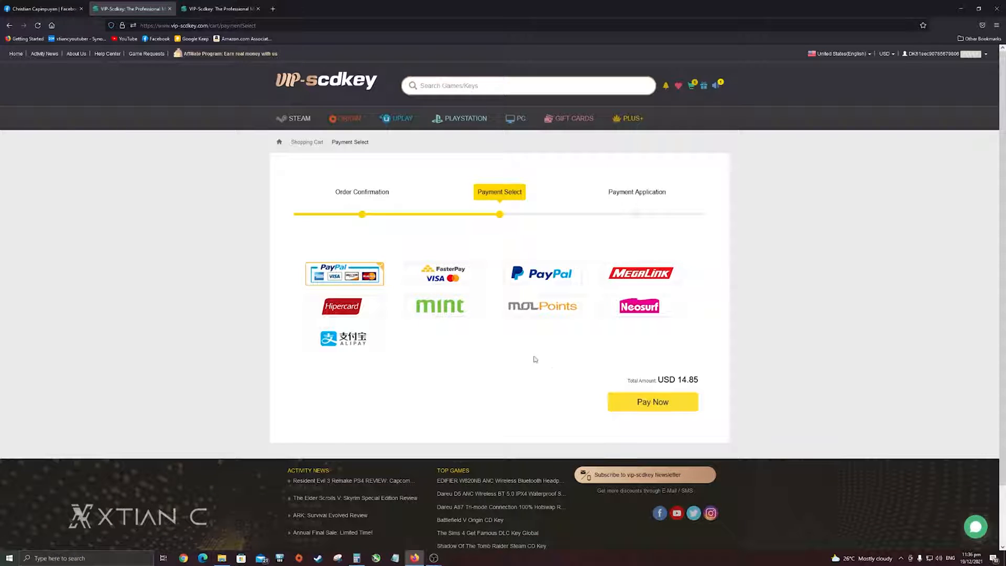
{"action": "left_click", "coordinate": [652, 402]}
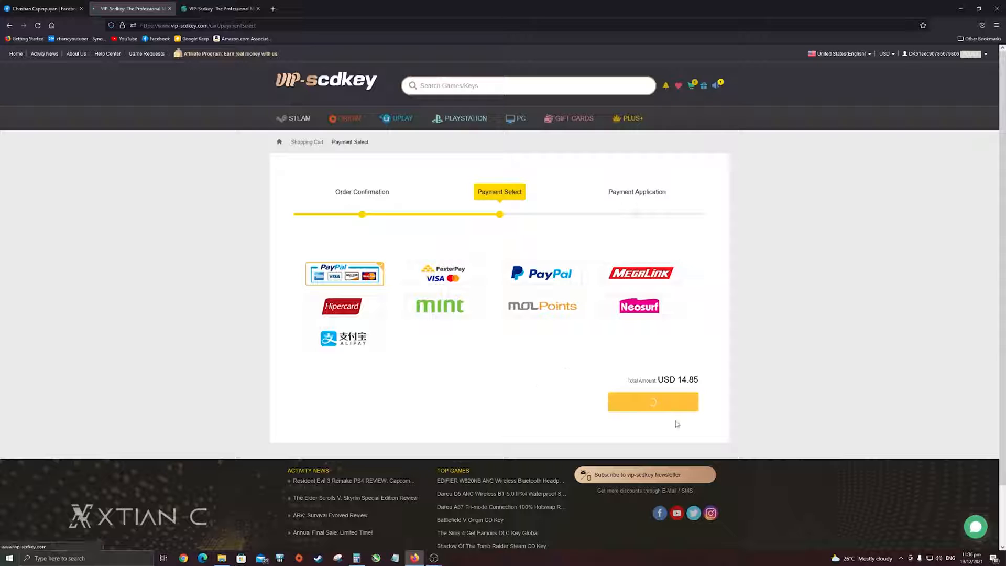
{"action": "left_click", "coordinate": [652, 401]}
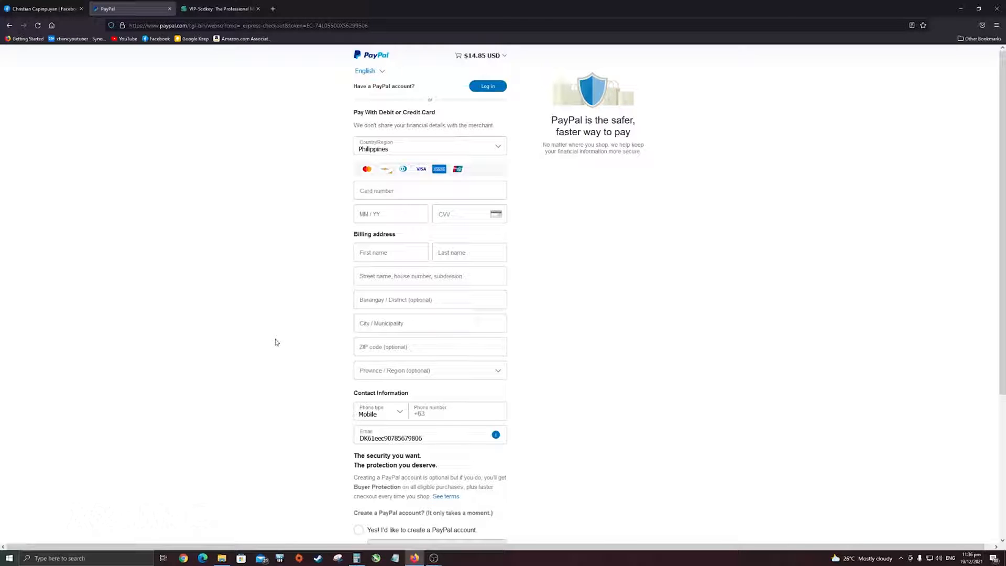
{"action": "mouse_move", "coordinate": [272, 339]}
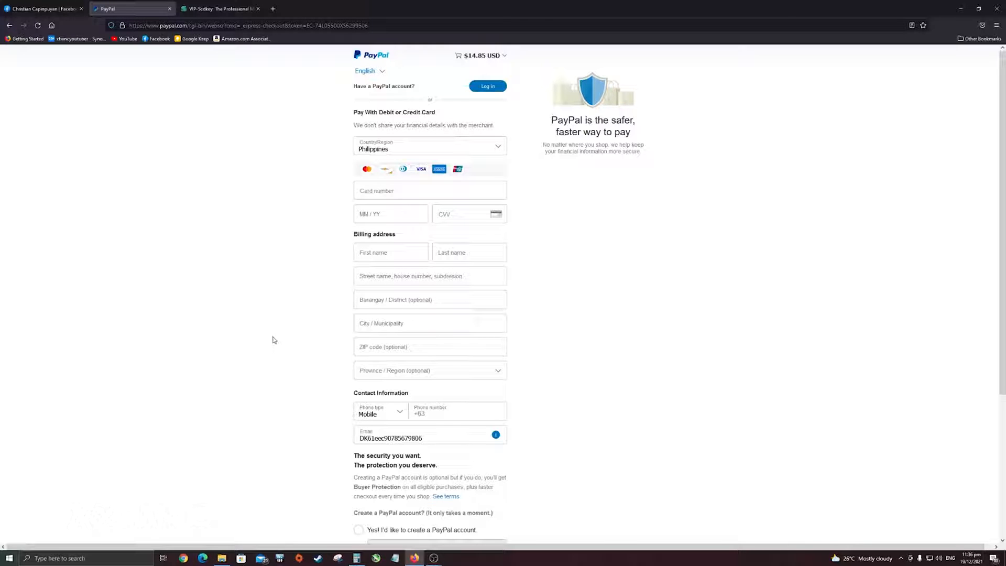
{"action": "mouse_move", "coordinate": [431, 120]}
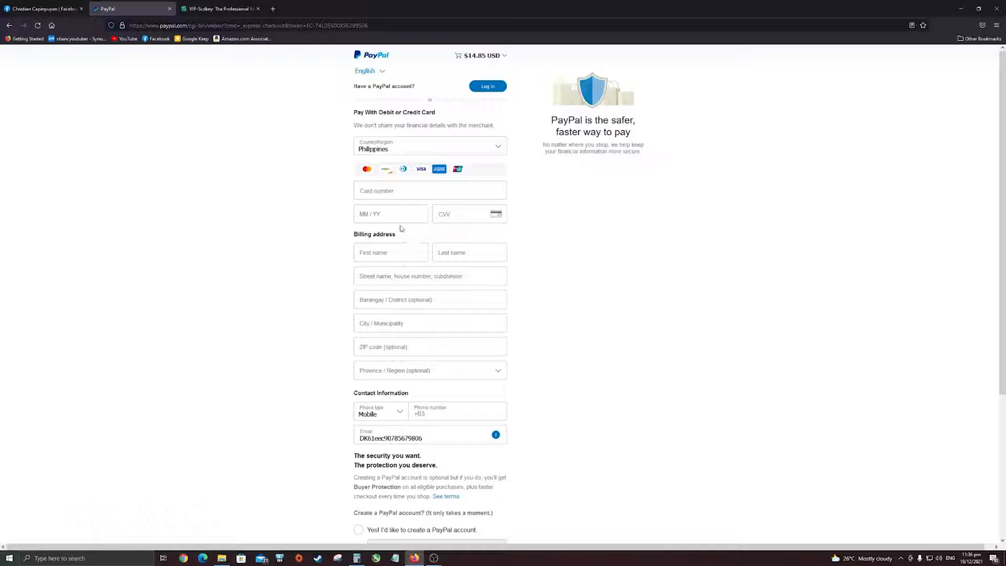
Continue PayPal guest checkout without an account and with age confirmed, getting required-field errors
{"action": "left_click", "coordinate": [430, 191]}
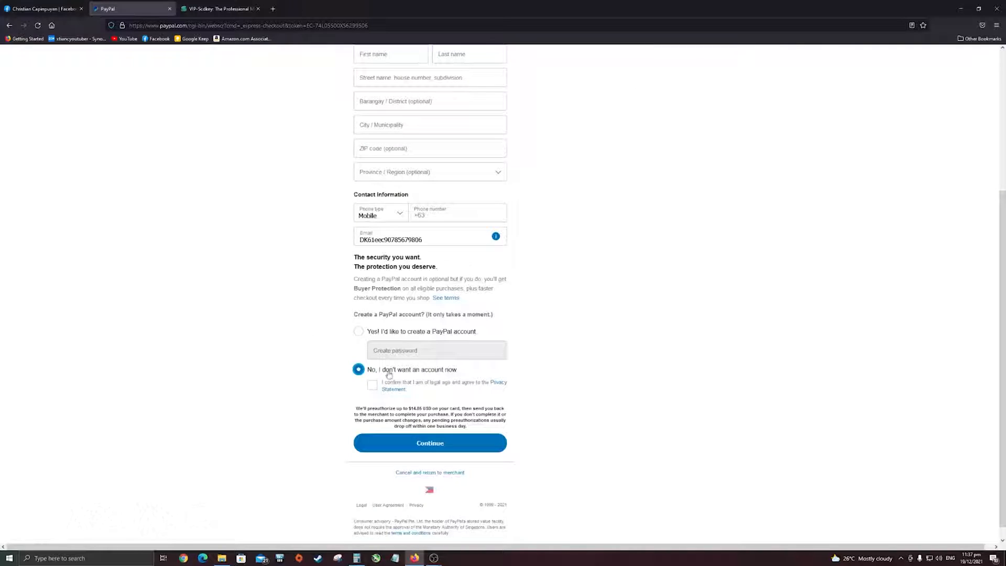
{"action": "left_click", "coordinate": [372, 385]}
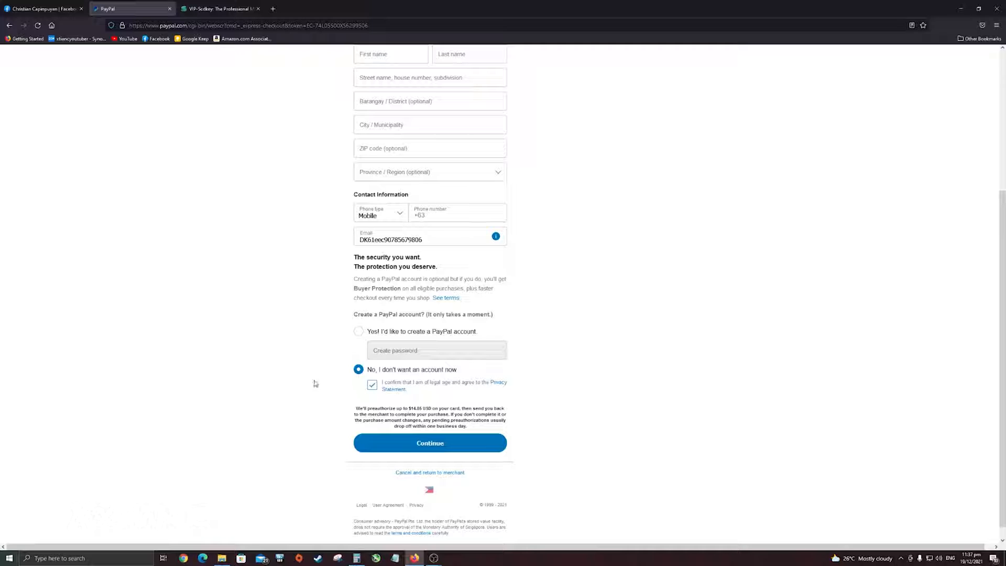
{"action": "mouse_move", "coordinate": [316, 371]}
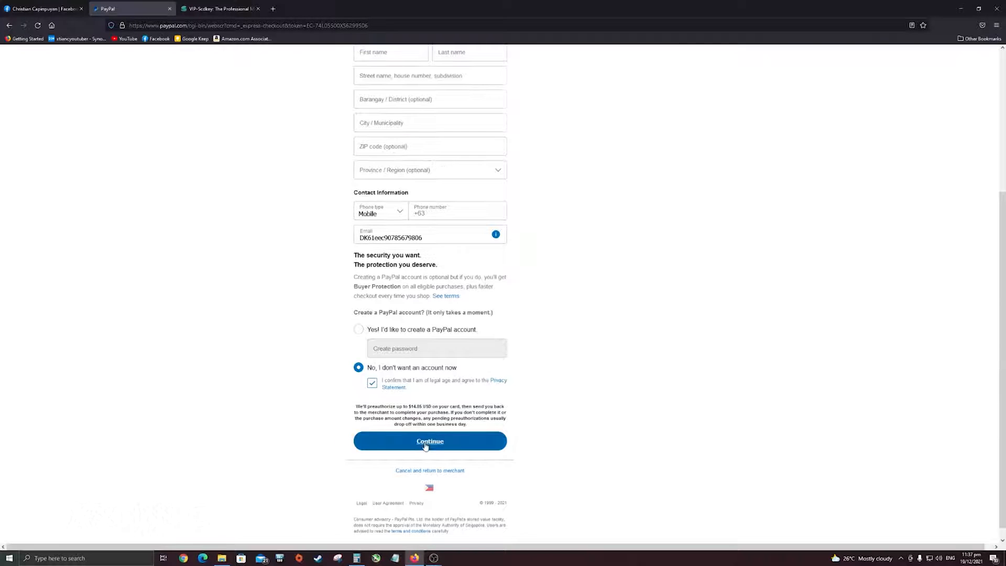
{"action": "left_click", "coordinate": [430, 441]}
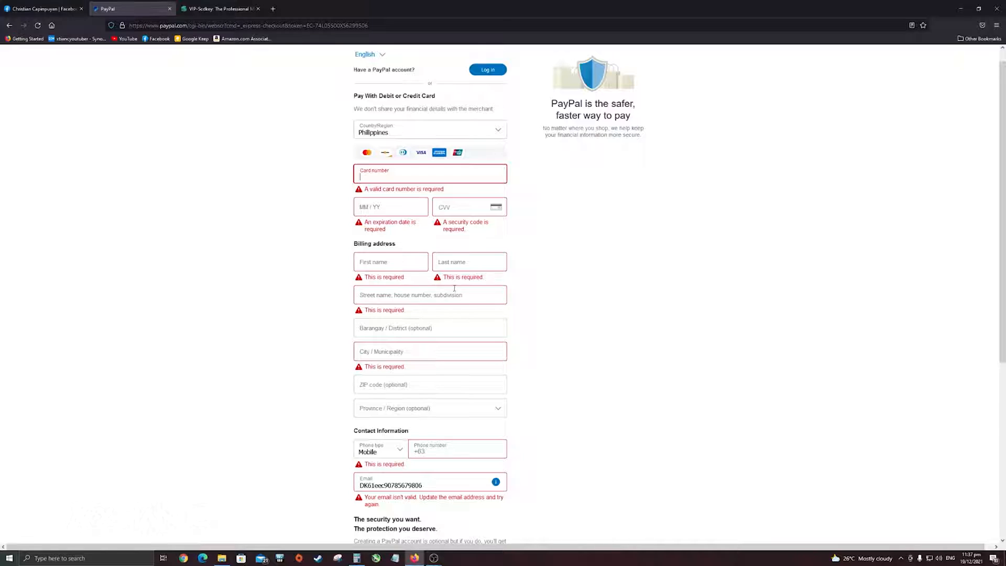
{"action": "mouse_move", "coordinate": [279, 162]}
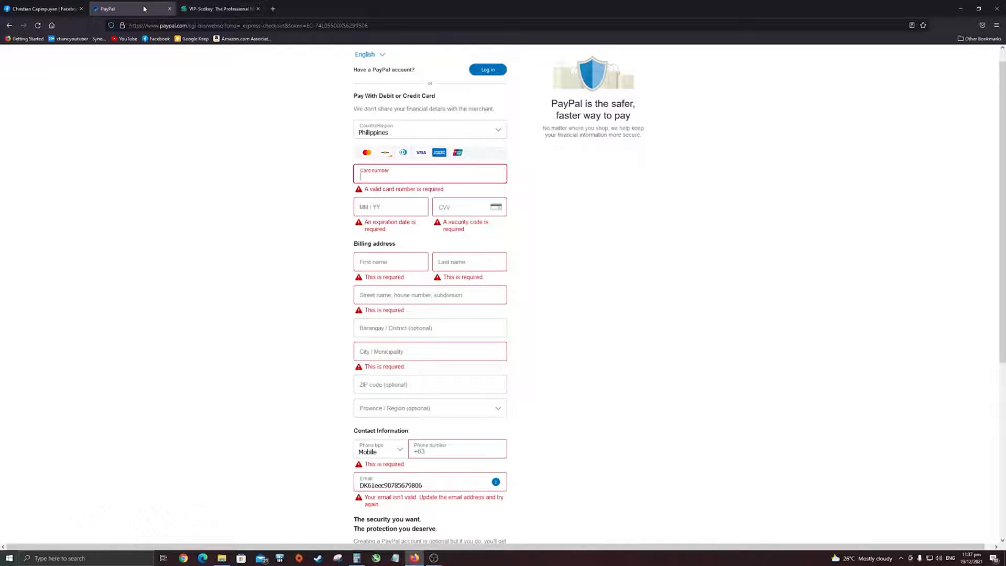
View My Purchased Orders in the VIP-SCDKey User Center, showing the key orders as Unpaid
{"action": "left_click", "coordinate": [220, 8]}
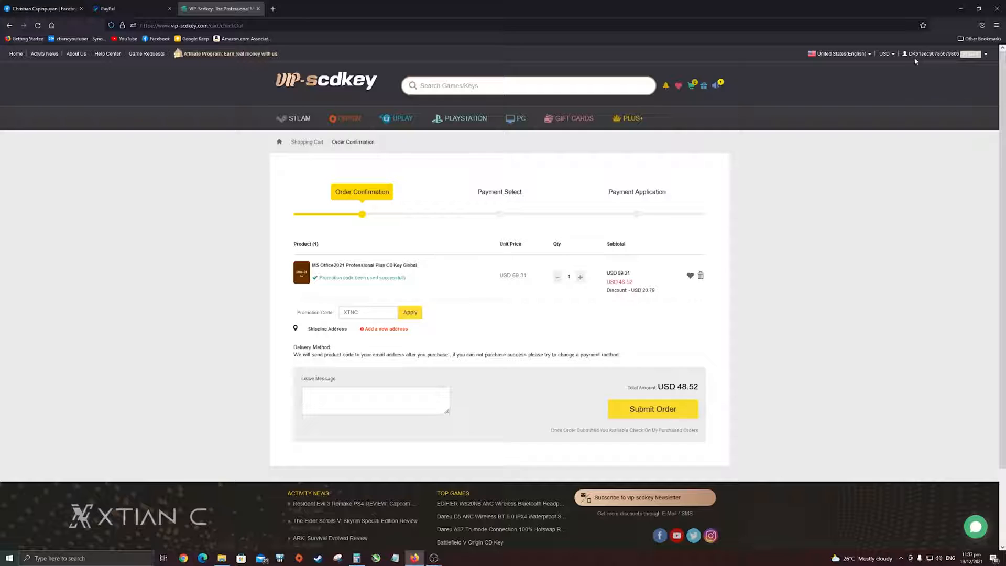
{"action": "left_click", "coordinate": [937, 53]}
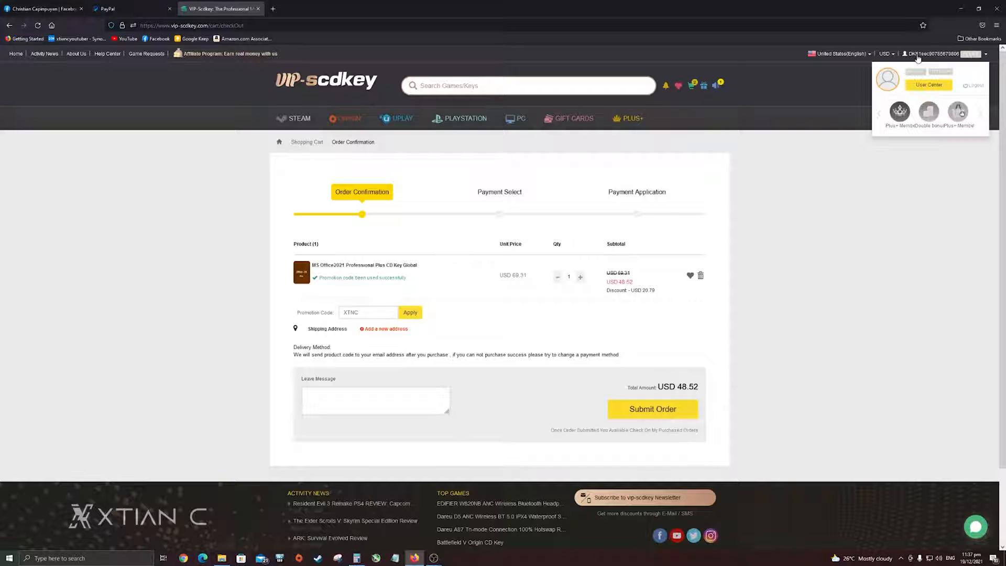
{"action": "left_click", "coordinate": [927, 84]}
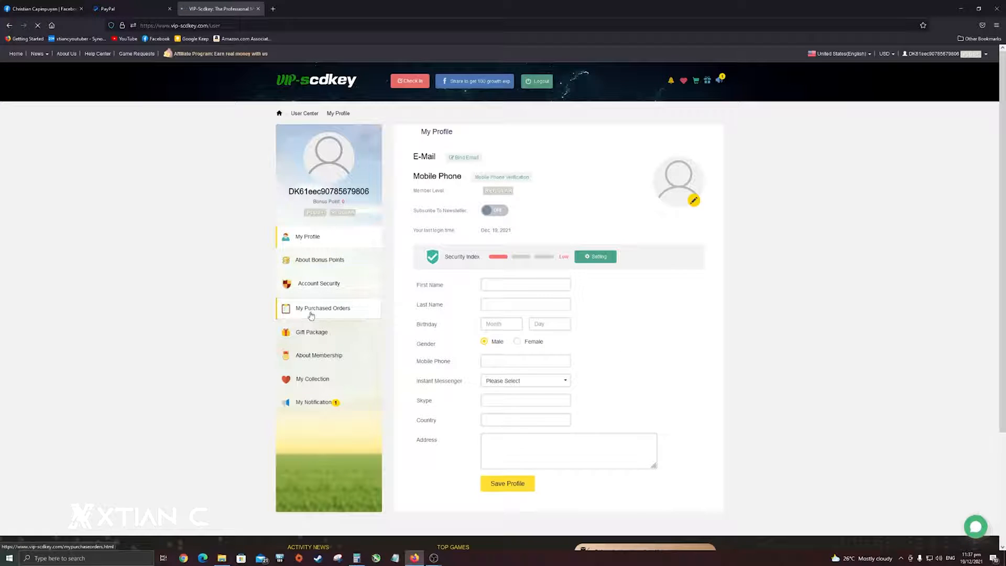
{"action": "left_click", "coordinate": [323, 308]}
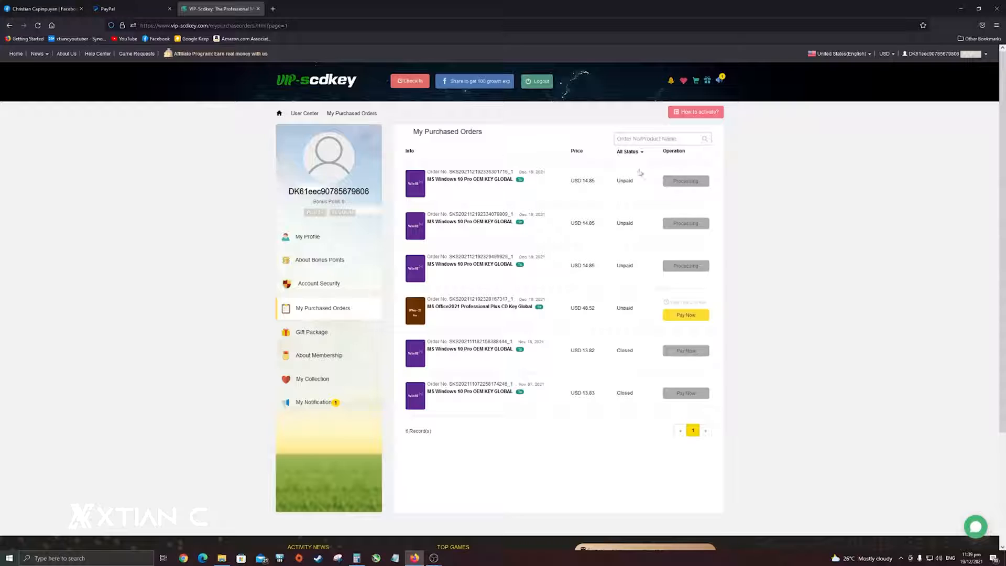
{"action": "mouse_move", "coordinate": [601, 274]}
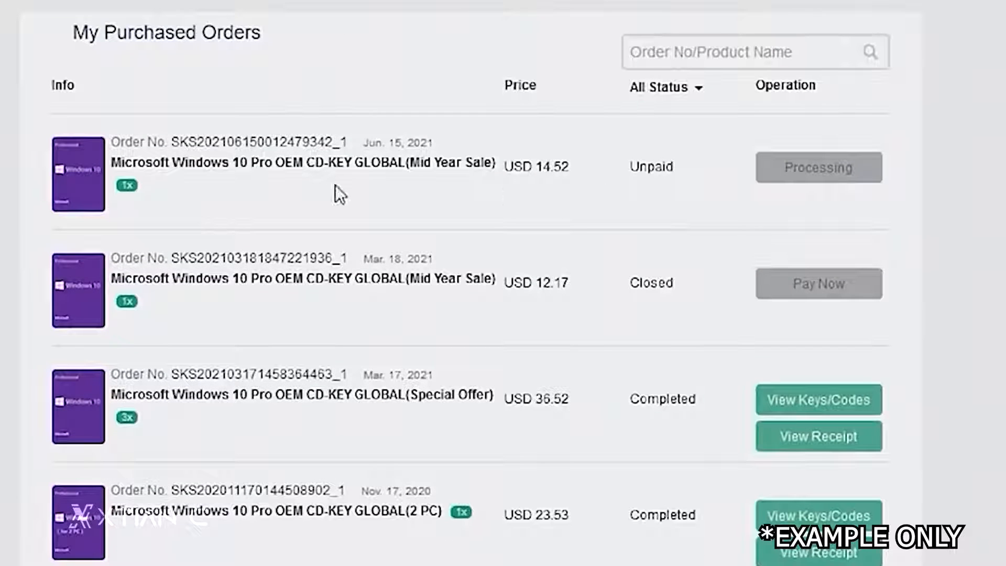
{"action": "mouse_move", "coordinate": [625, 173]}
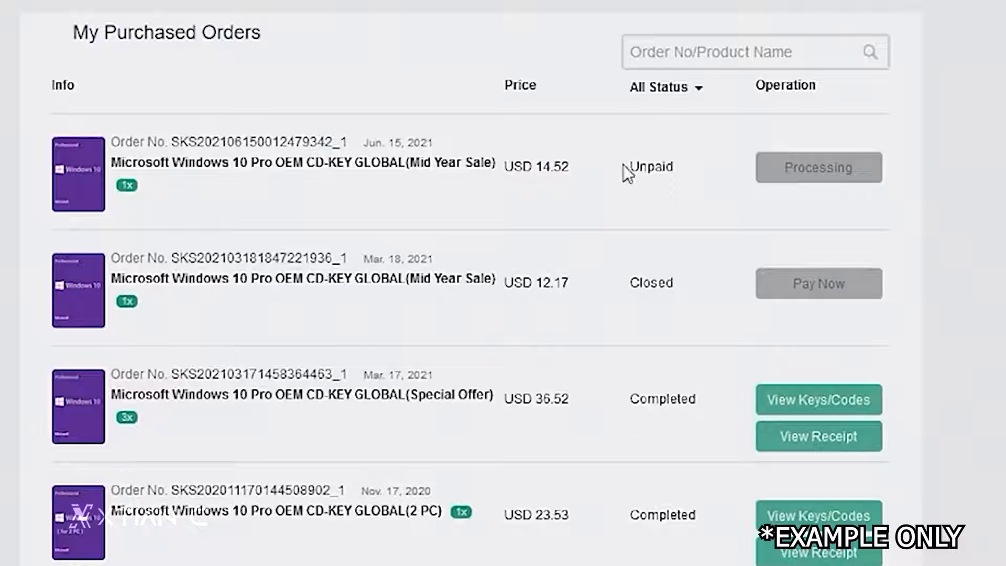
{"action": "mouse_move", "coordinate": [818, 399]}
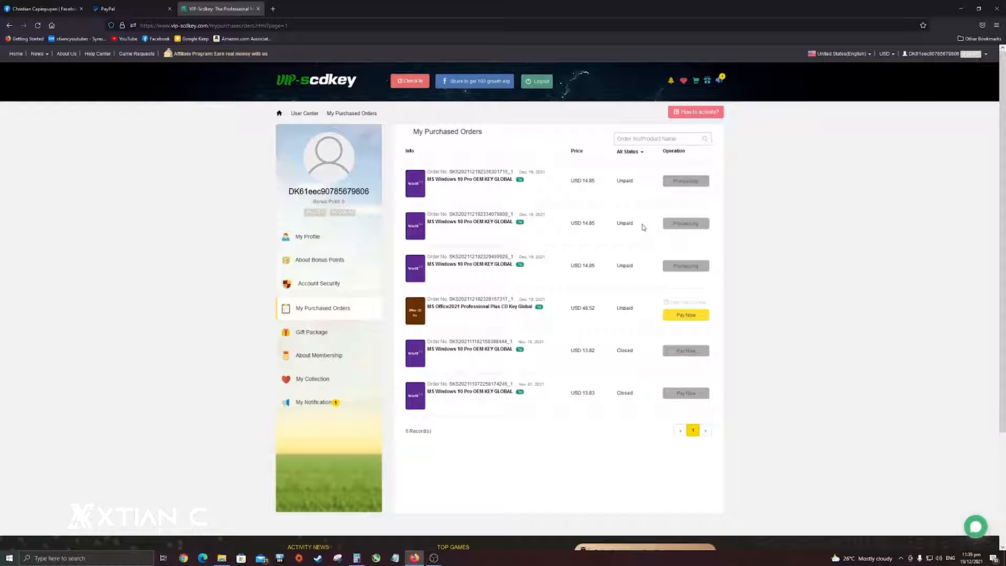
{"action": "mouse_move", "coordinate": [829, 490]}
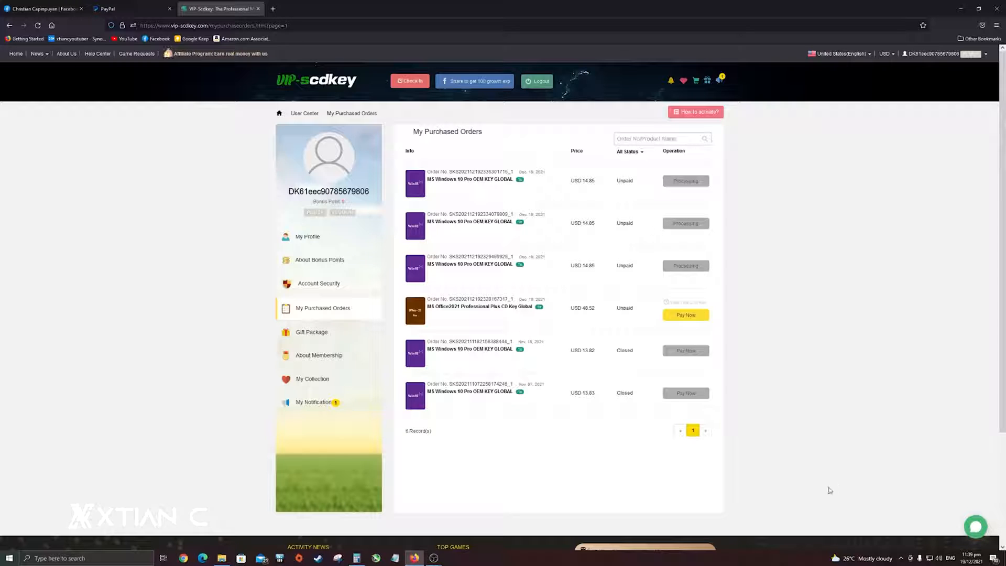
Start a message in the store's live support chat
{"action": "left_click", "coordinate": [976, 527]}
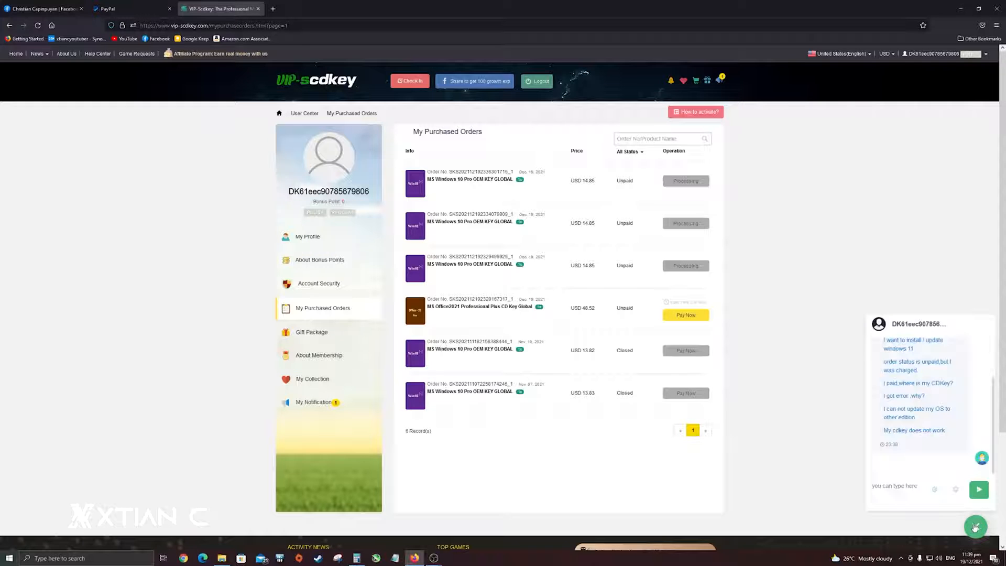
{"action": "left_click", "coordinate": [976, 527]}
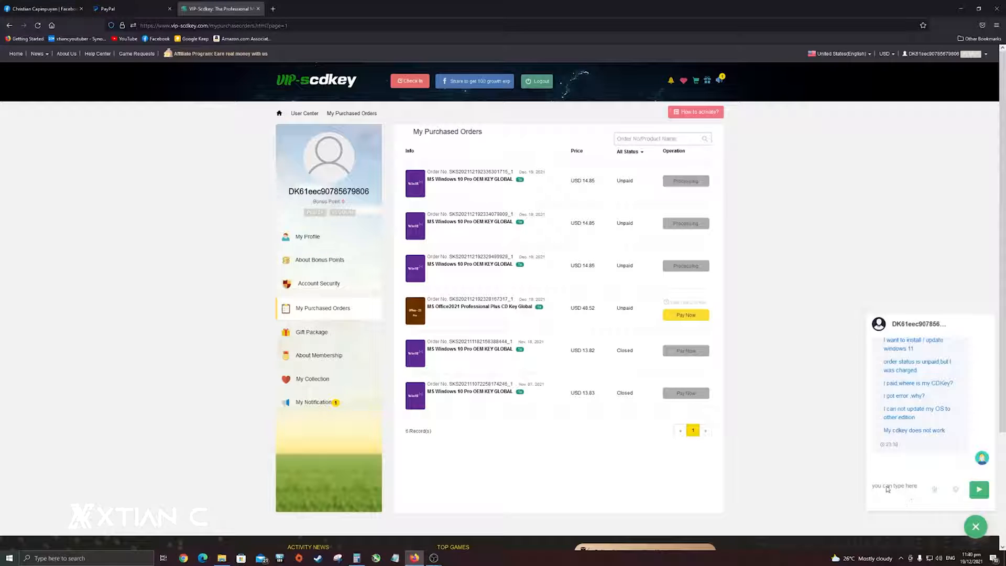
{"action": "left_click", "coordinate": [895, 485]}
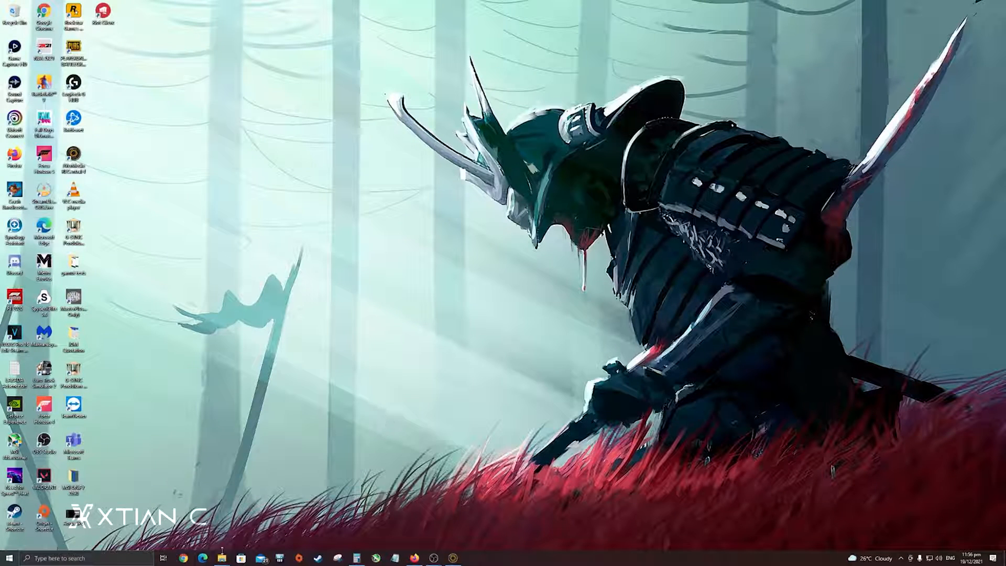
Quick-format the ESD-USB drive from This PC as FAT32 with label ESD-USB
{"action": "left_click", "coordinate": [221, 557]}
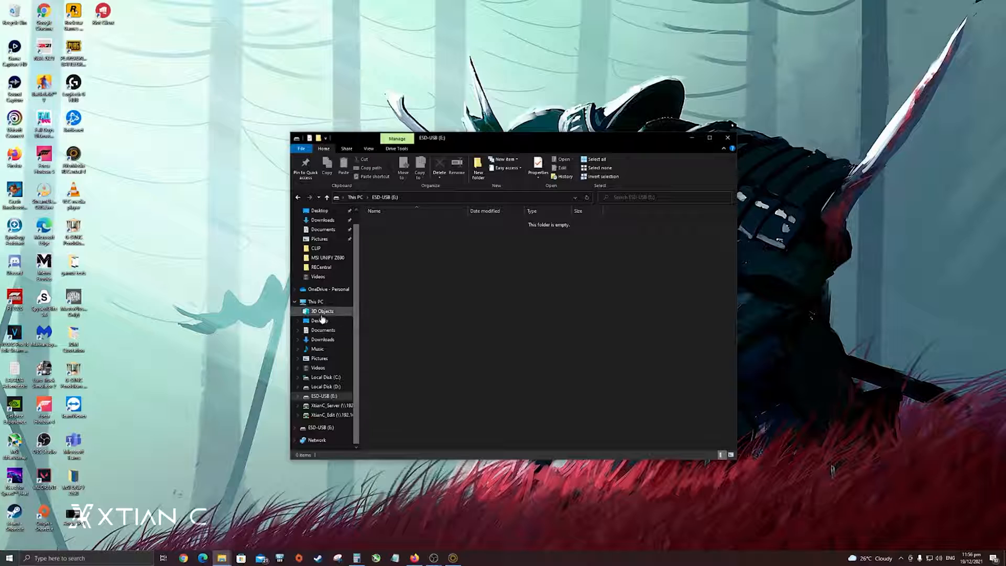
{"action": "left_click", "coordinate": [315, 302]}
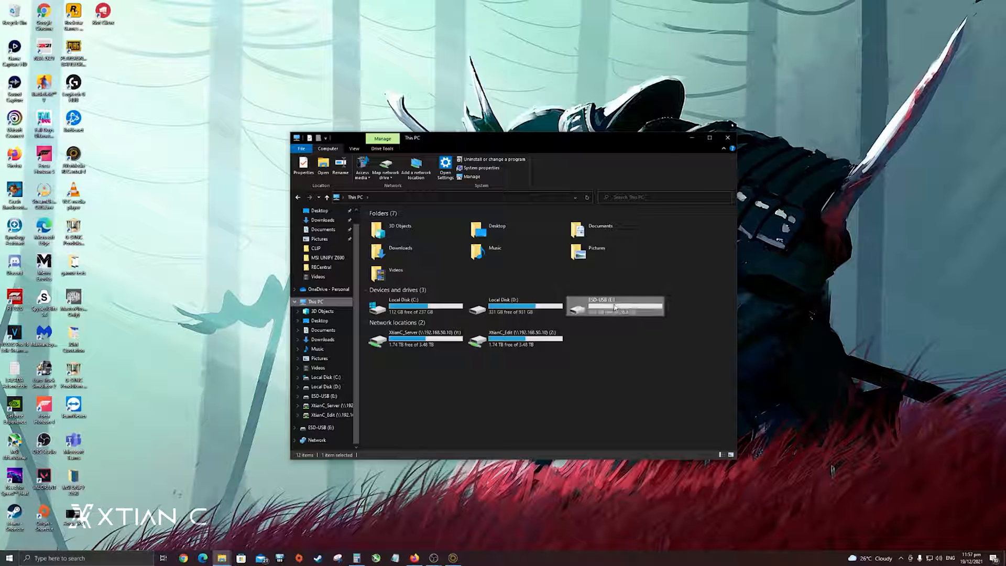
{"action": "right_click", "coordinate": [615, 306]}
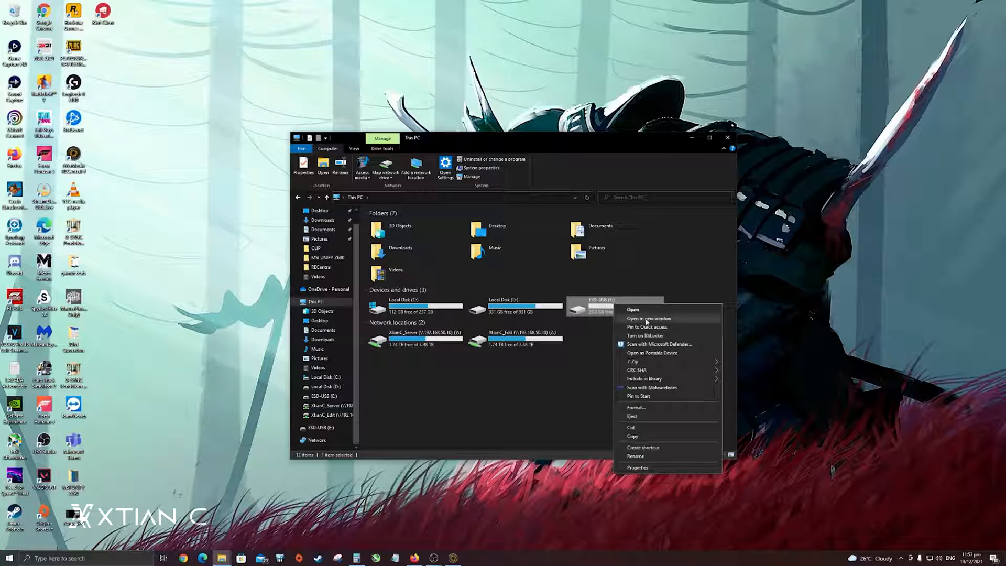
{"action": "mouse_move", "coordinate": [648, 411]}
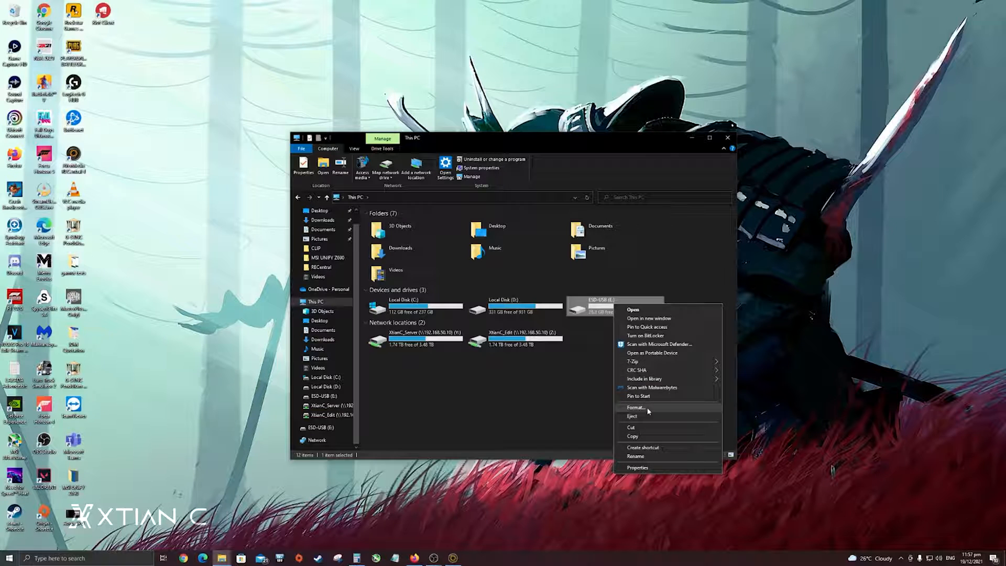
{"action": "left_click", "coordinate": [635, 407]}
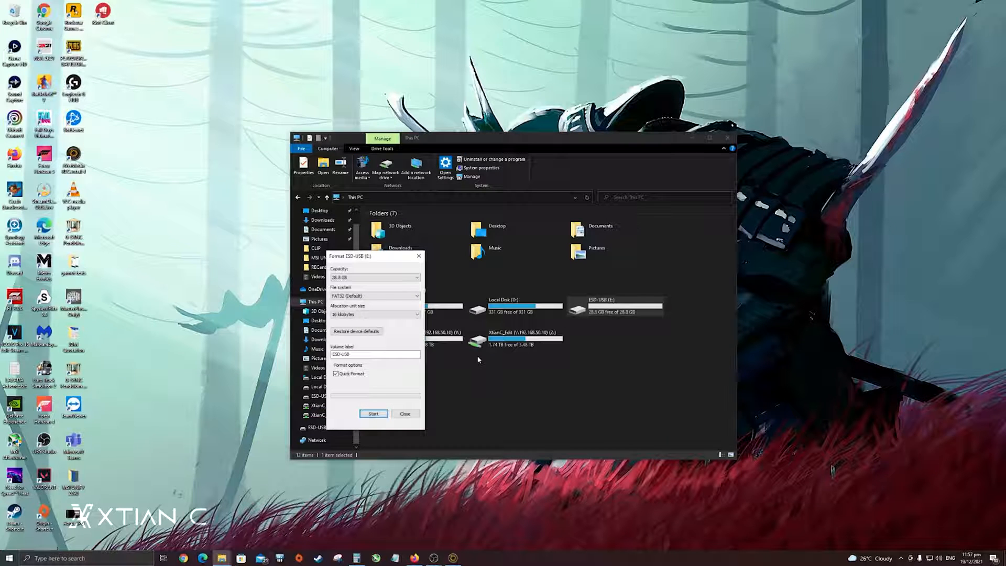
{"action": "mouse_move", "coordinate": [453, 287]}
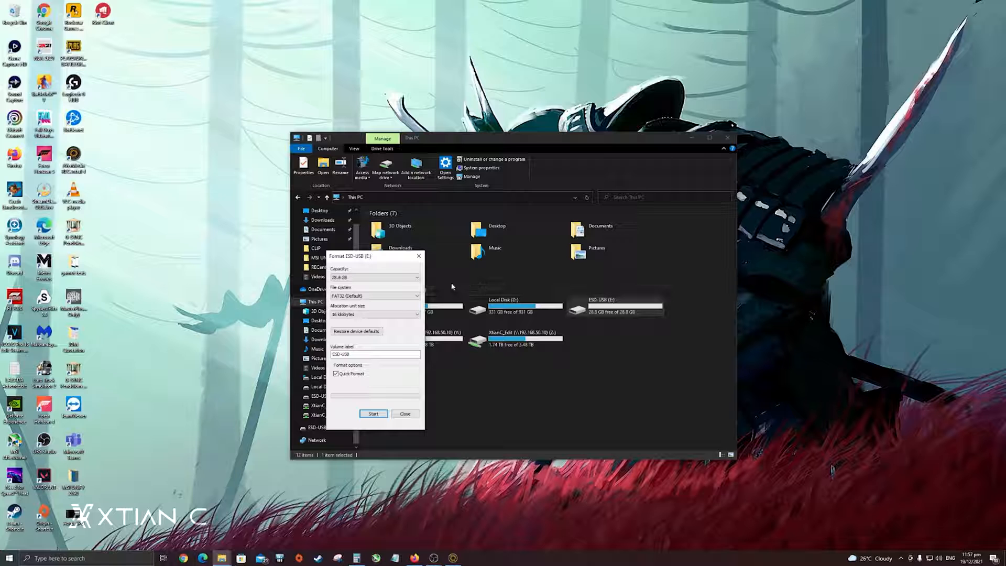
{"action": "mouse_move", "coordinate": [396, 386]}
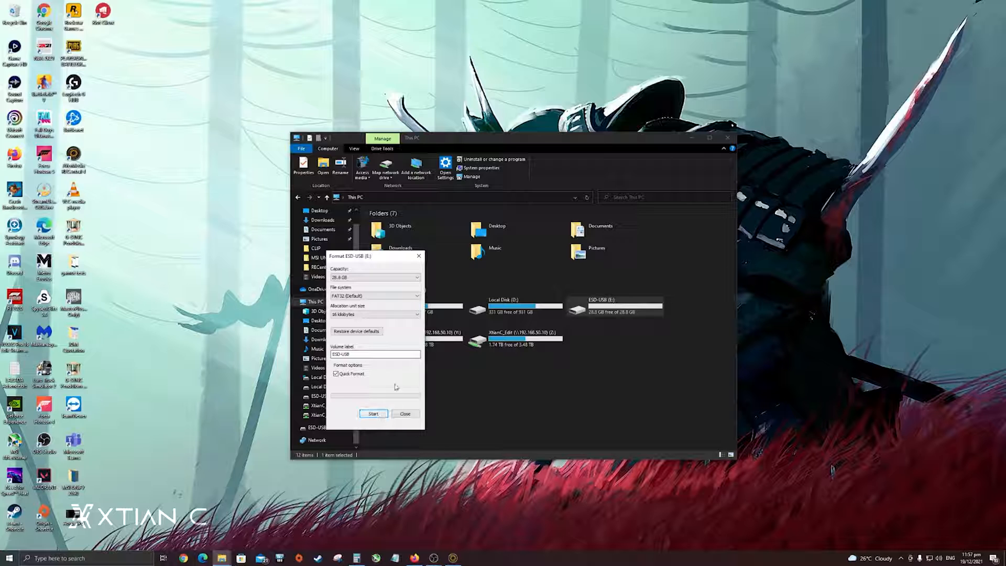
{"action": "left_click", "coordinate": [404, 413]}
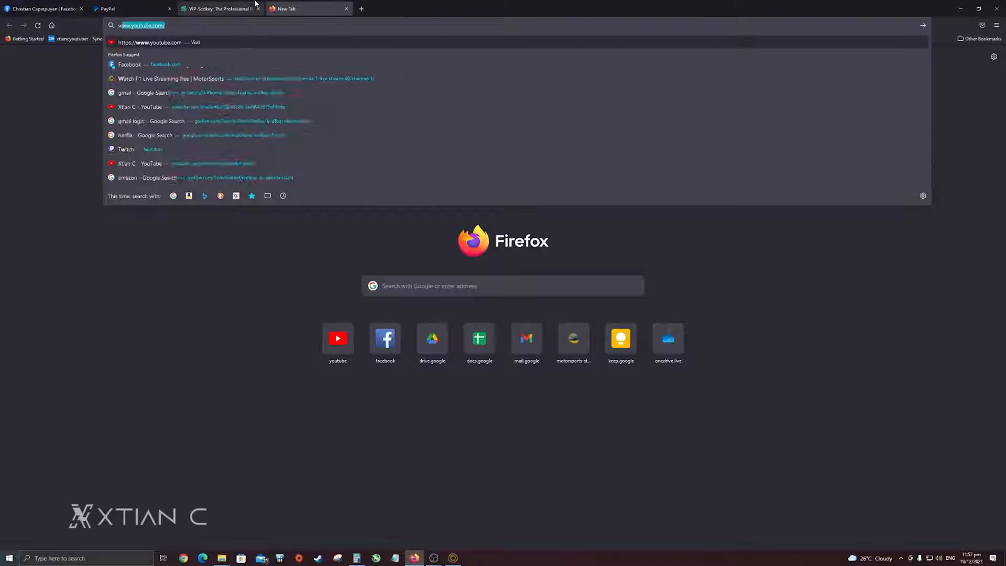
Search Google for 'windows 11 installer download' and open Microsoft's Download Windows 11 result
{"action": "type", "text": "windows 1"}
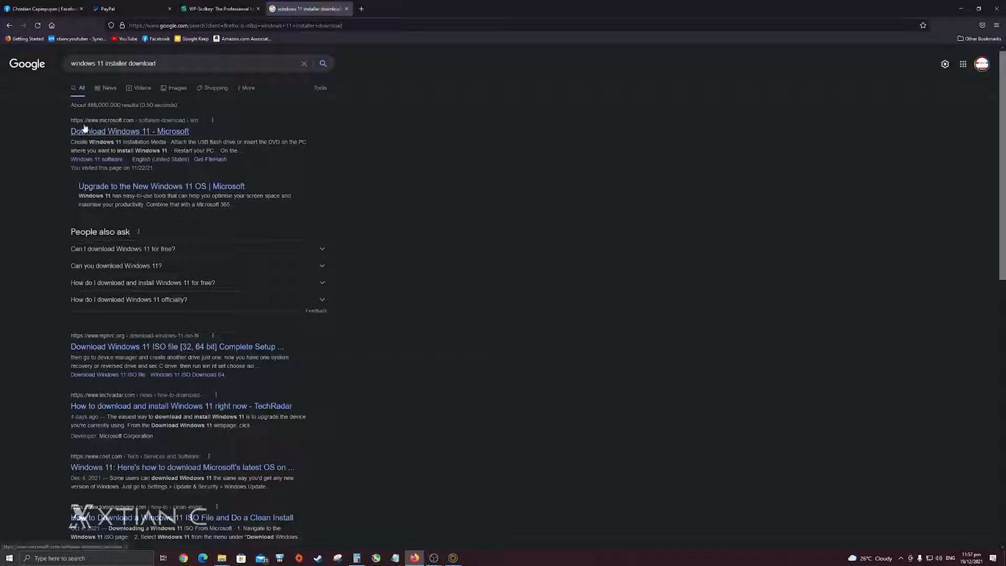
{"action": "left_click", "coordinate": [129, 131]}
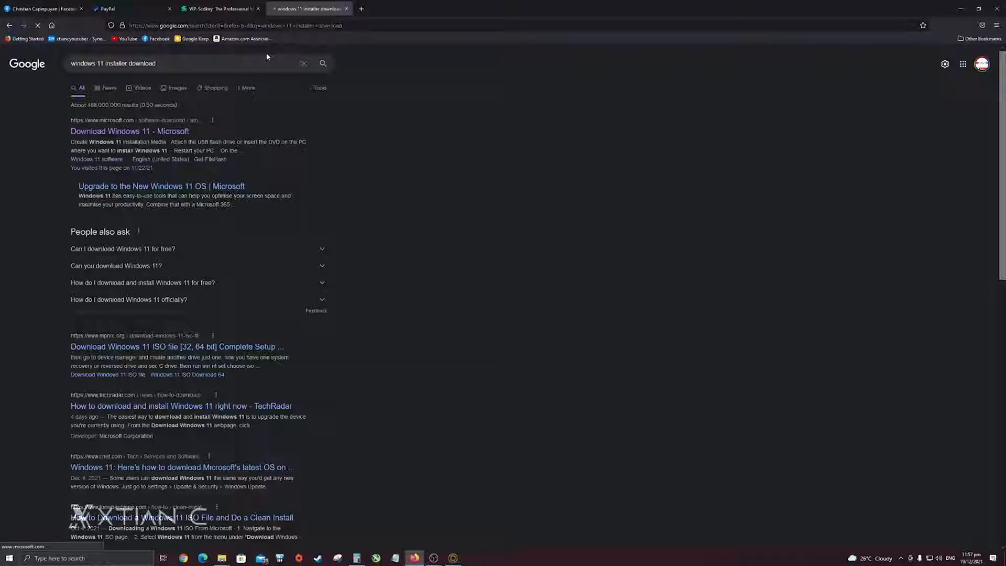
{"action": "left_click", "coordinate": [130, 131]}
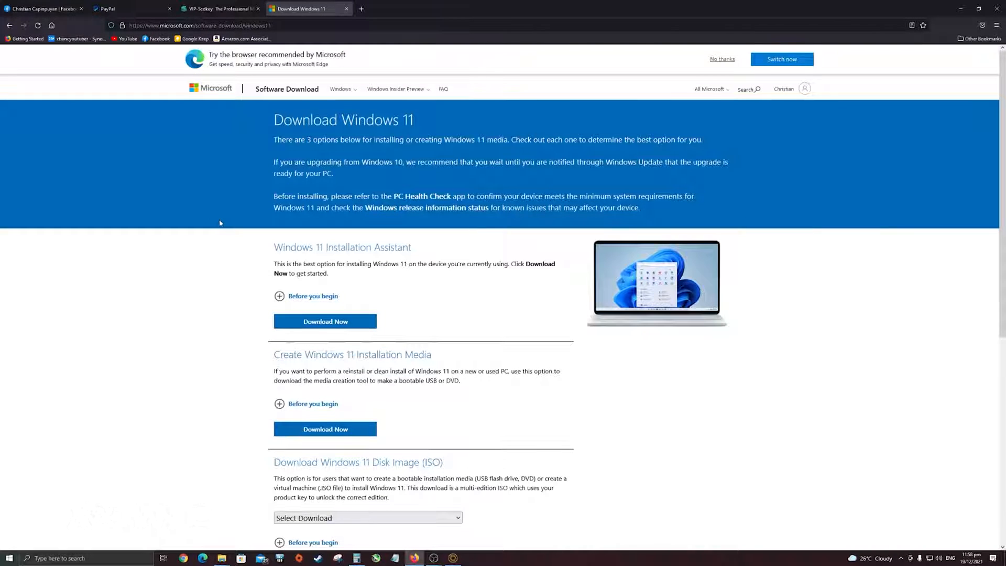
Download MediaCreationToolW11.exe from Create Windows 11 Installation Media and run it from Downloads
{"action": "scroll", "scroll_direction": "down", "scroll_amount": 3}
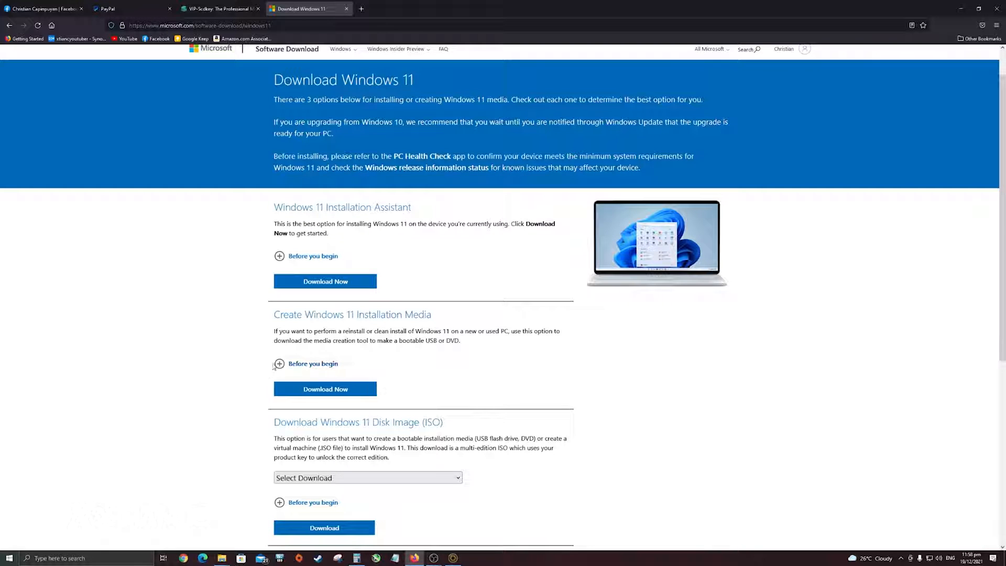
{"action": "left_click", "coordinate": [325, 281]}
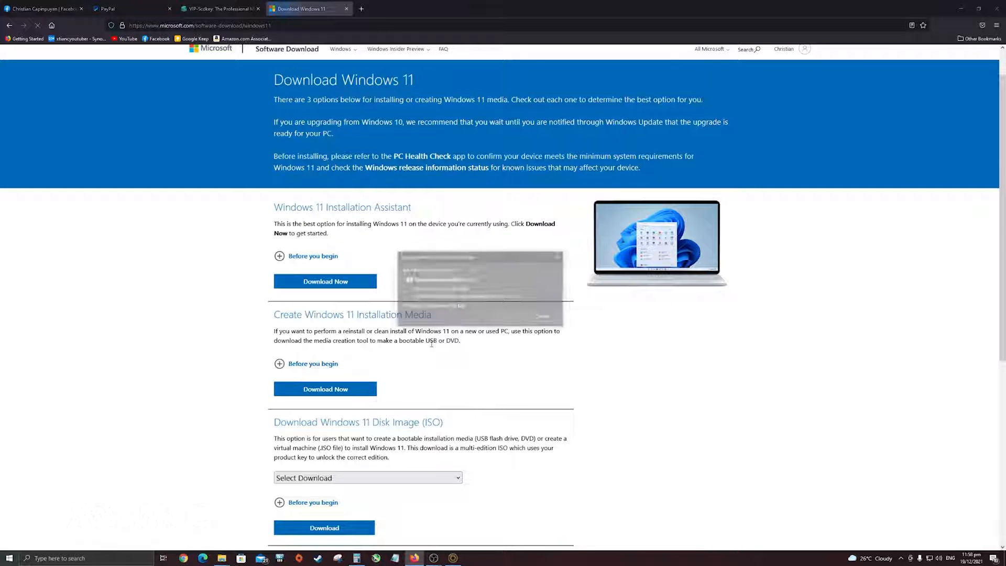
{"action": "left_click", "coordinate": [325, 389]}
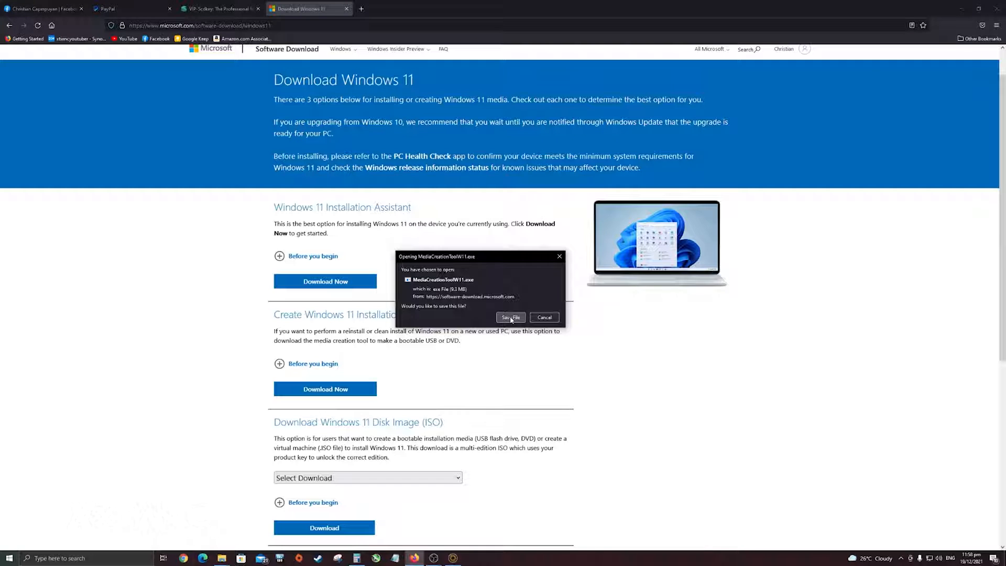
{"action": "left_click", "coordinate": [511, 316]}
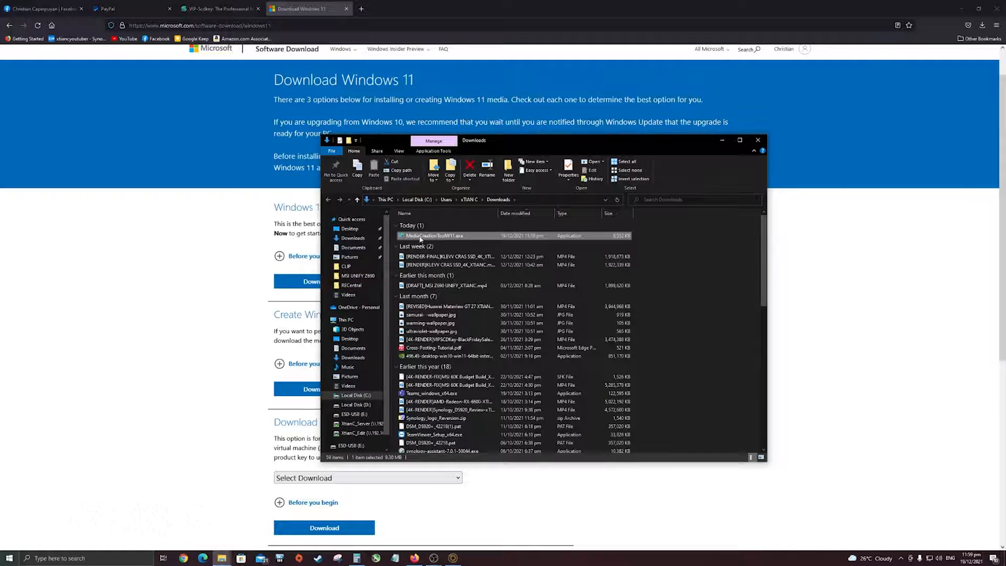
{"action": "double_click", "coordinate": [436, 236]}
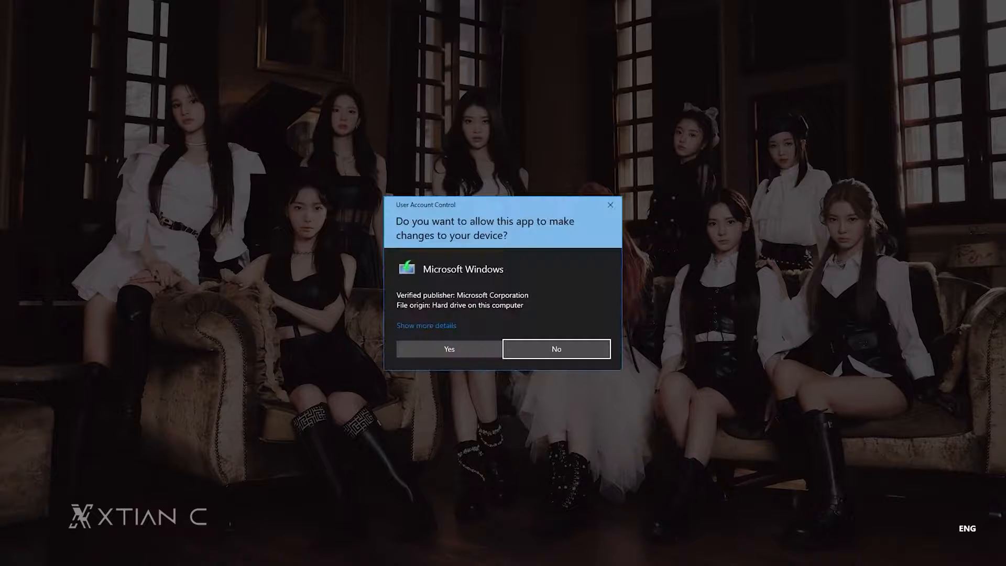
{"action": "mouse_move", "coordinate": [448, 349]}
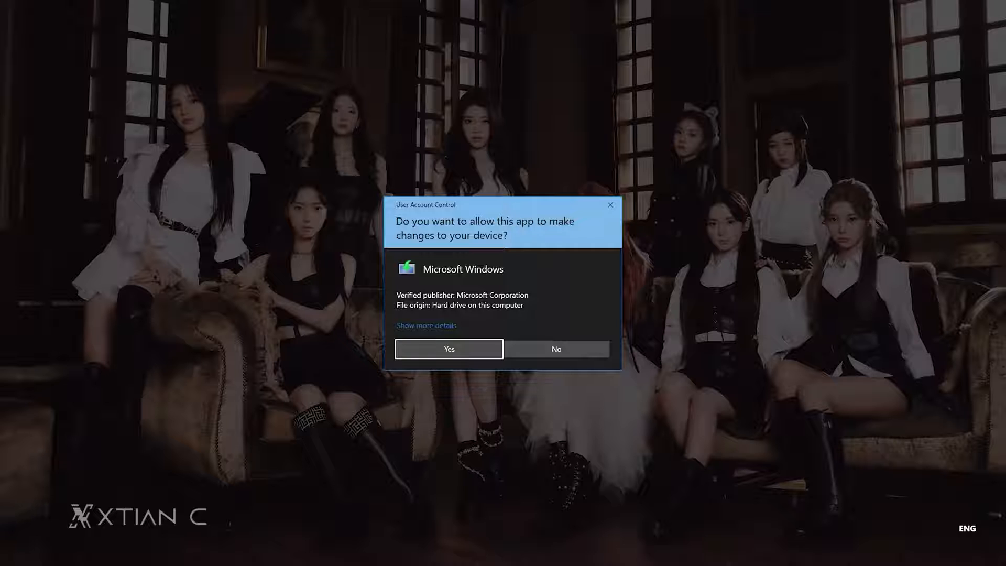
Allow the Media Creation Tool, accept the license and keep the recommended language and edition
{"action": "left_click", "coordinate": [449, 348]}
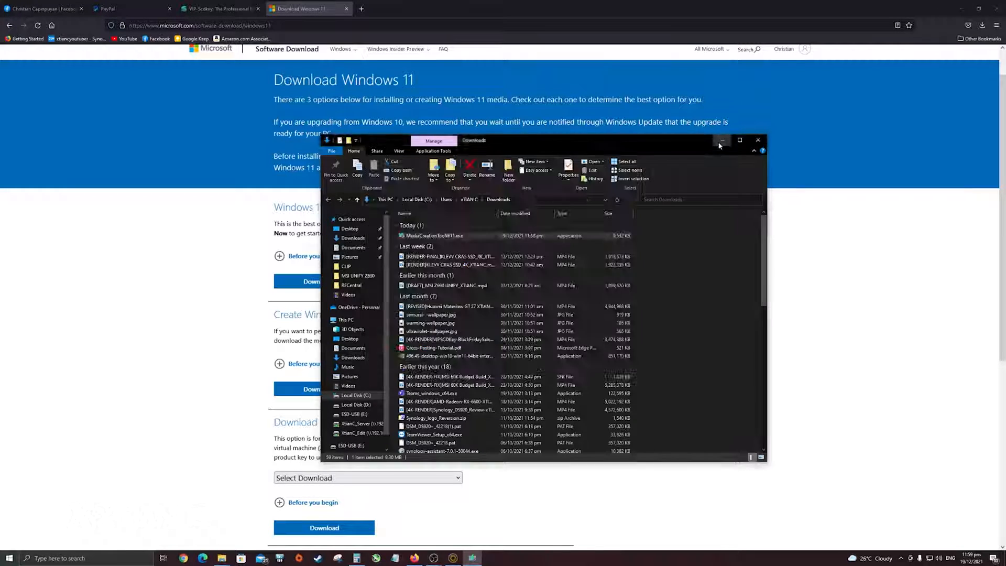
{"action": "double_click", "coordinate": [437, 236]}
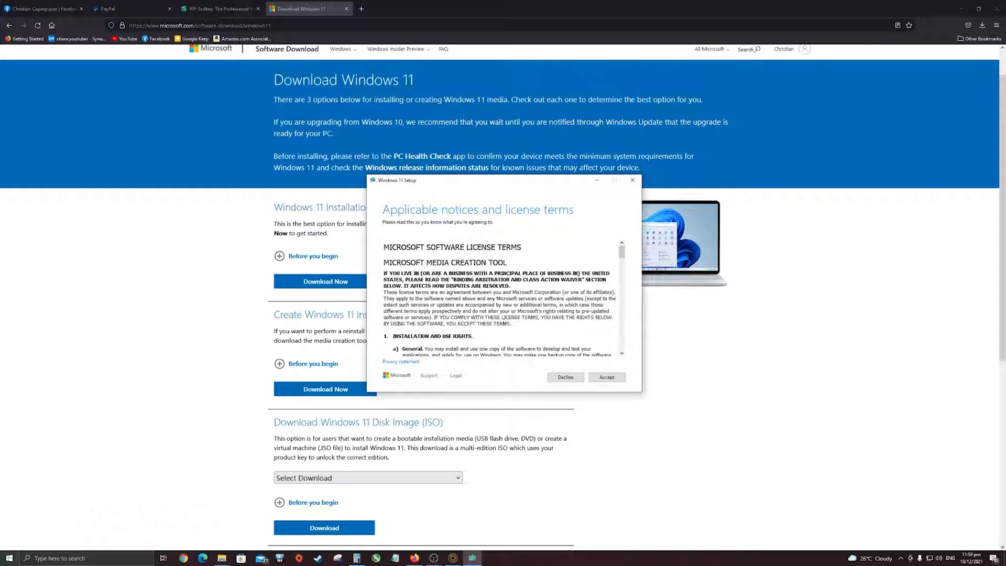
{"action": "left_click", "coordinate": [605, 376]}
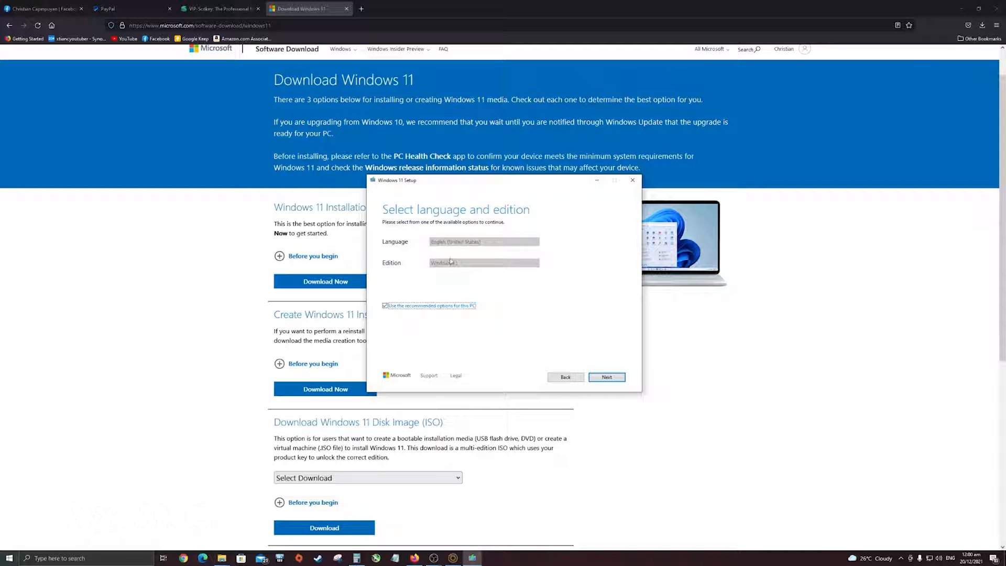
{"action": "left_click", "coordinate": [606, 377]}
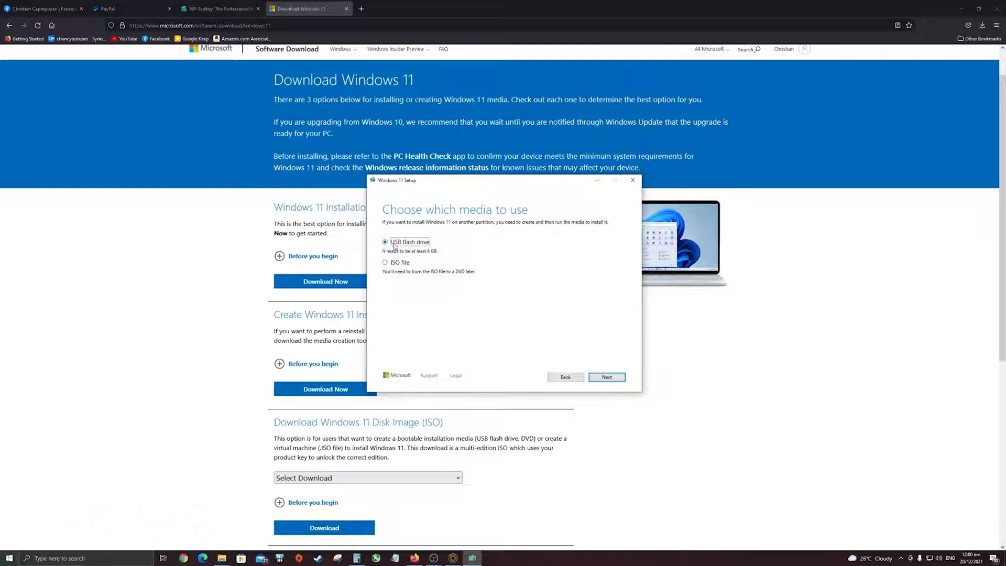
Choose USB flash drive media targeting E: (ESD-USB) and start downloading Windows 11
{"action": "left_click", "coordinate": [605, 376]}
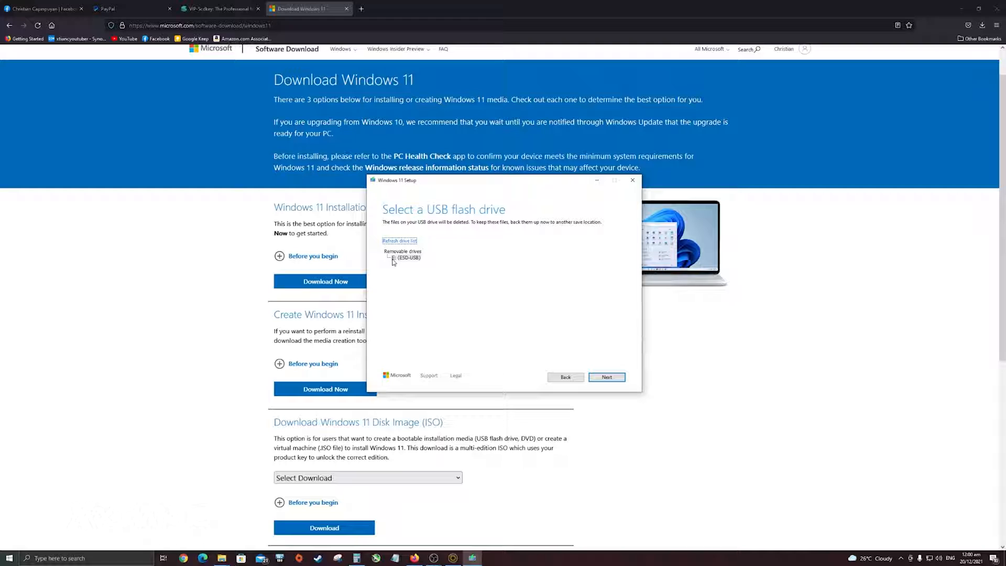
{"action": "mouse_move", "coordinate": [395, 266]}
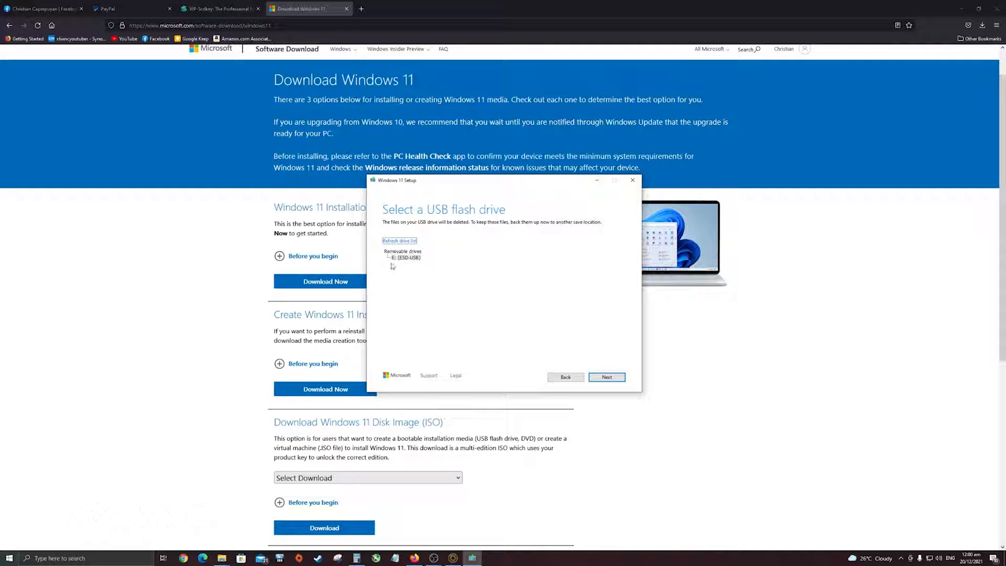
{"action": "left_click", "coordinate": [404, 257]}
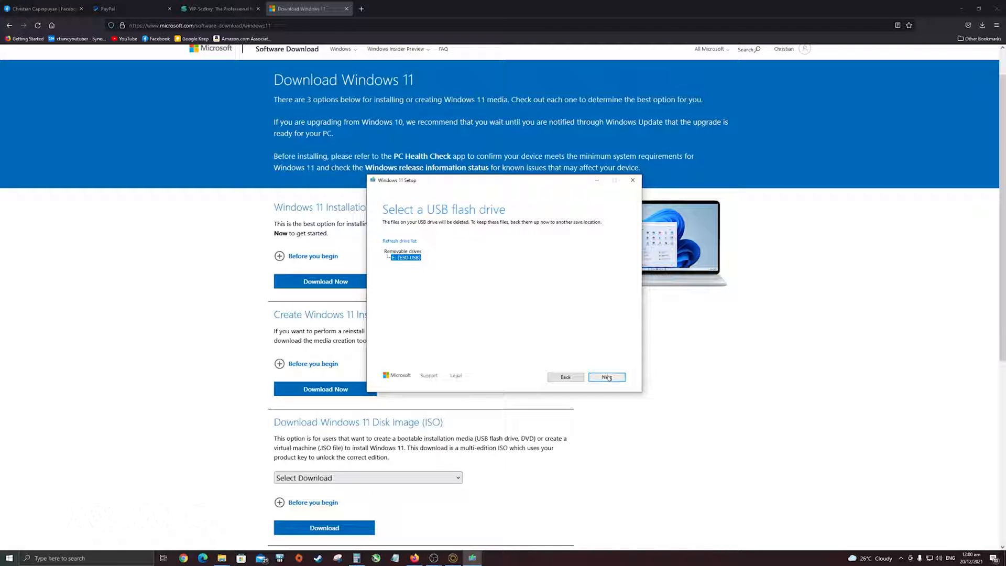
{"action": "left_click", "coordinate": [606, 376]}
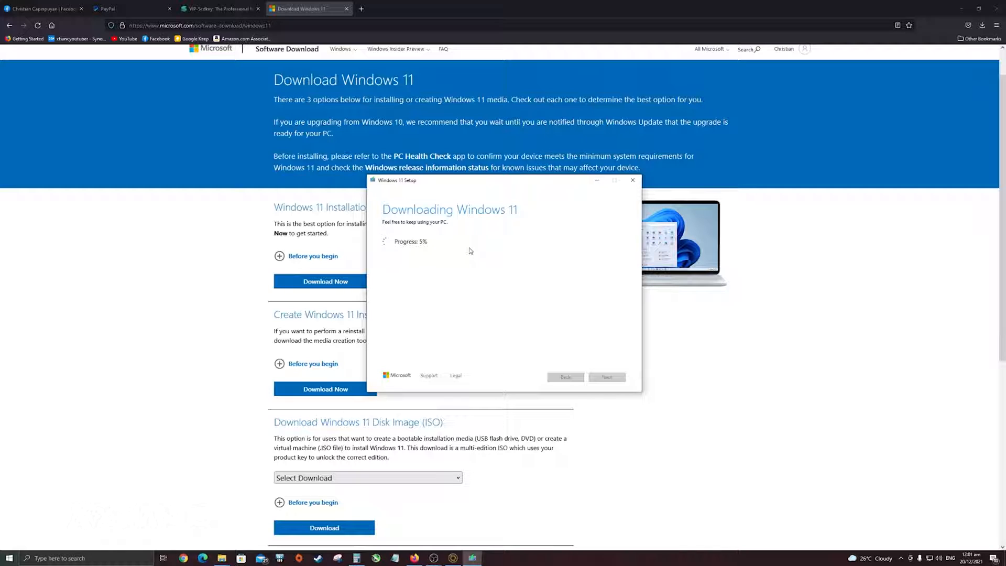
{"action": "mouse_move", "coordinate": [449, 250]}
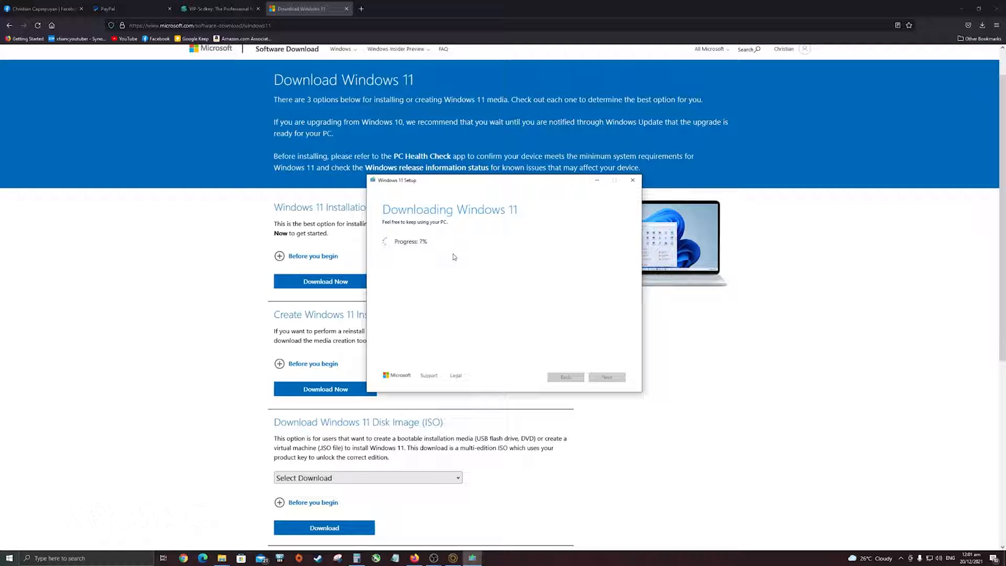
{"action": "mouse_move", "coordinate": [456, 252]}
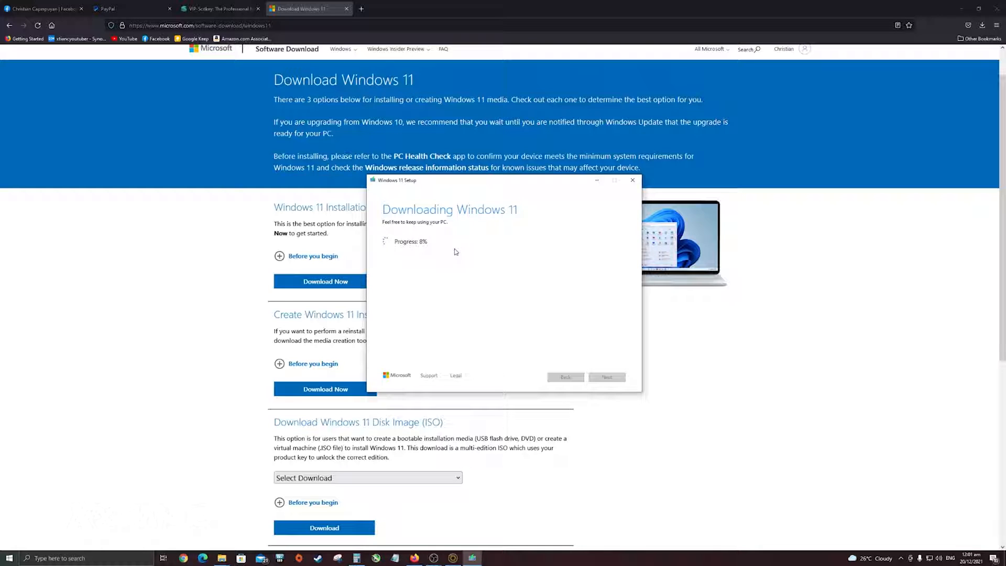
{"action": "mouse_move", "coordinate": [407, 238]}
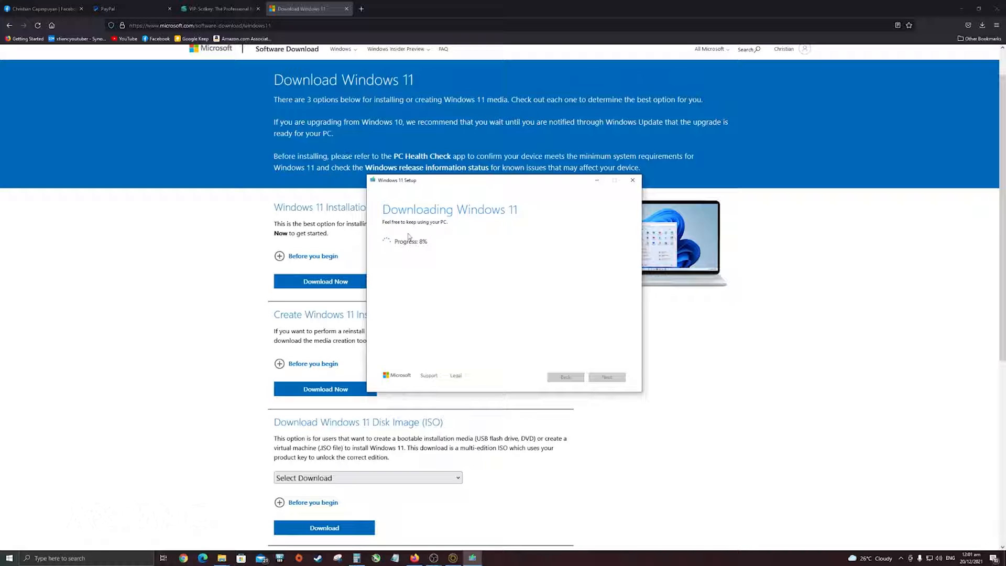
{"action": "mouse_move", "coordinate": [428, 261]}
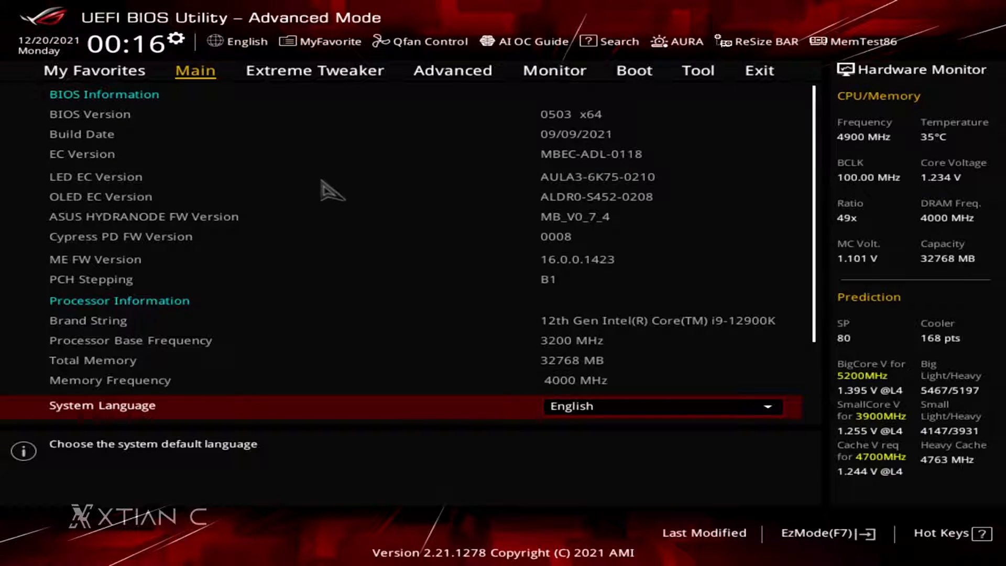
{"action": "mouse_move", "coordinate": [330, 186]}
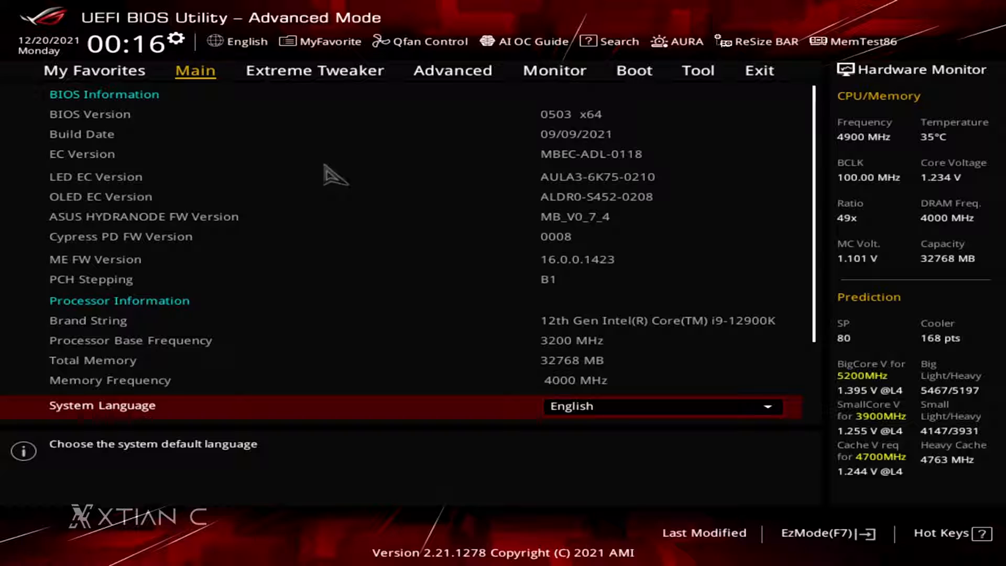
{"action": "mouse_move", "coordinate": [427, 102]}
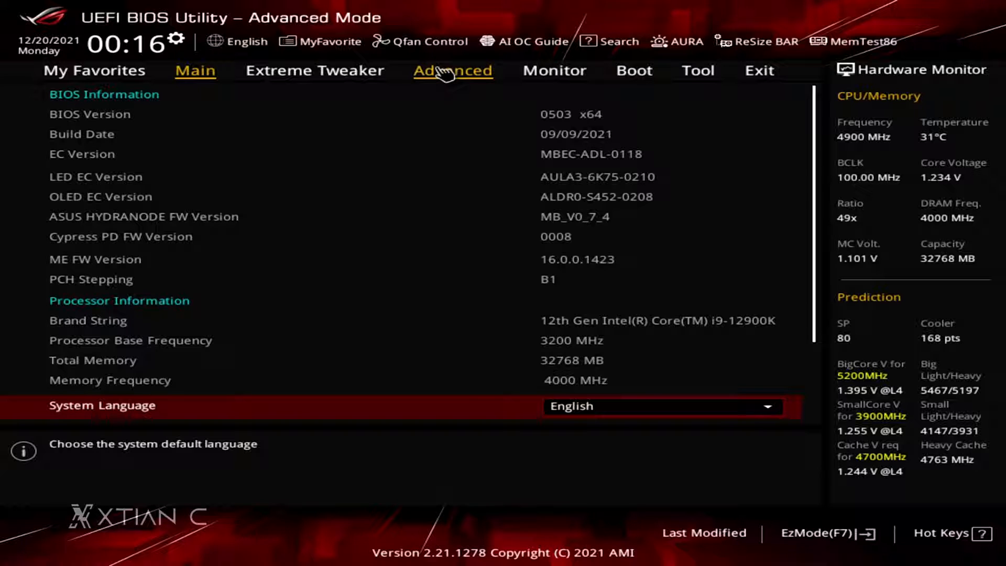
Show Advanced > Trusted Computing to verify TPM 2.0 found and Security Device Support enabled
{"action": "left_click", "coordinate": [452, 70]}
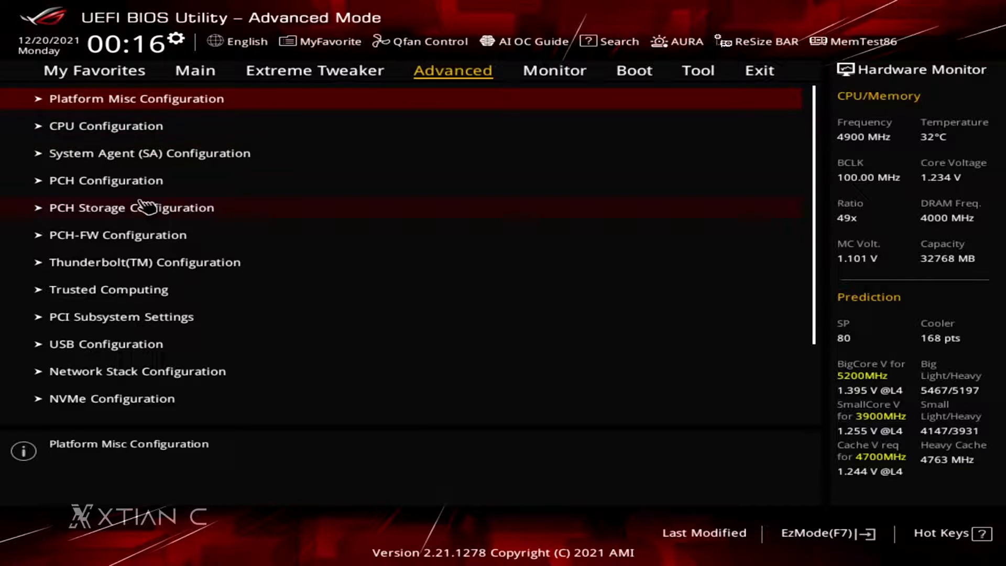
{"action": "mouse_move", "coordinate": [154, 181]}
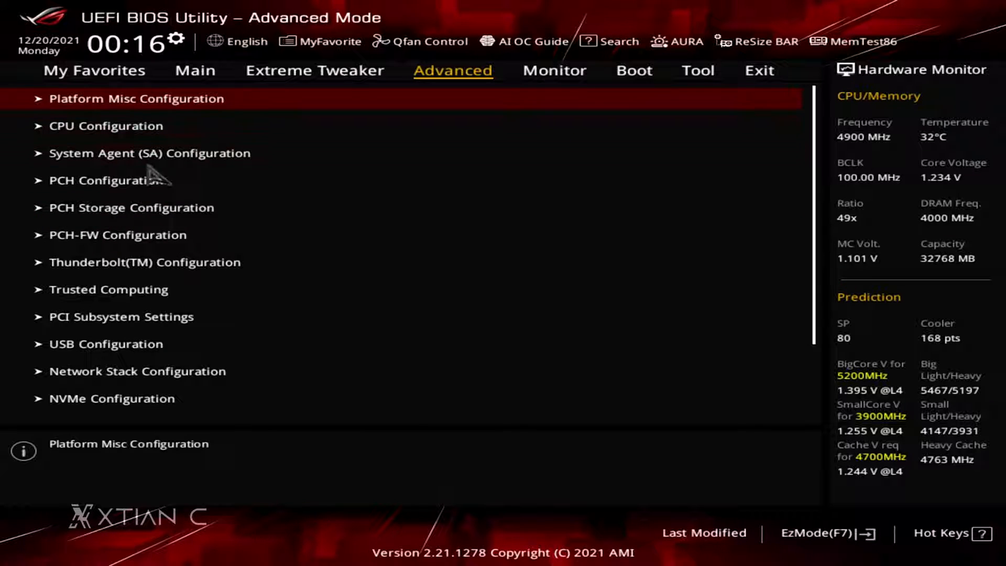
{"action": "left_click", "coordinate": [108, 289]}
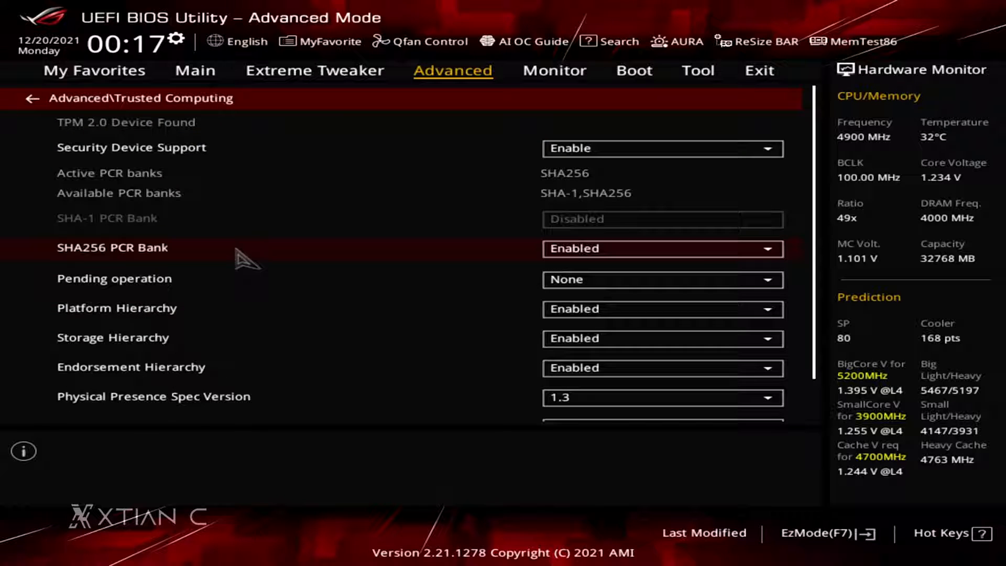
{"action": "mouse_move", "coordinate": [282, 147]}
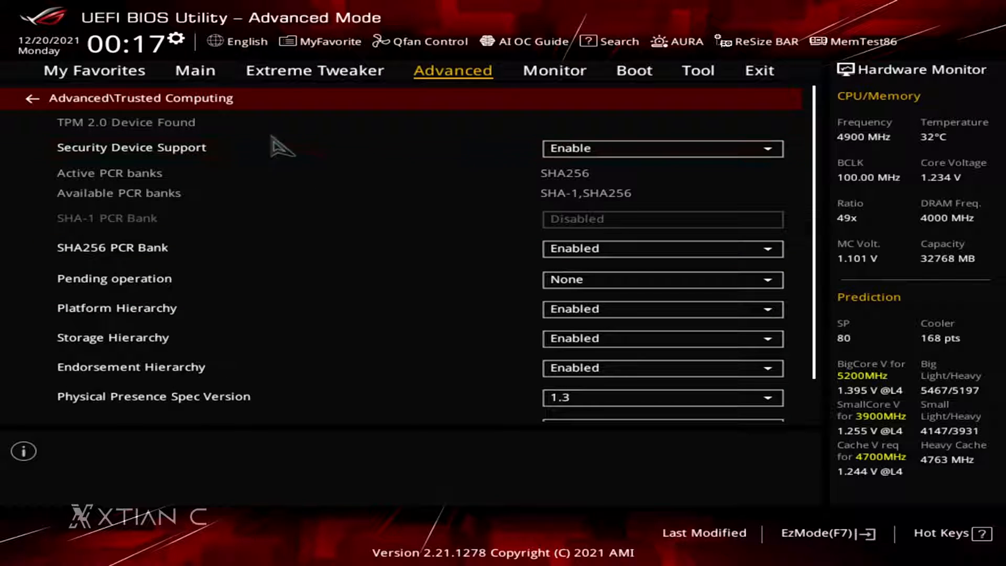
{"action": "mouse_move", "coordinate": [646, 158]}
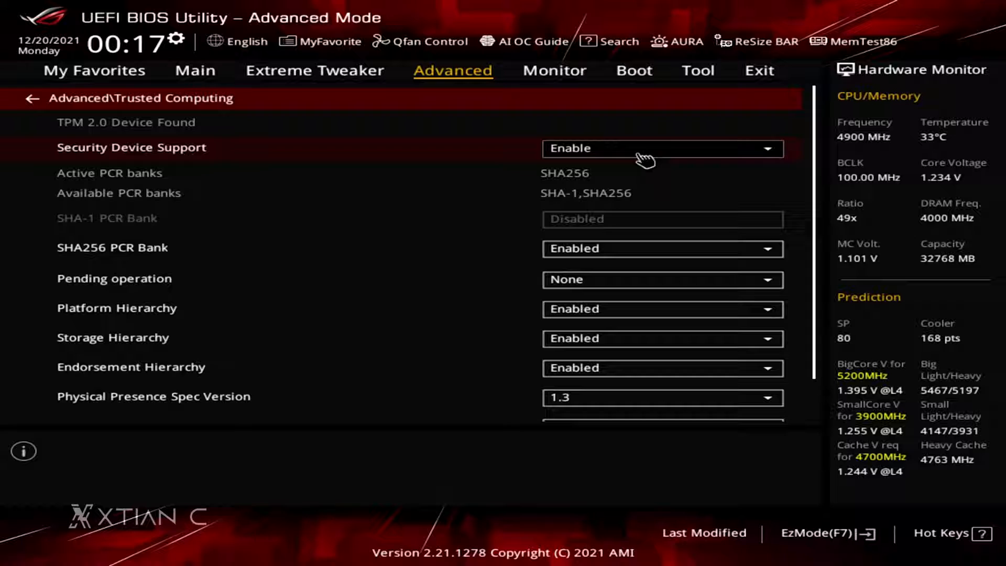
{"action": "mouse_move", "coordinate": [658, 151]}
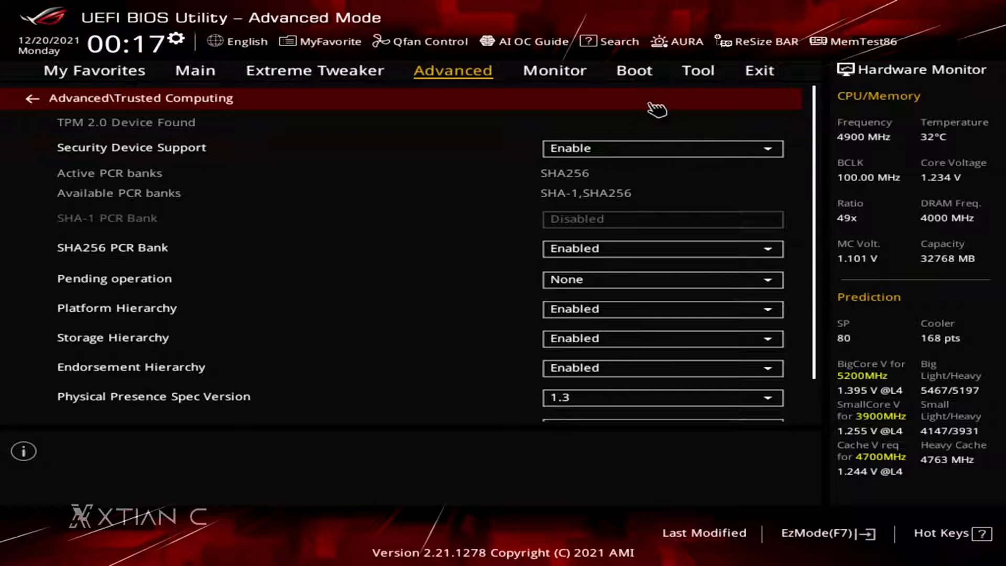
Confirm the 30.7GB USB partition as Boot Option #1, then save and reset with F10
{"action": "left_click", "coordinate": [633, 70]}
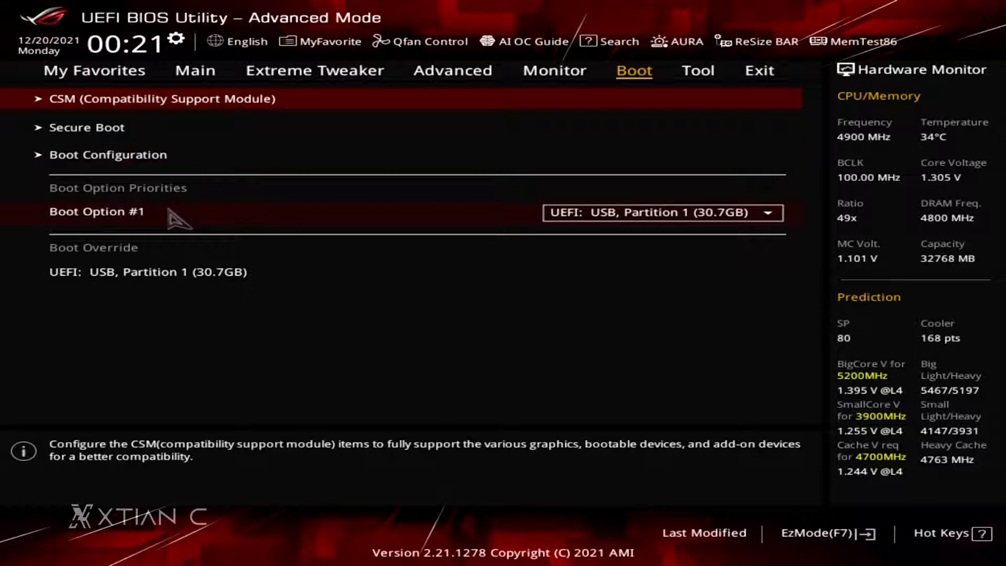
{"action": "mouse_move", "coordinate": [189, 221]}
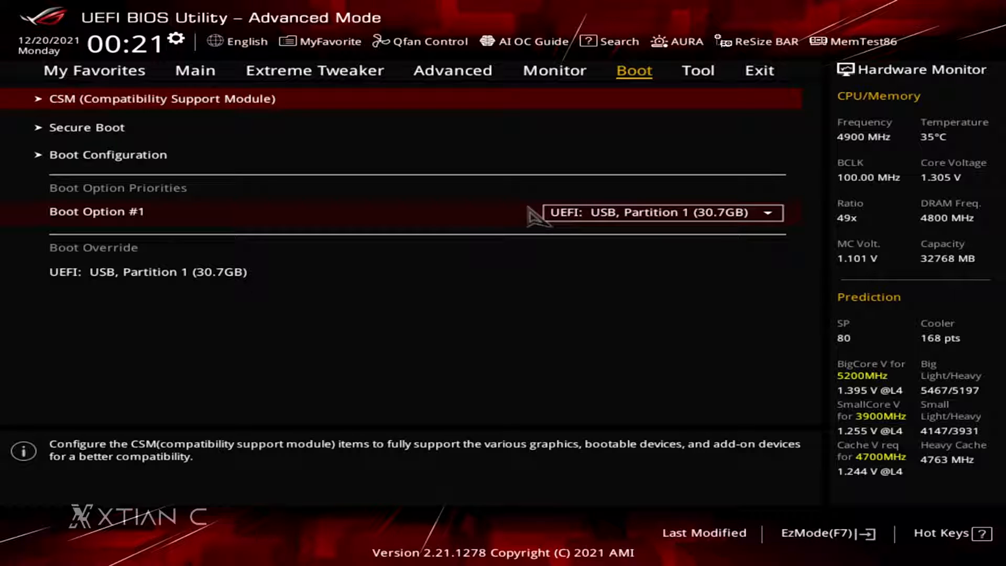
{"action": "key", "text": "f10"}
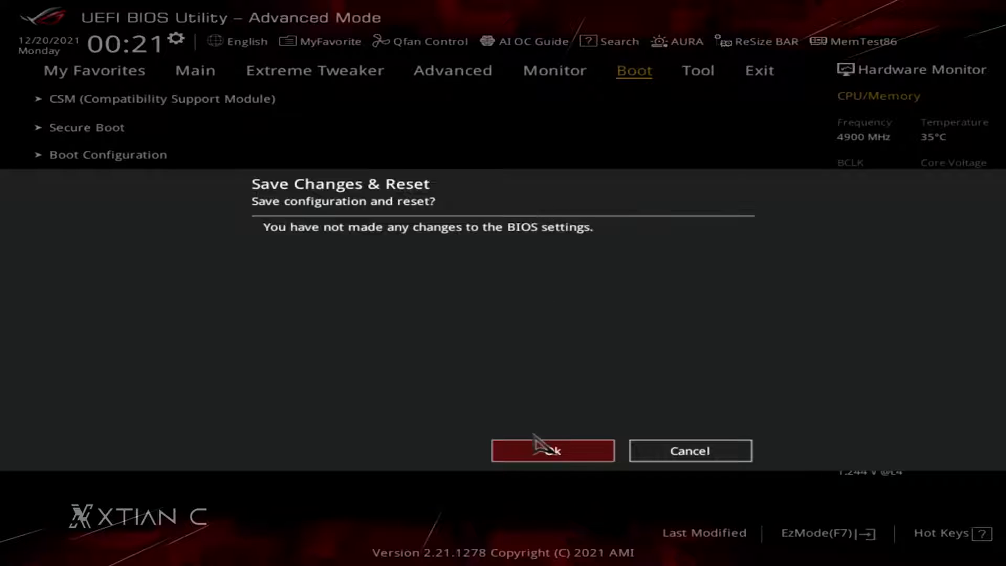
{"action": "left_click", "coordinate": [552, 449]}
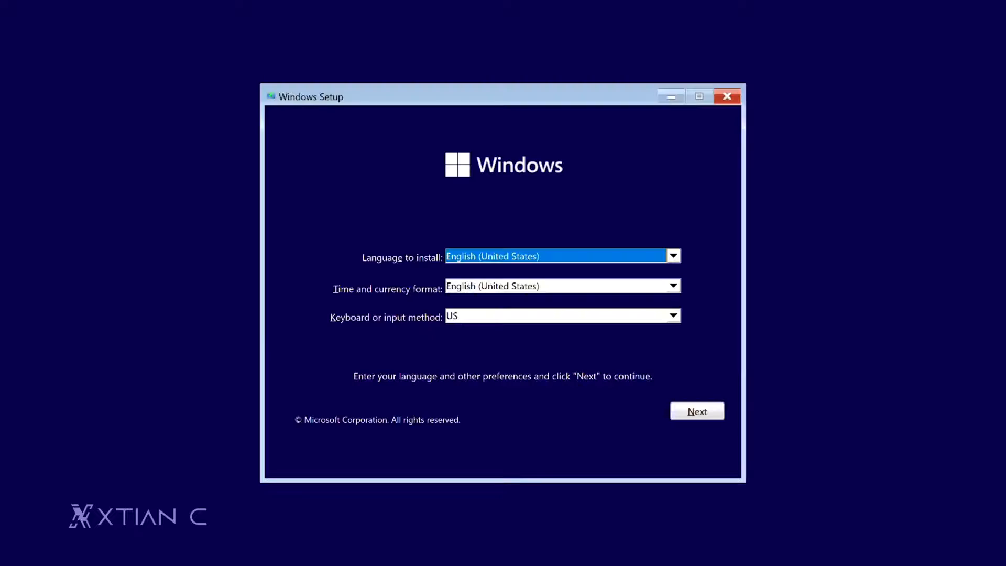
{"action": "mouse_move", "coordinate": [507, 179]}
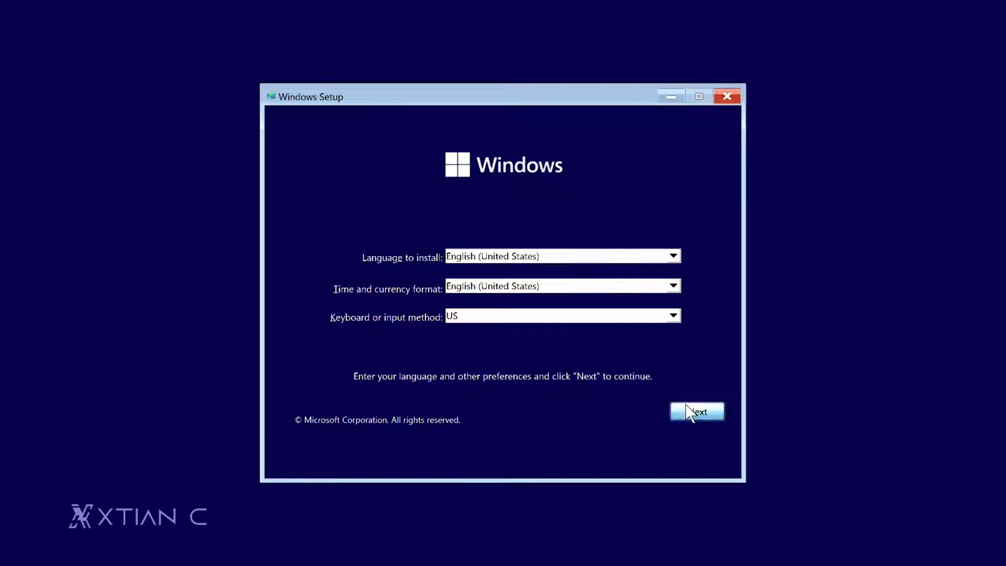
Keep English, skip the product key, and choose Windows 11 Pro as the edition to install
{"action": "left_click", "coordinate": [697, 411]}
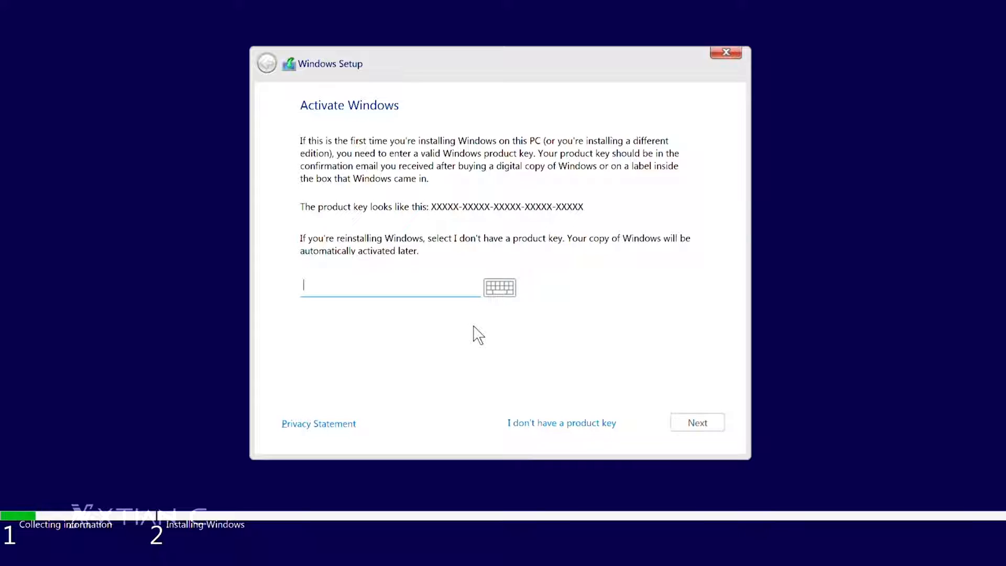
{"action": "mouse_move", "coordinate": [583, 426]}
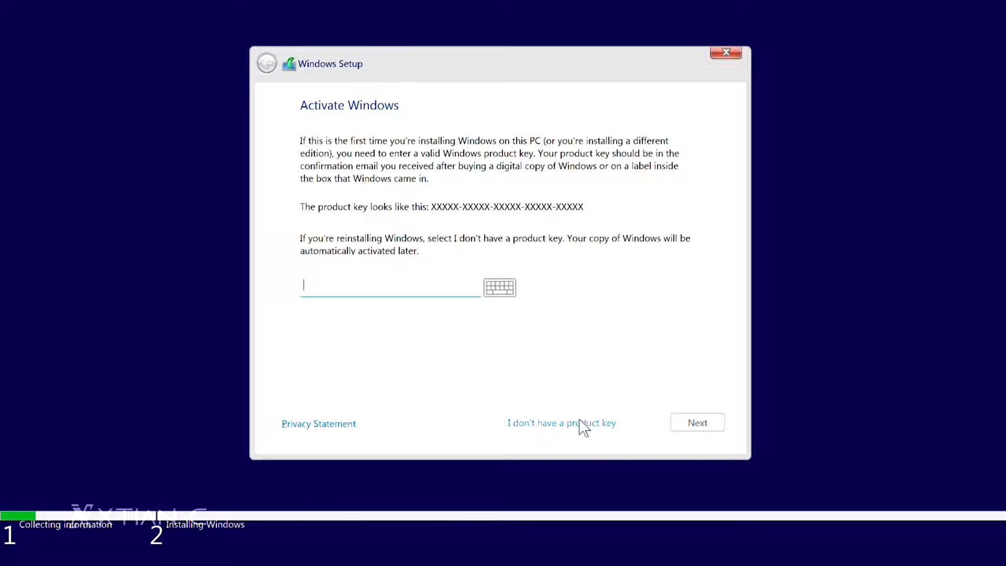
{"action": "left_click", "coordinate": [560, 422]}
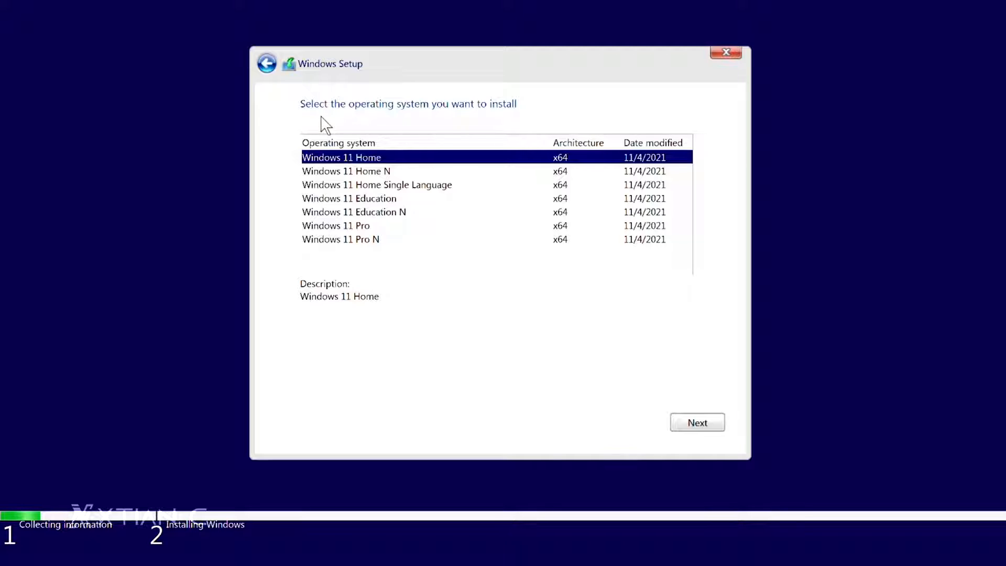
{"action": "mouse_move", "coordinate": [356, 204]}
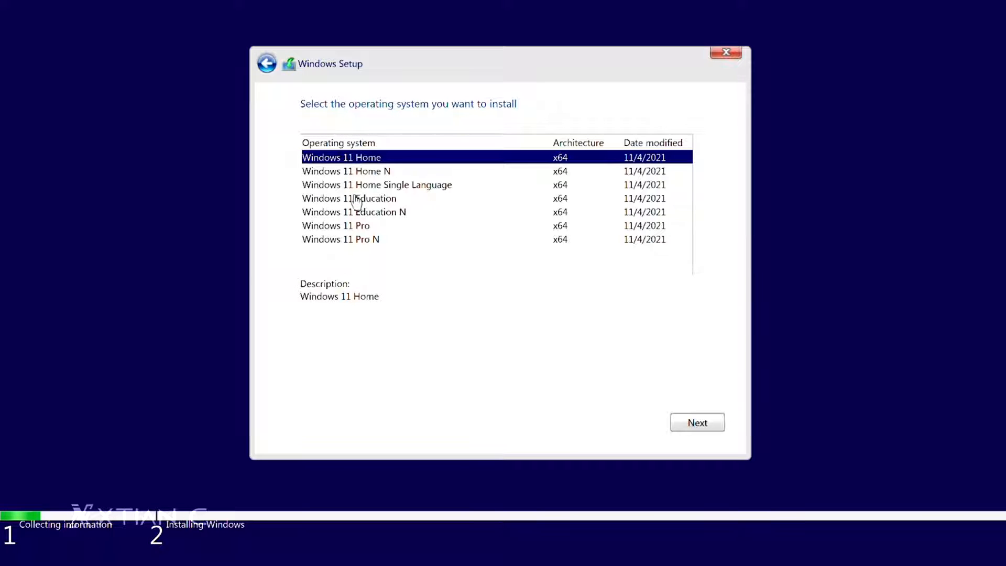
{"action": "left_click", "coordinate": [335, 225]}
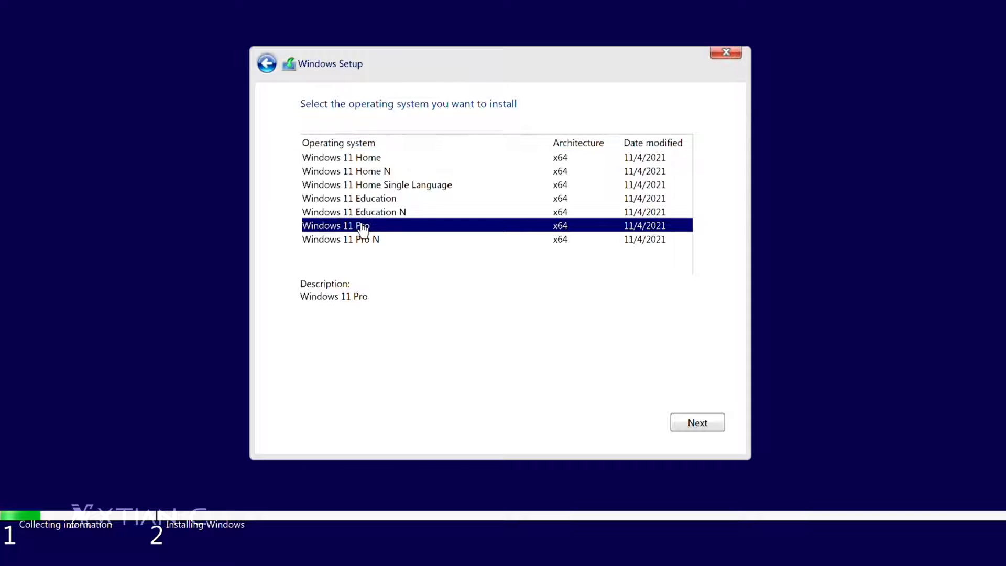
{"action": "left_click", "coordinate": [697, 423]}
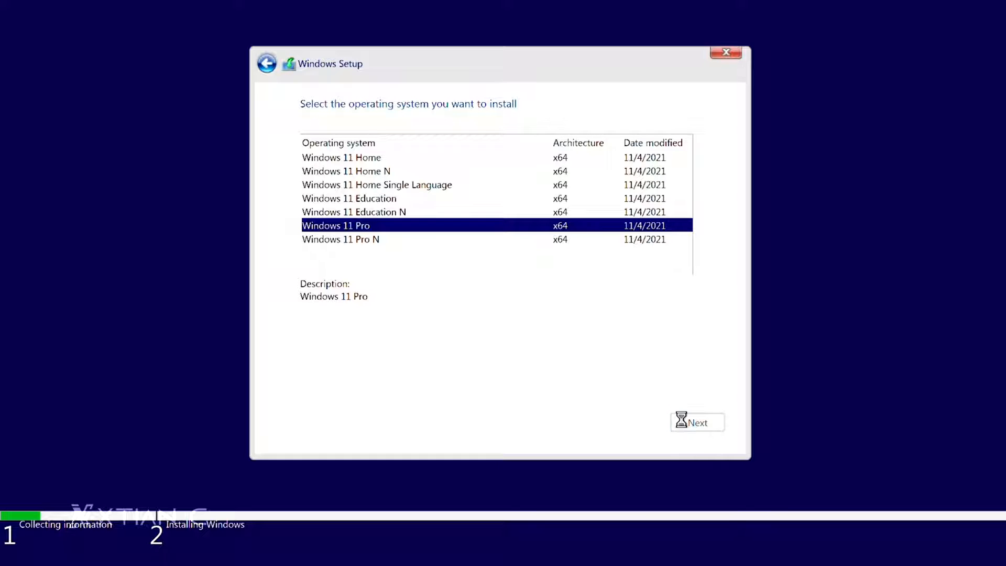
{"action": "left_click", "coordinate": [696, 422]}
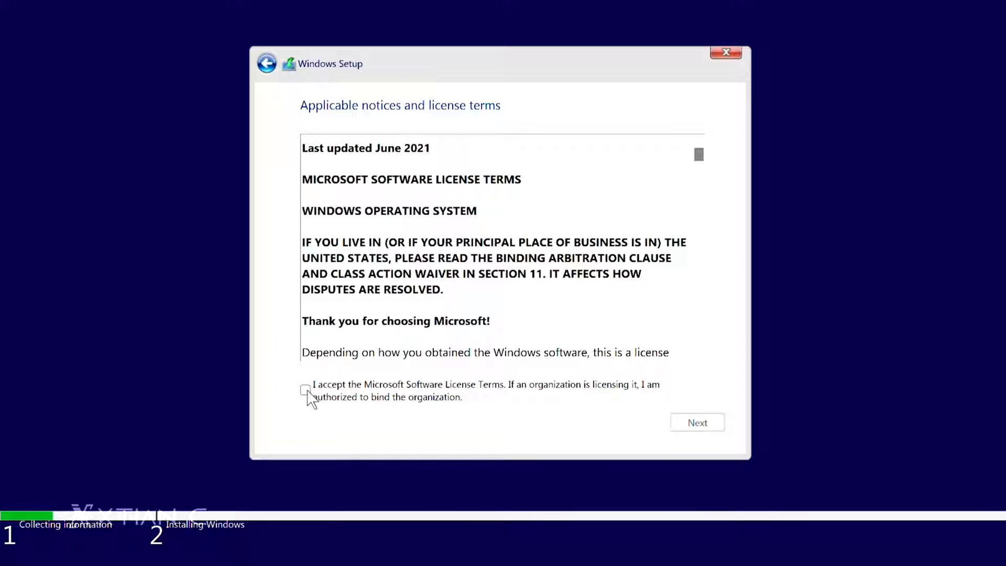
Accept the Microsoft Software License Terms and choose 'Custom: Install Windows only (advanced)'
{"action": "left_click", "coordinate": [306, 389]}
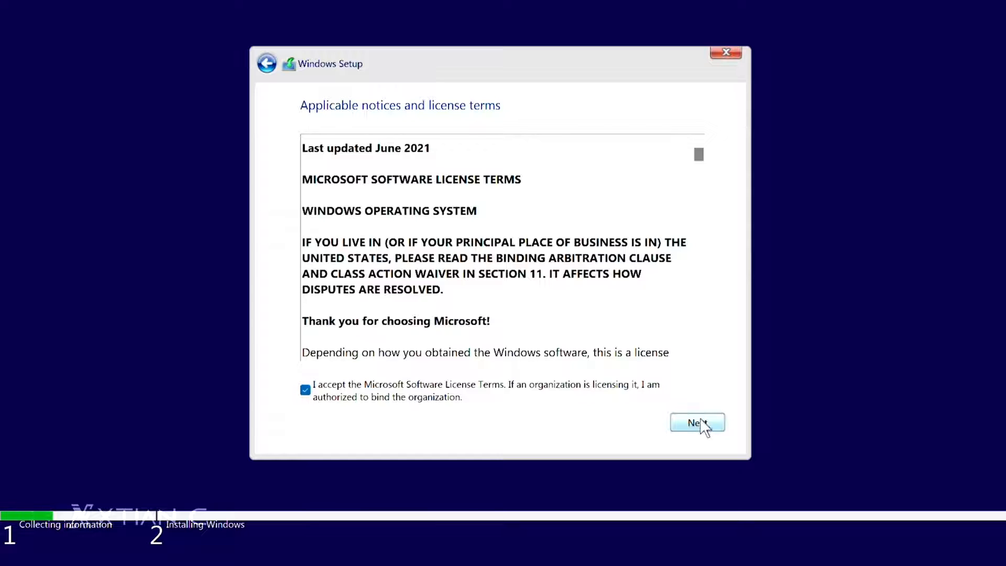
{"action": "left_click", "coordinate": [697, 422]}
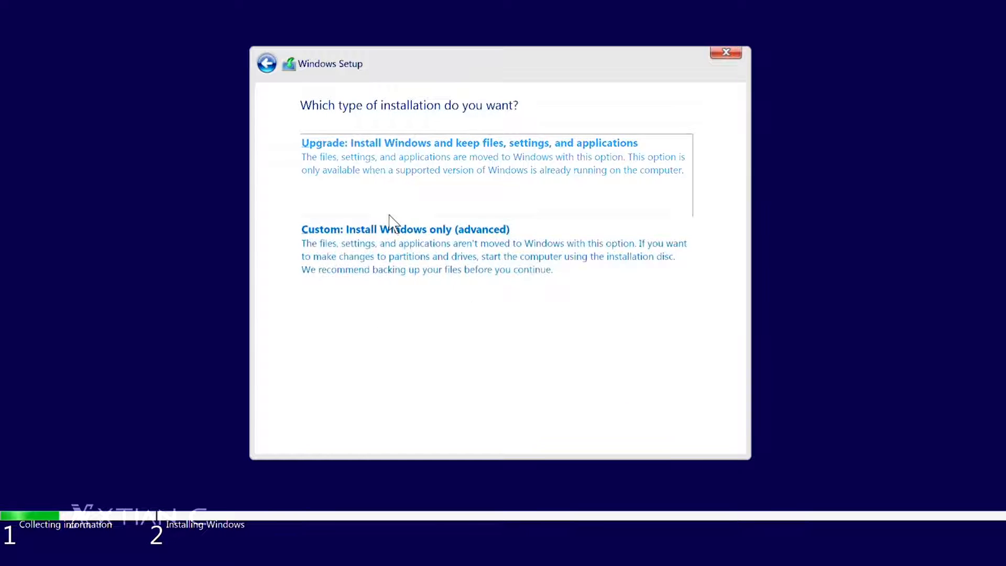
{"action": "mouse_move", "coordinate": [318, 273]}
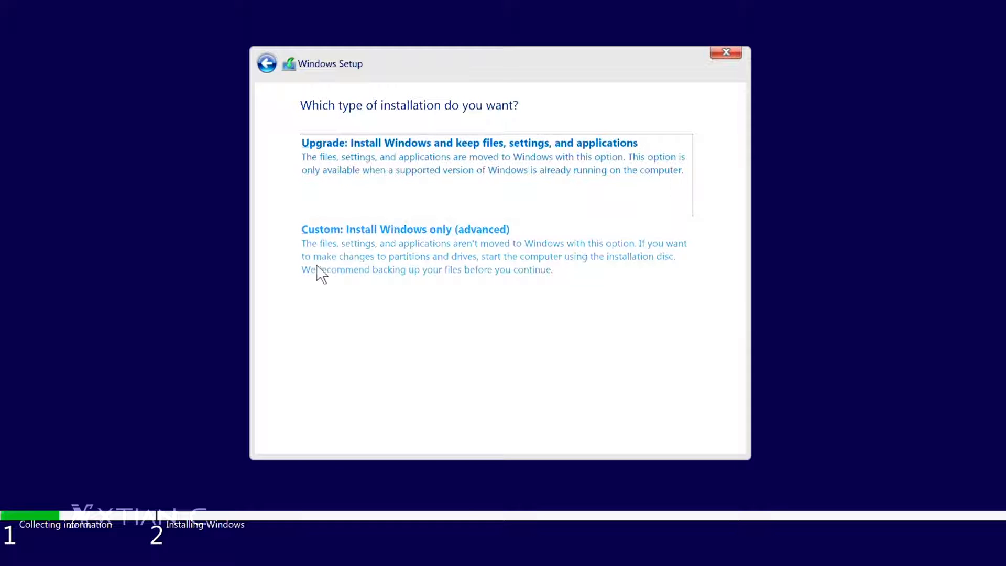
{"action": "mouse_move", "coordinate": [353, 268]}
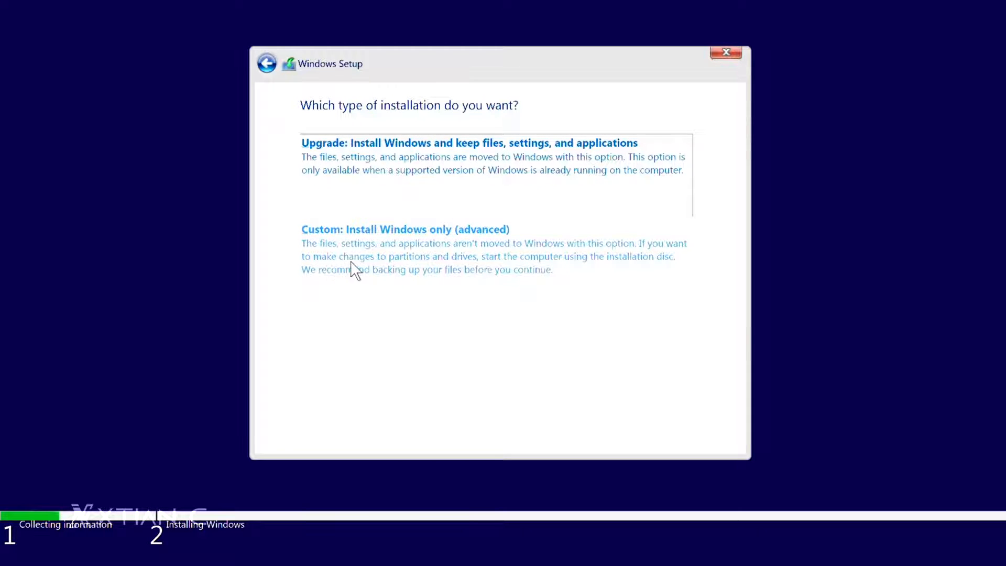
{"action": "left_click", "coordinate": [406, 229]}
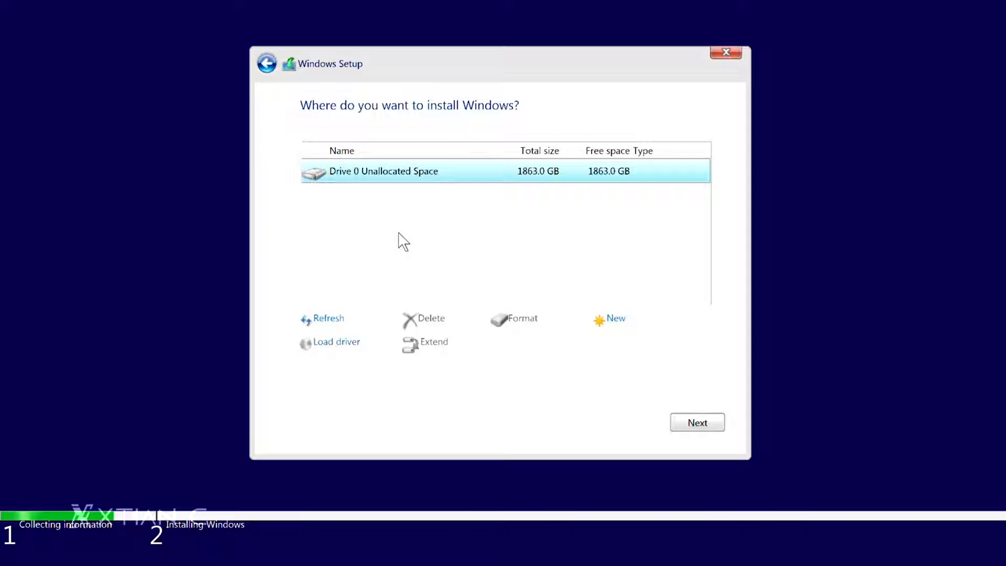
{"action": "mouse_move", "coordinate": [441, 208]}
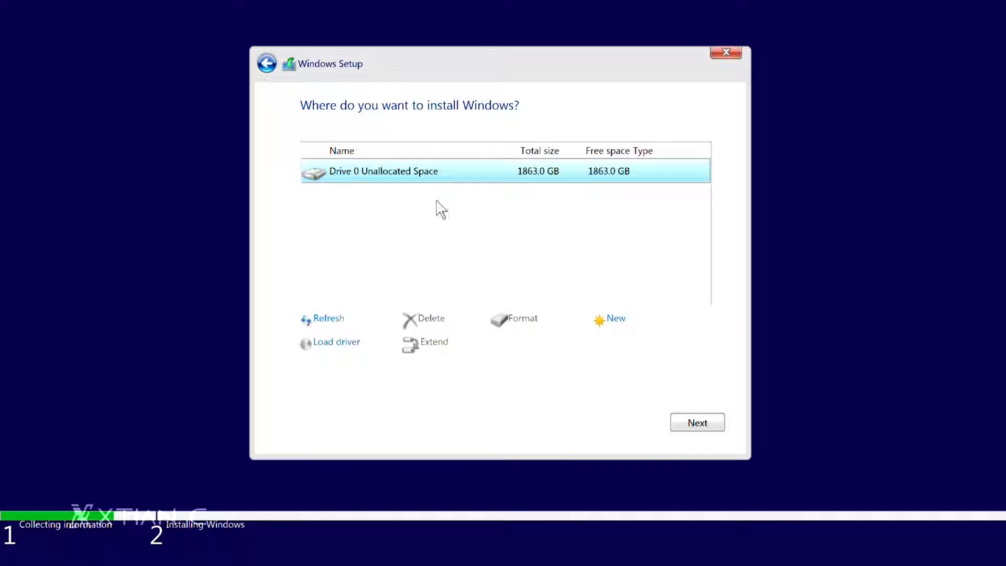
{"action": "mouse_move", "coordinate": [458, 197]}
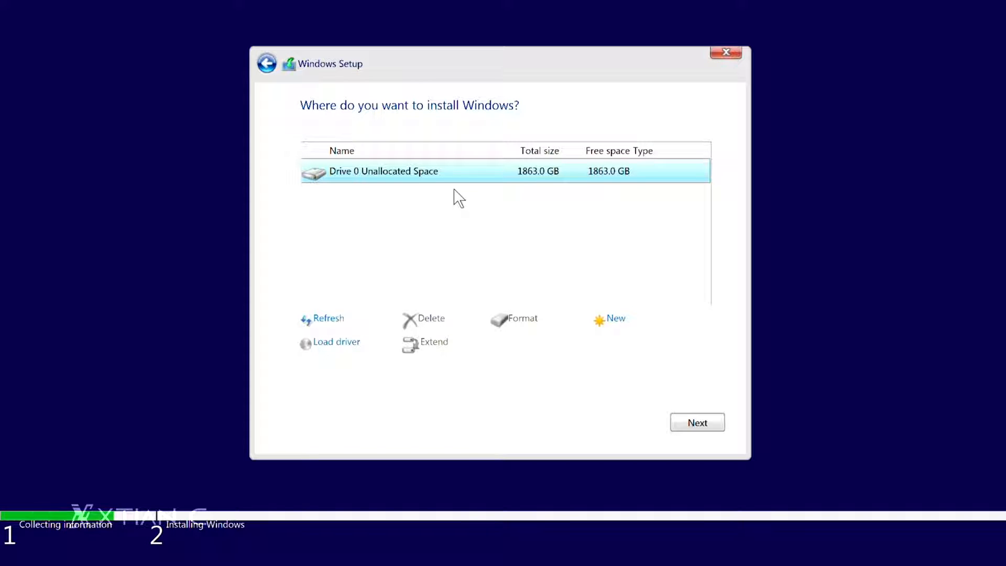
{"action": "mouse_move", "coordinate": [567, 176]}
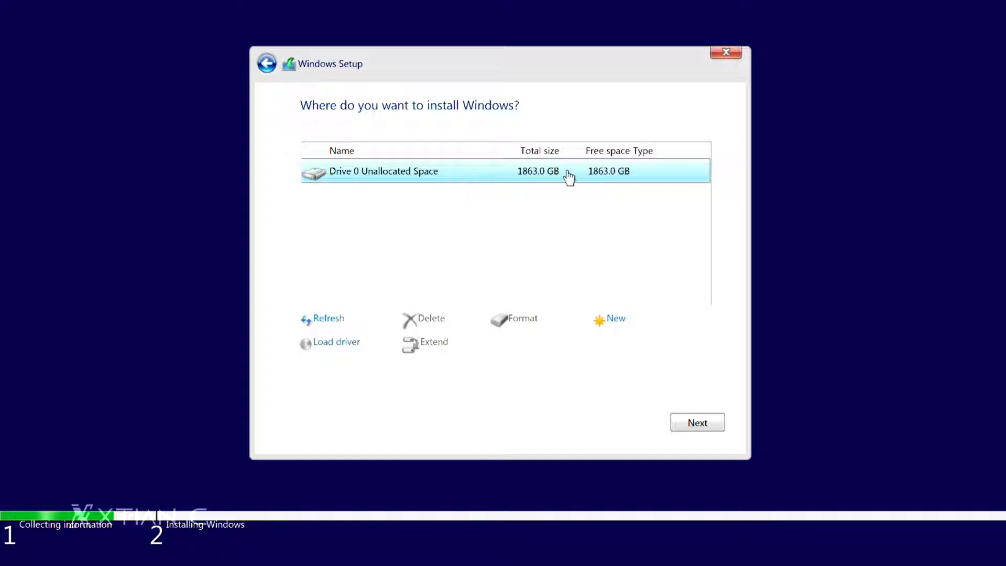
{"action": "mouse_move", "coordinate": [521, 178]}
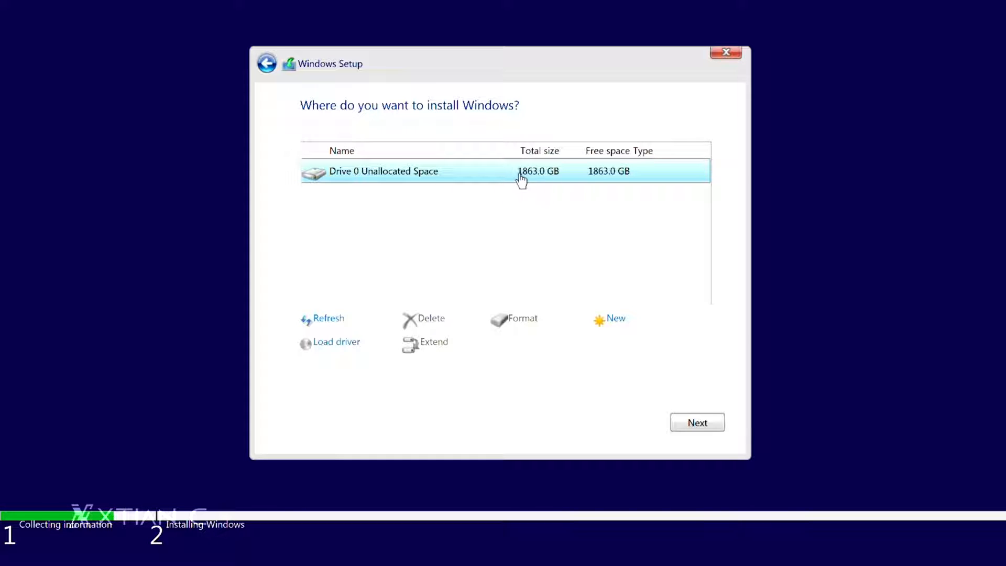
{"action": "mouse_move", "coordinate": [504, 228]}
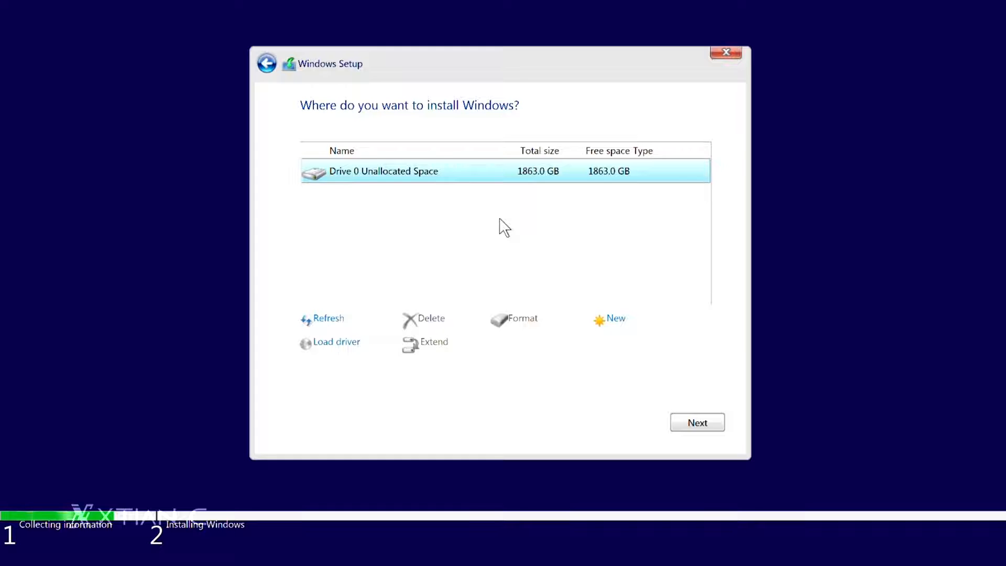
{"action": "mouse_move", "coordinate": [452, 220]}
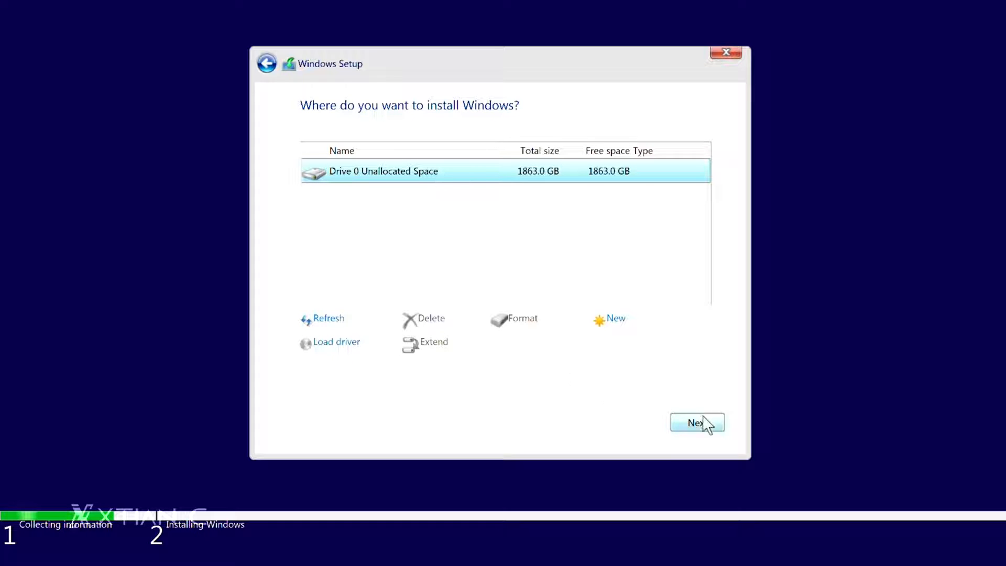
Install Windows onto Drive 0's 1863.0 GB unallocated space
{"action": "left_click", "coordinate": [698, 423]}
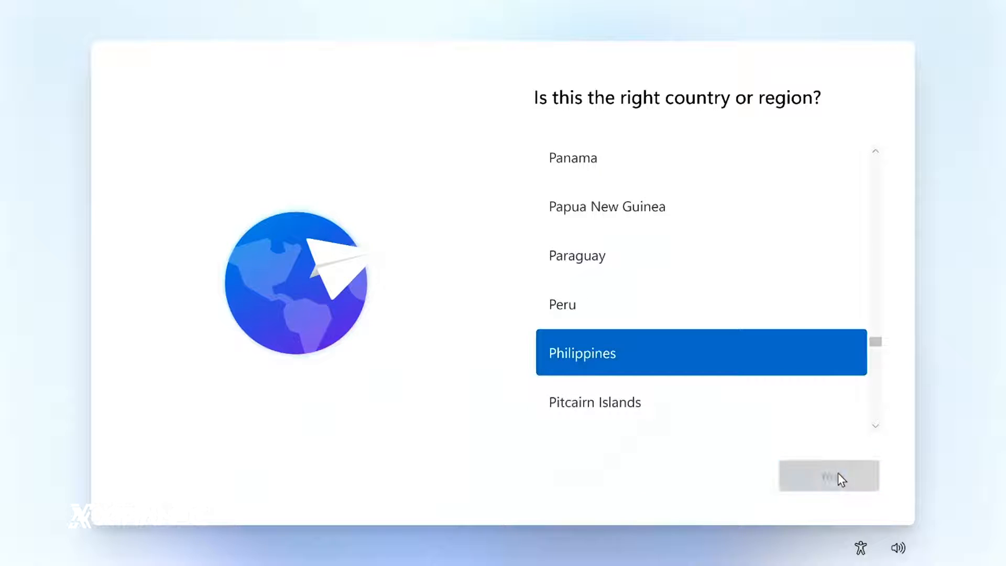
Confirm Philippines as region, US keyboard layout, and skip a second layout
{"action": "left_click", "coordinate": [827, 476]}
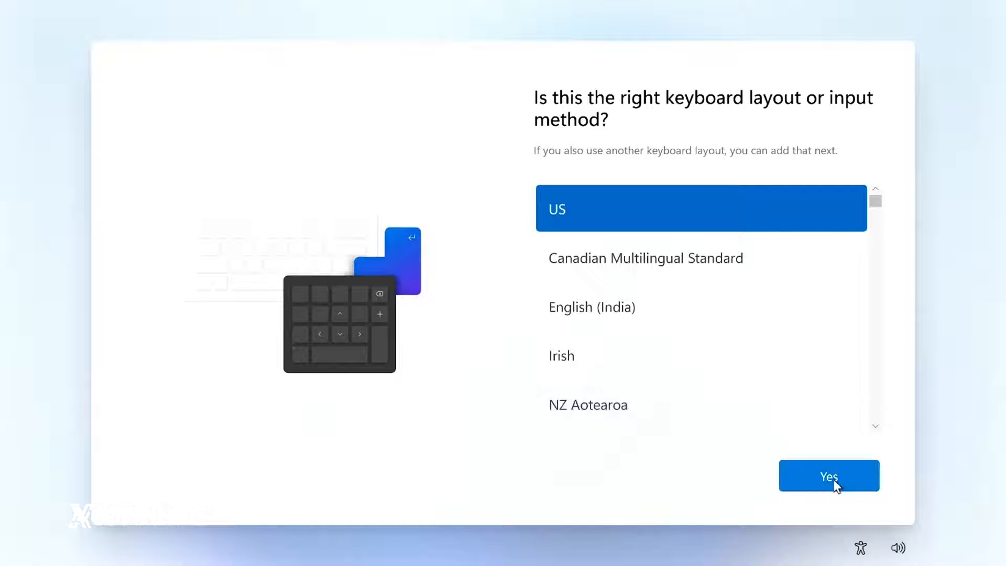
{"action": "left_click", "coordinate": [828, 475]}
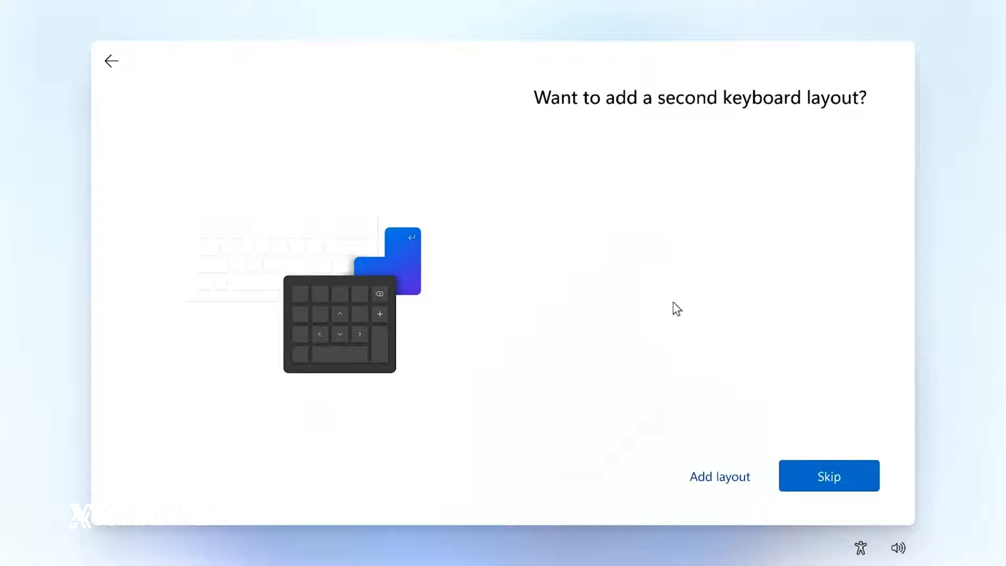
{"action": "left_click", "coordinate": [827, 476]}
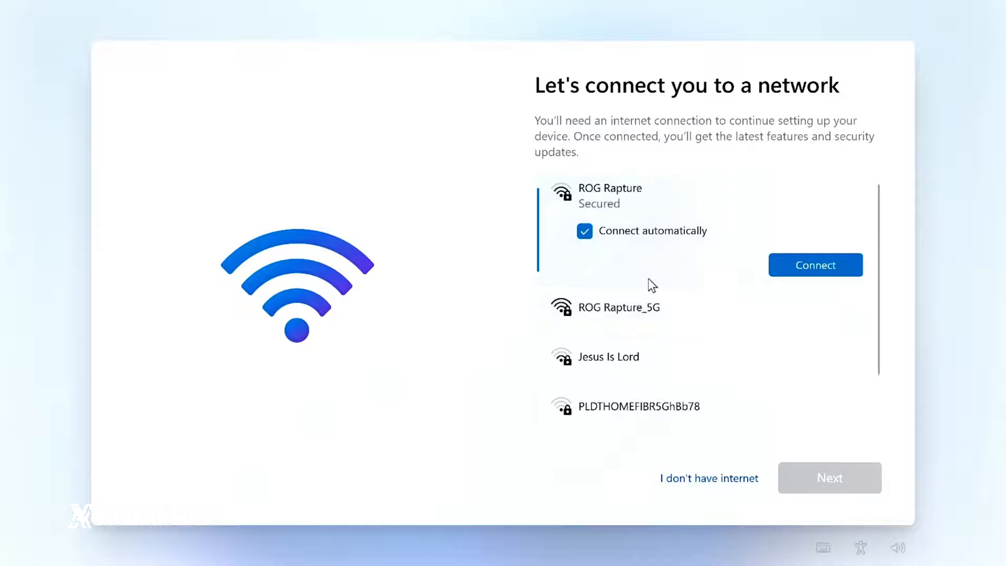
{"action": "mouse_move", "coordinate": [565, 176]}
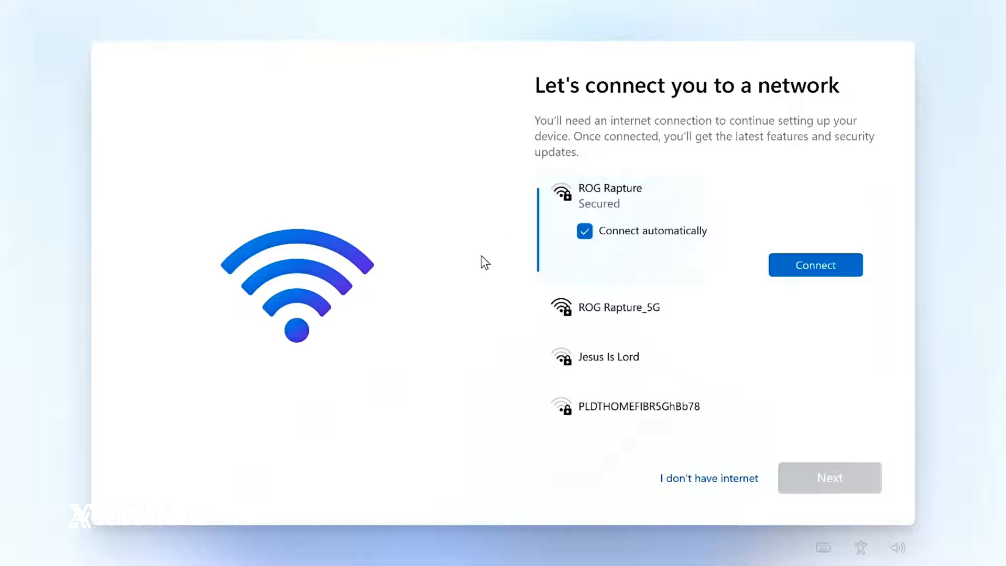
{"action": "mouse_move", "coordinate": [513, 264]}
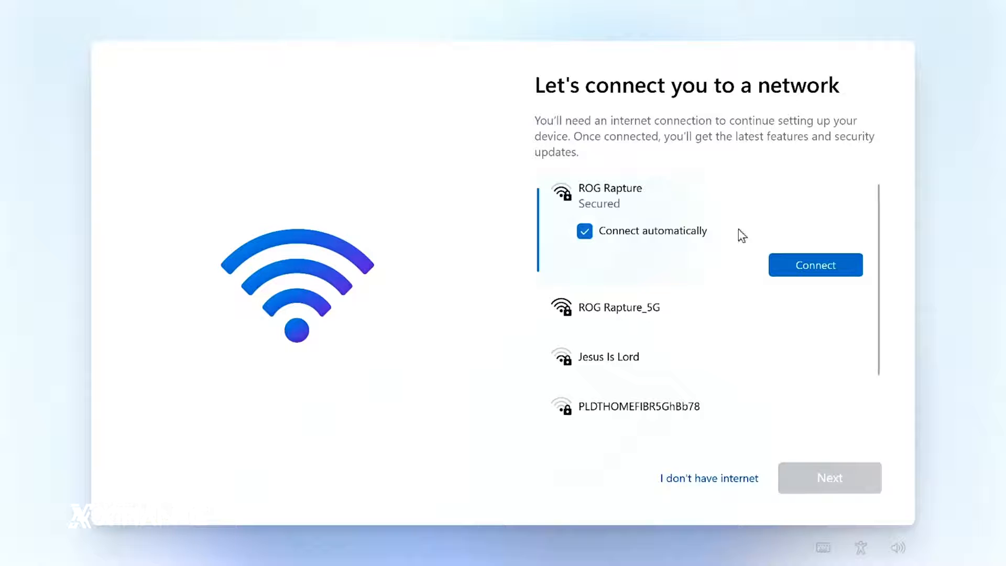
Connect to the ROG Rapture Wi-Fi network and start entering its security key
{"action": "left_click", "coordinate": [815, 264]}
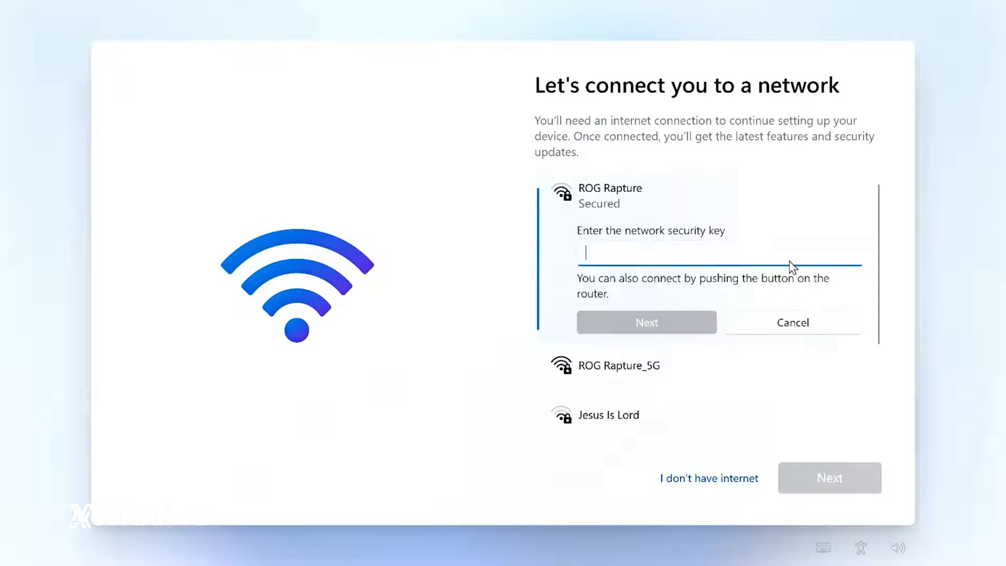
{"action": "left_click", "coordinate": [647, 322]}
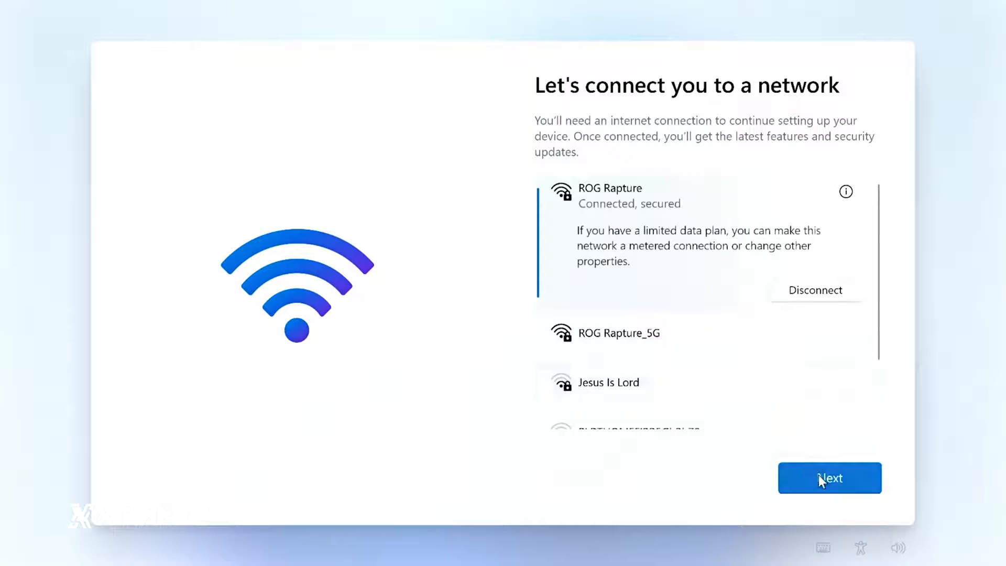
Continue past the network screen and name the device ROG2
{"action": "left_click", "coordinate": [828, 478]}
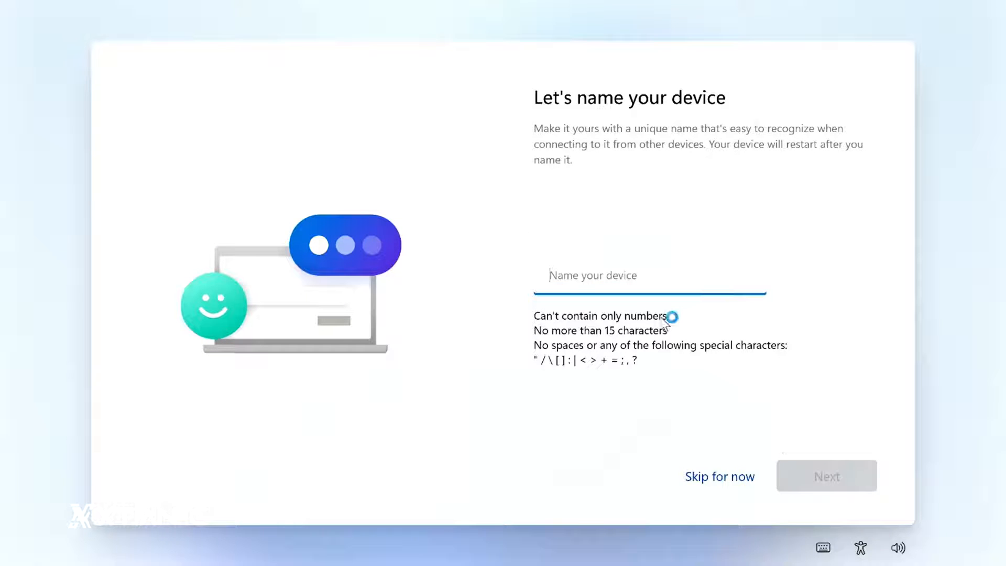
{"action": "type", "text": "ROG"}
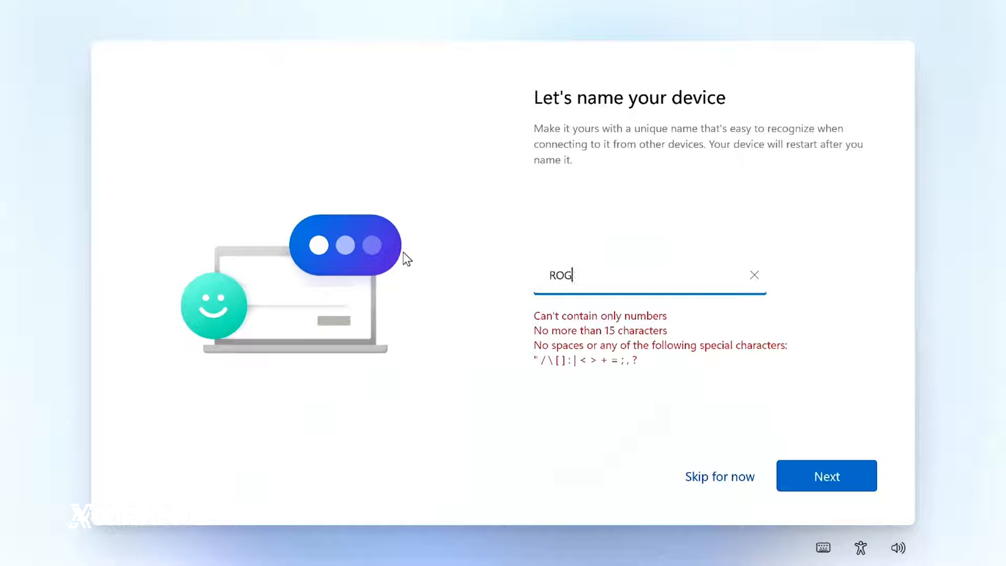
{"action": "type", "text": "2"}
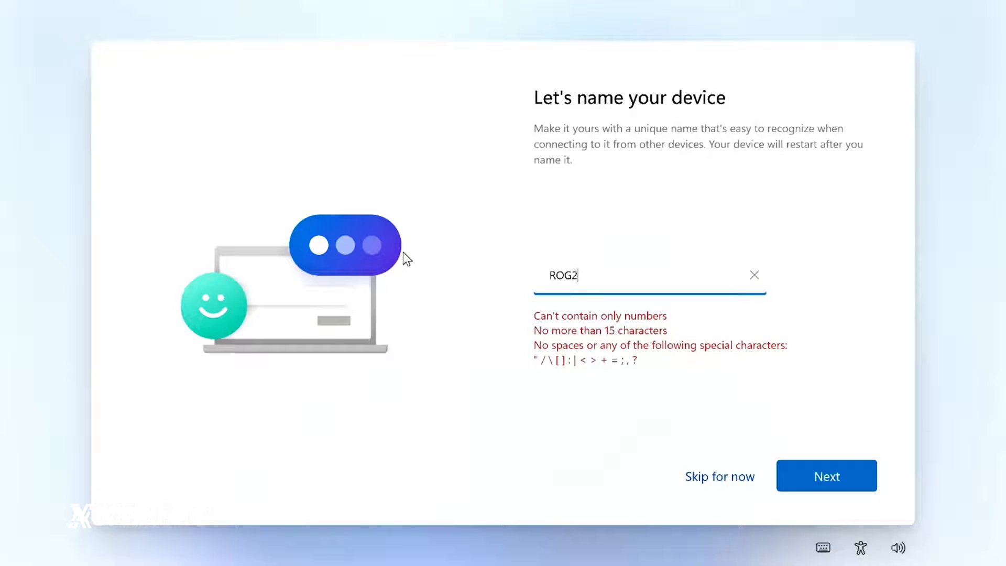
{"action": "left_click", "coordinate": [826, 476]}
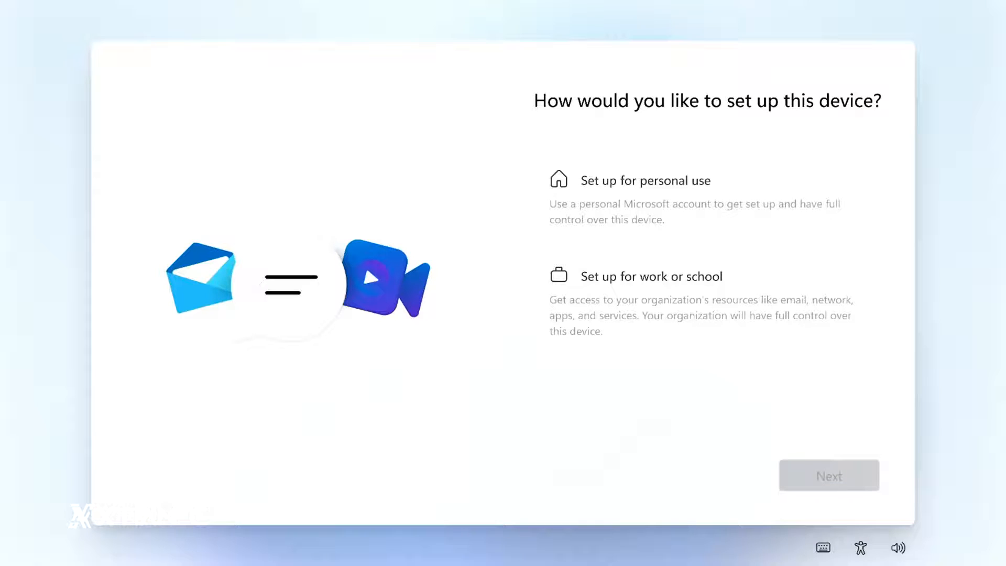
{"action": "mouse_move", "coordinate": [540, 267]}
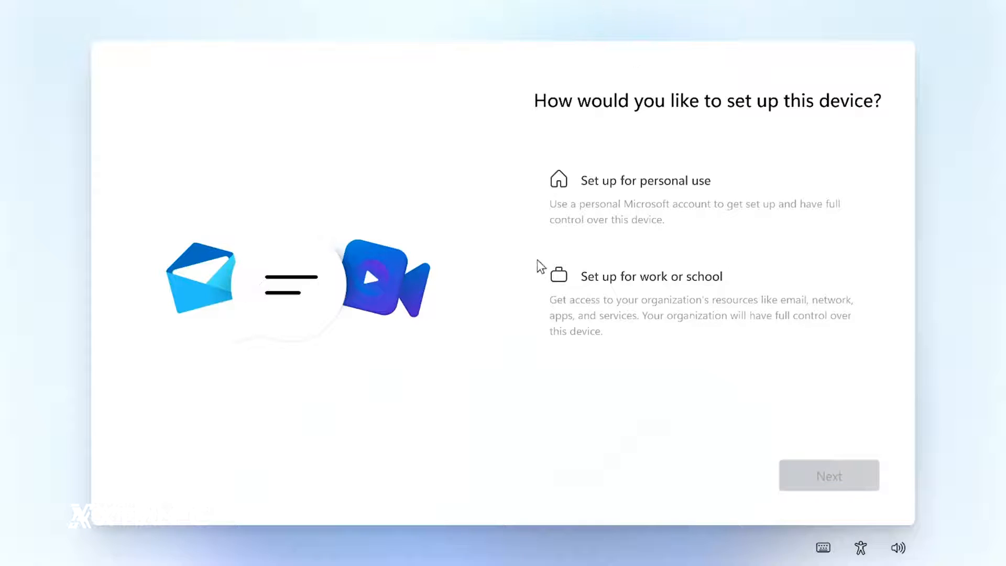
{"action": "mouse_move", "coordinate": [526, 233]}
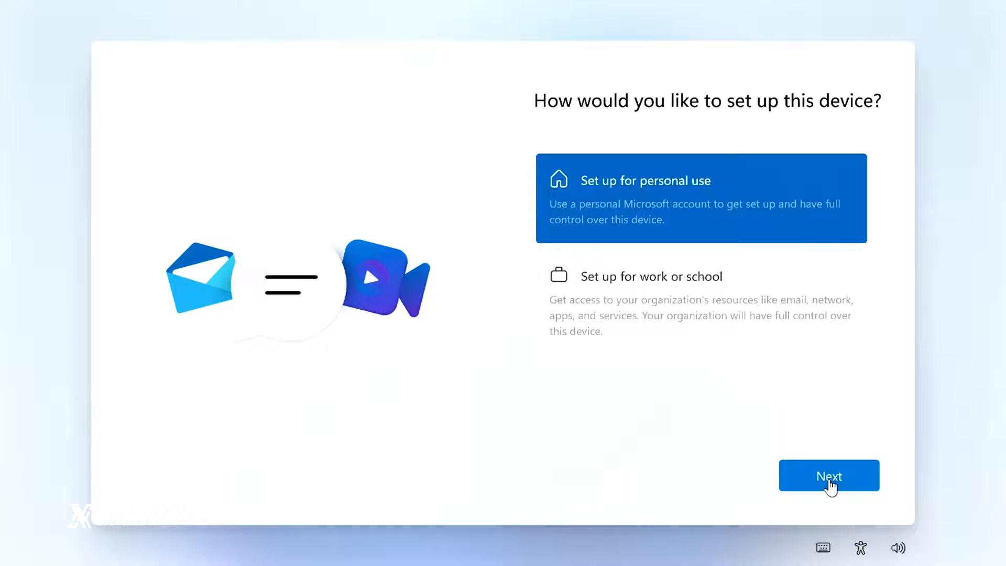
Continue with 'Set up for personal use' to reach the Microsoft account sign-in
{"action": "left_click", "coordinate": [828, 476]}
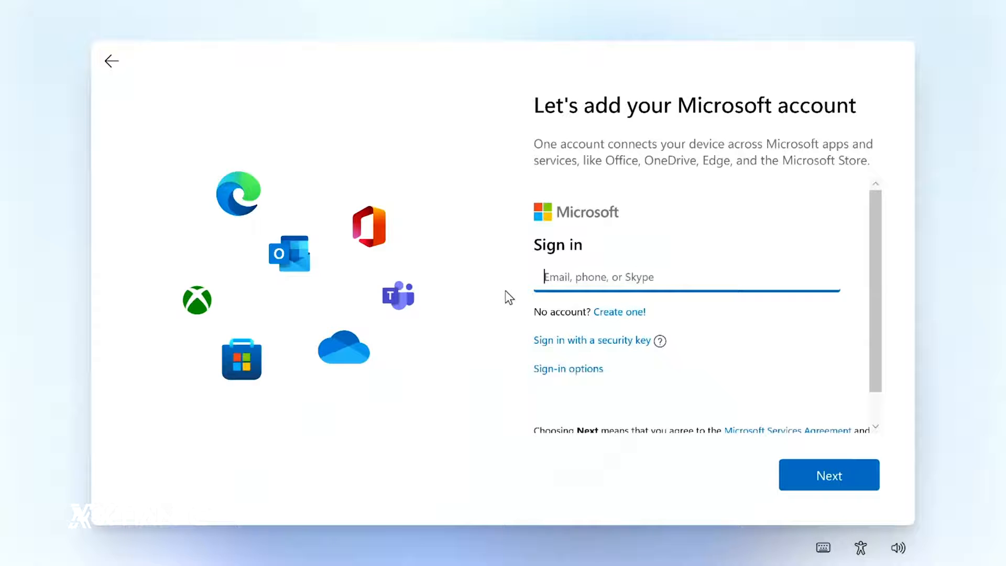
Choose Offline account under Sign-in options and skip the Microsoft account for now
{"action": "left_click", "coordinate": [685, 277]}
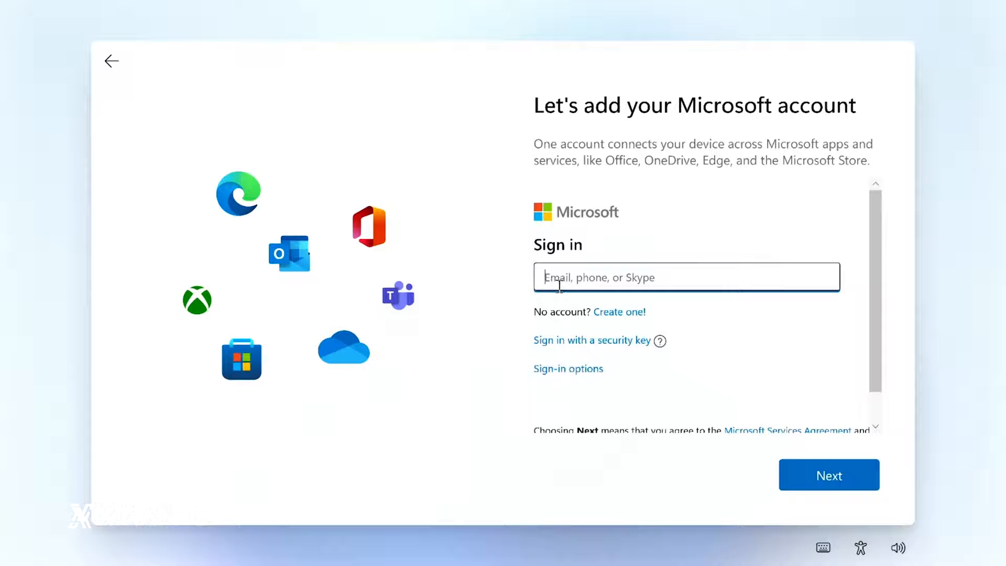
{"action": "left_click", "coordinate": [685, 277]}
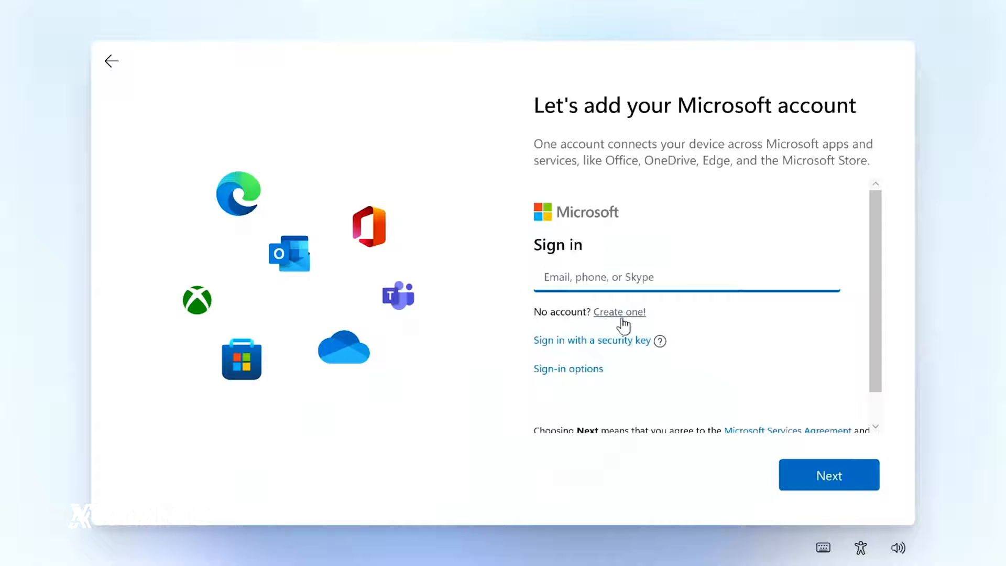
{"action": "mouse_move", "coordinate": [534, 376]}
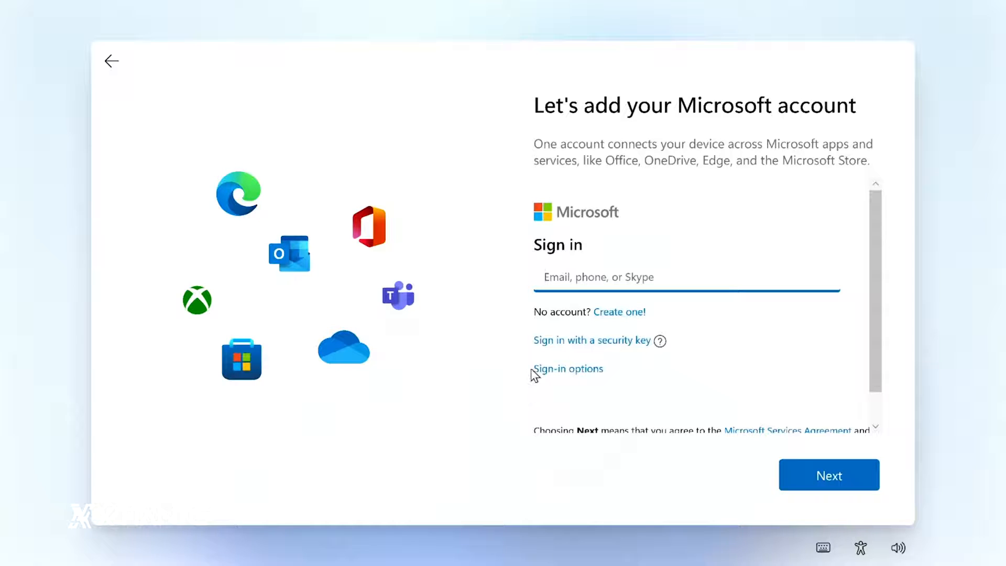
{"action": "left_click", "coordinate": [567, 368]}
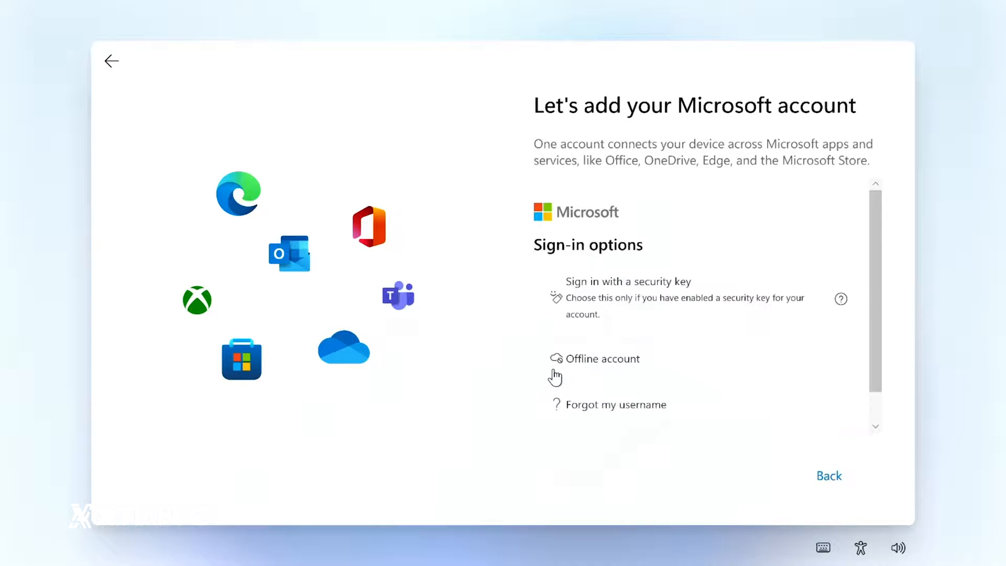
{"action": "left_click", "coordinate": [600, 359]}
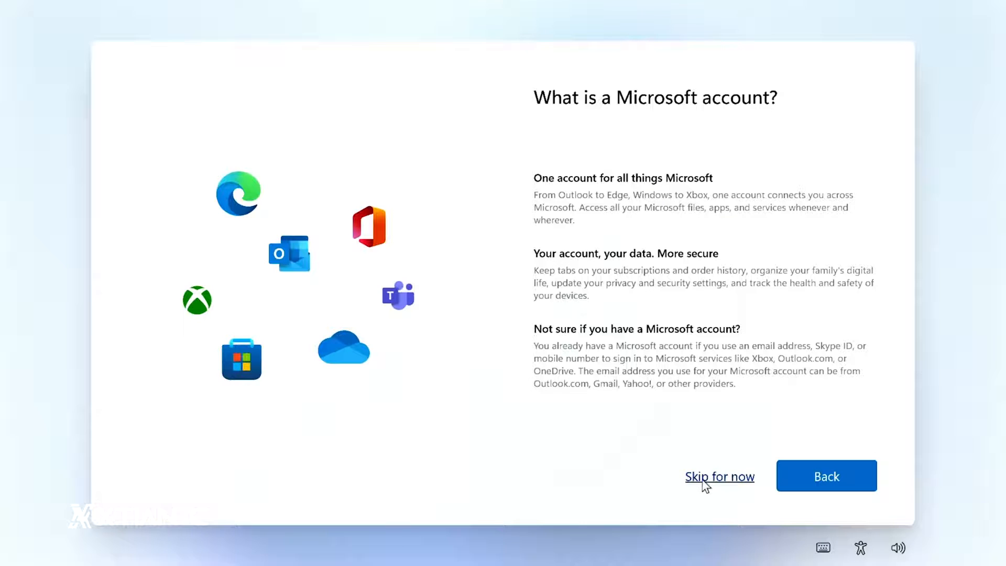
{"action": "left_click", "coordinate": [719, 475]}
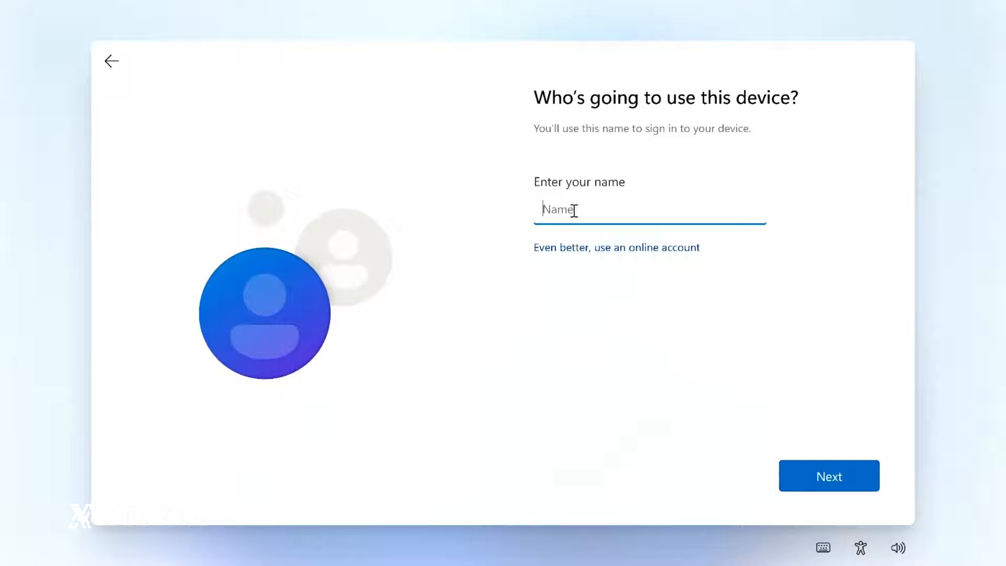
Create the local account ROG 2 and continue past the password screen with no password
{"action": "type", "text": "ROG 2"}
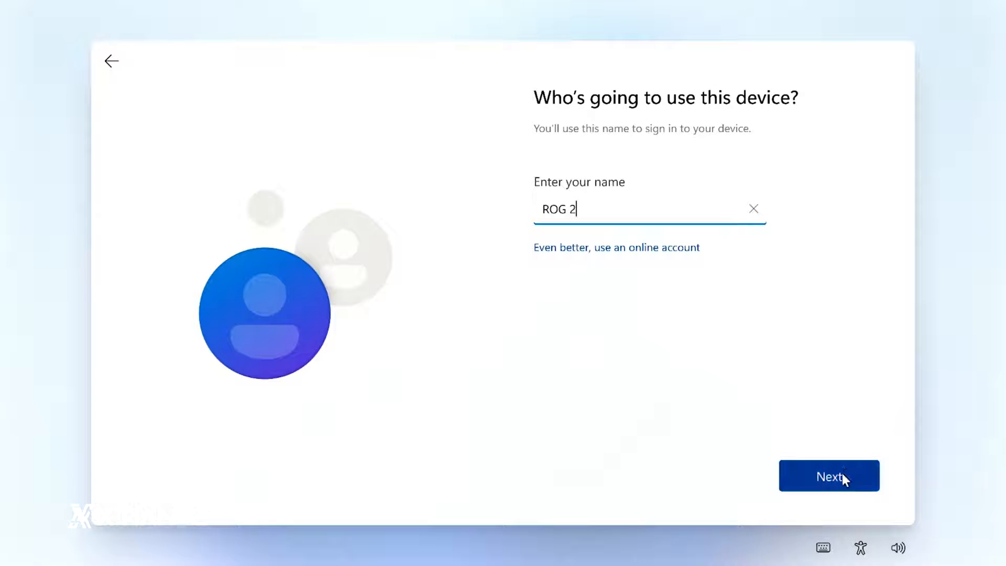
{"action": "left_click", "coordinate": [828, 476]}
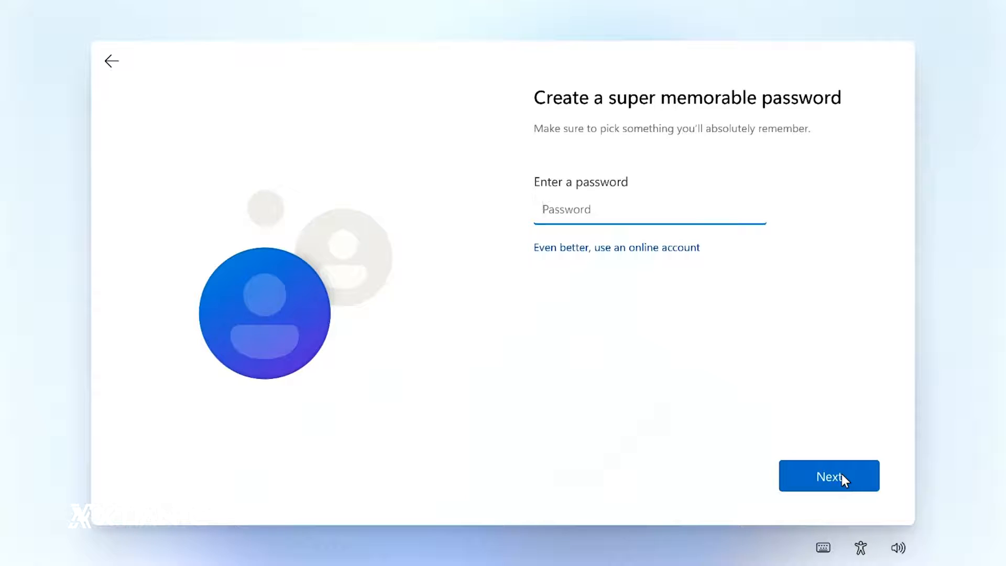
{"action": "mouse_move", "coordinate": [751, 409]}
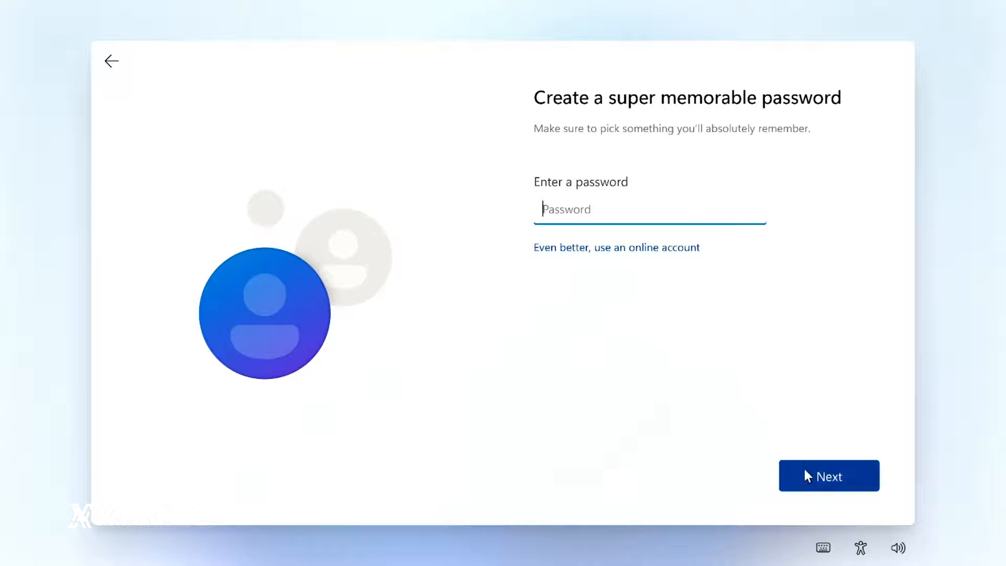
{"action": "left_click", "coordinate": [828, 475]}
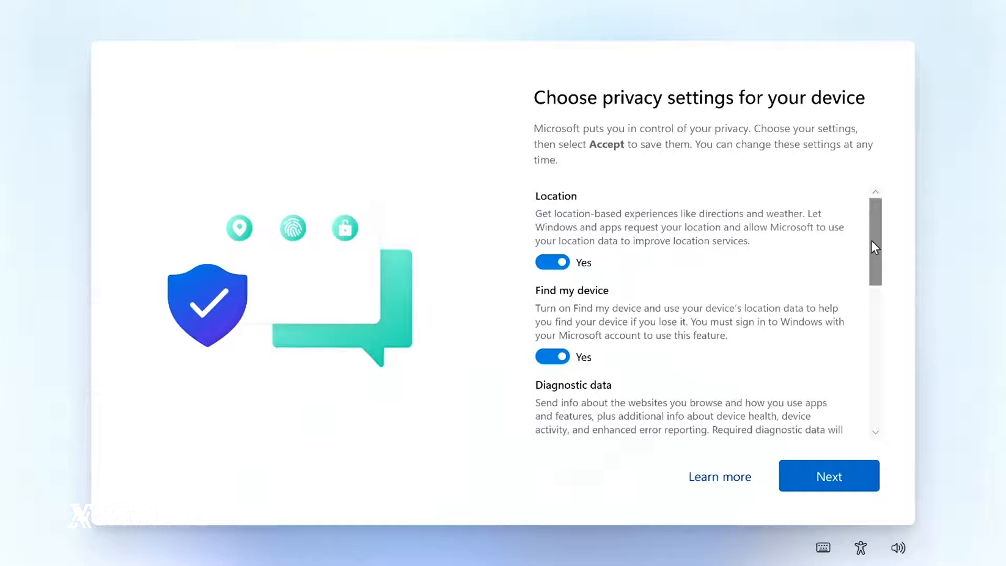
Review the privacy settings list and accept them with their defaults
{"action": "scroll", "scroll_direction": "down", "scroll_amount": 3}
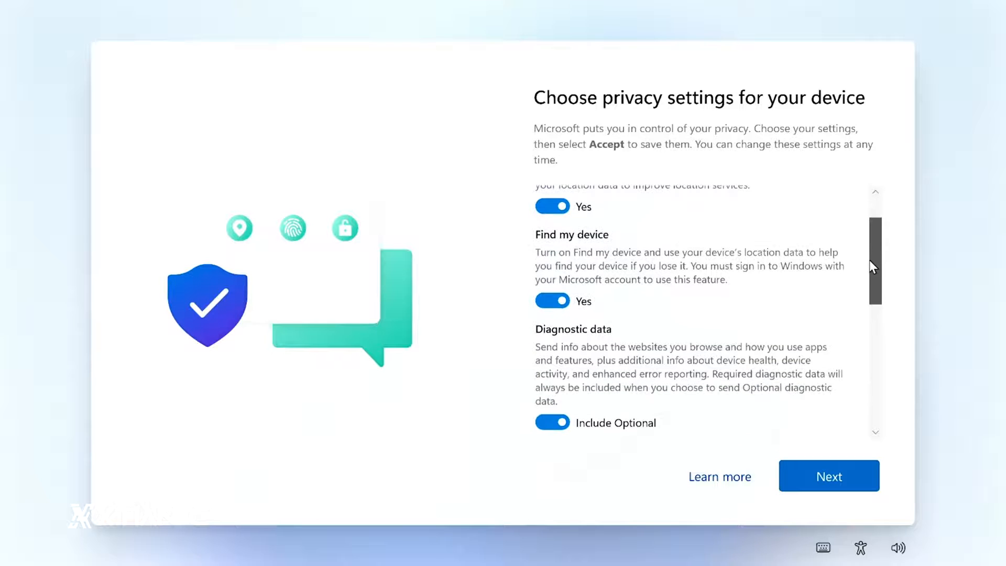
{"action": "scroll", "scroll_direction": "down", "scroll_amount": 3}
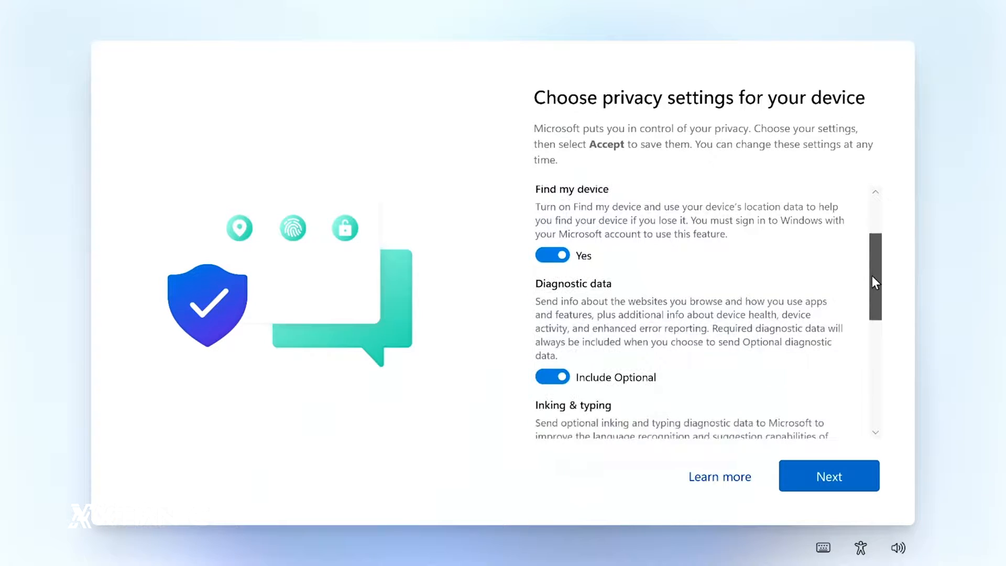
{"action": "scroll", "scroll_direction": "down", "scroll_amount": 3}
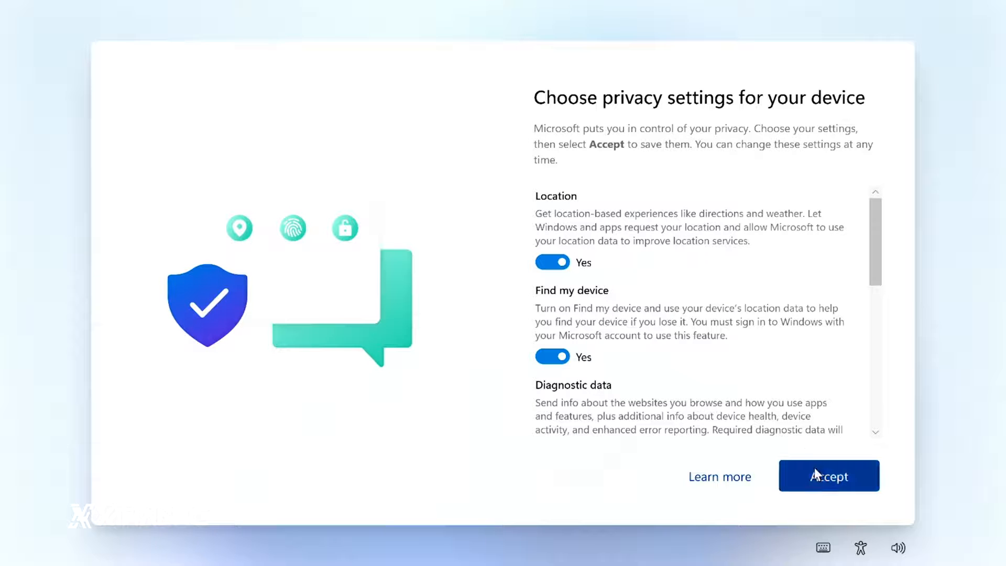
{"action": "left_click", "coordinate": [827, 476]}
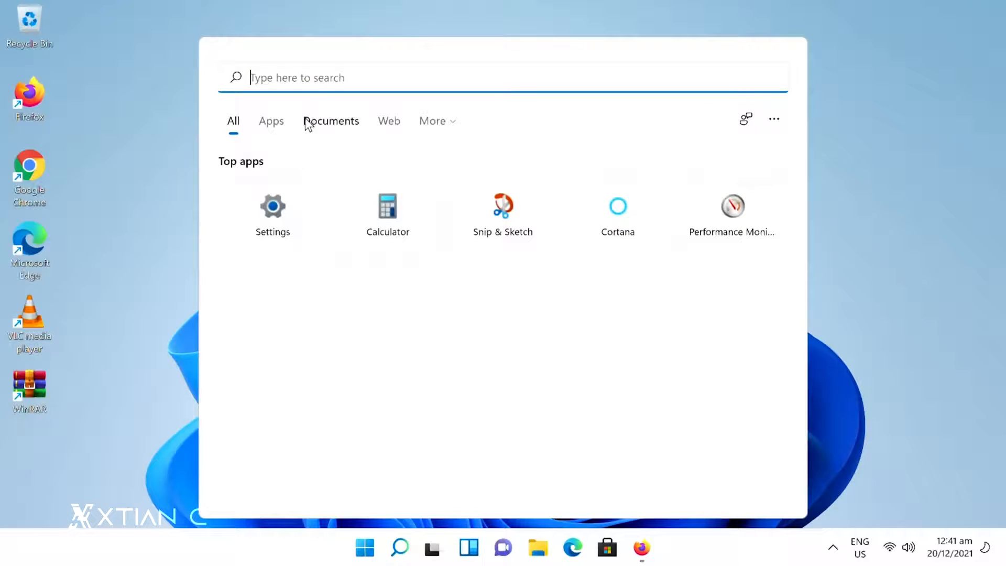
Find and launch Activation settings from Start search on the new desktop
{"action": "type", "text": "act"}
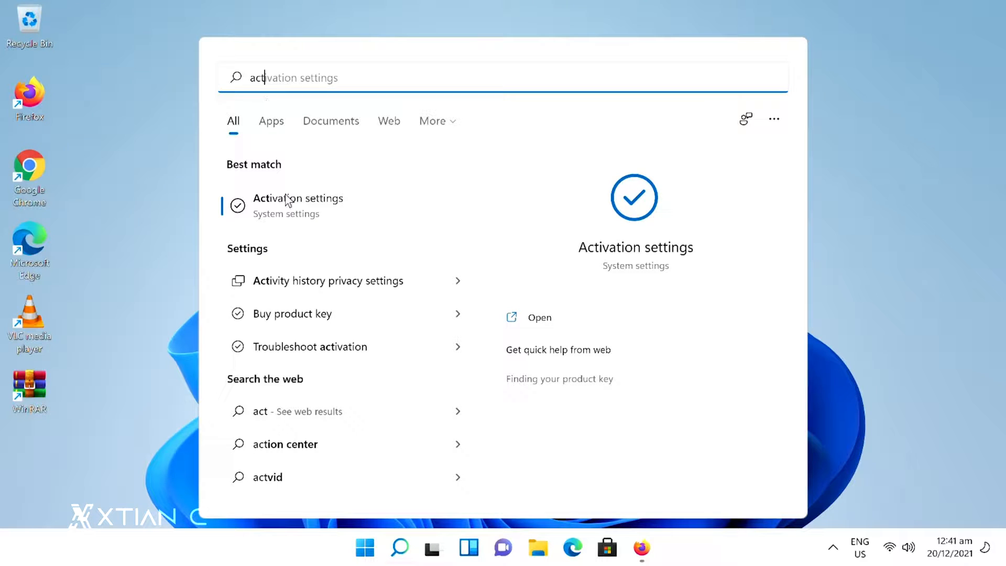
{"action": "left_click", "coordinate": [298, 198]}
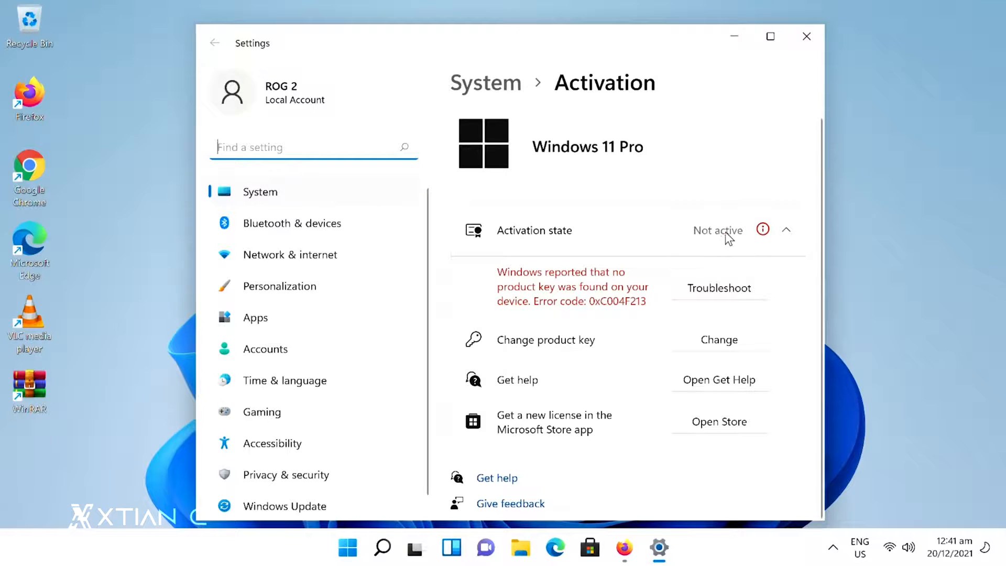
{"action": "mouse_move", "coordinate": [557, 280]}
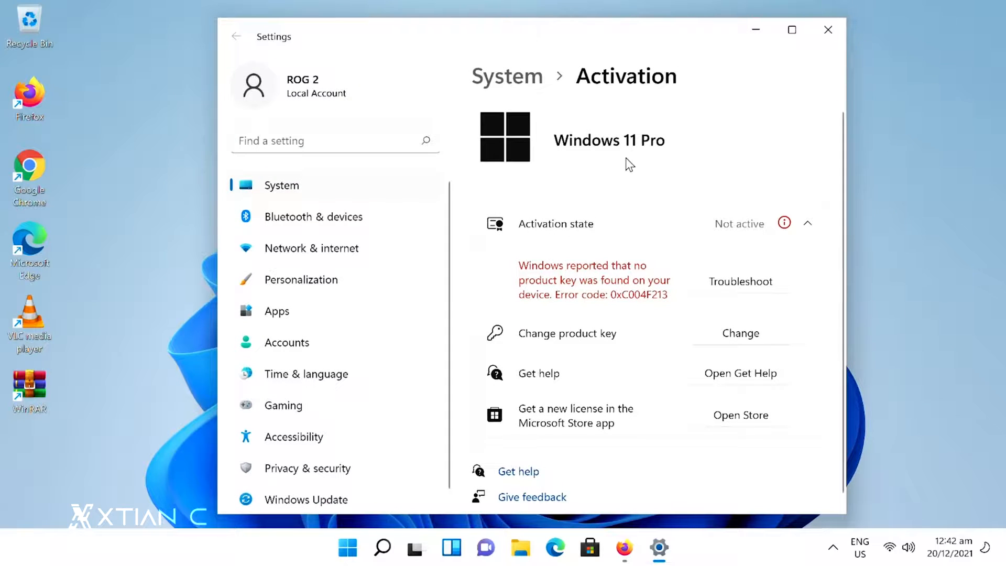
{"action": "mouse_move", "coordinate": [696, 281]}
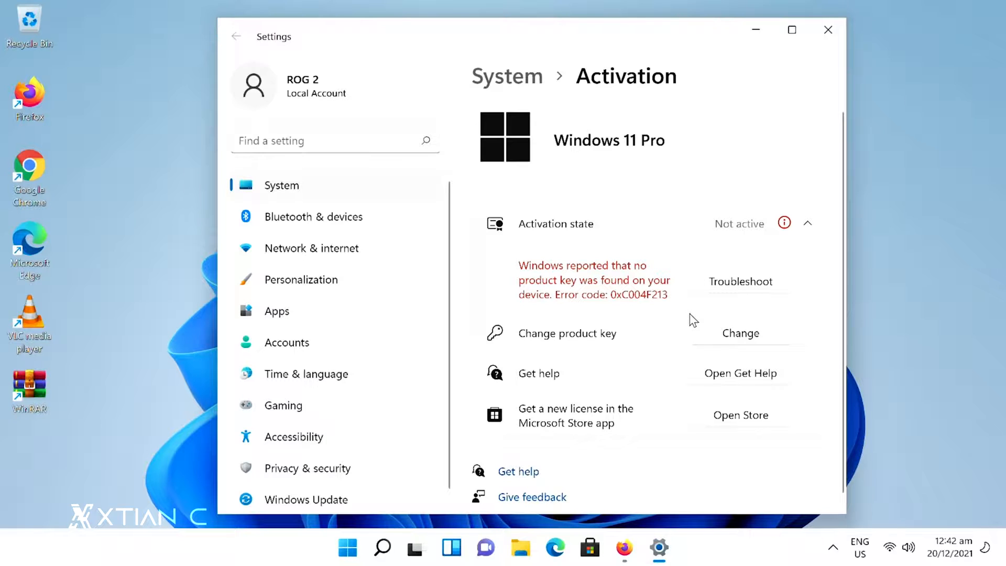
{"action": "mouse_move", "coordinate": [538, 339]}
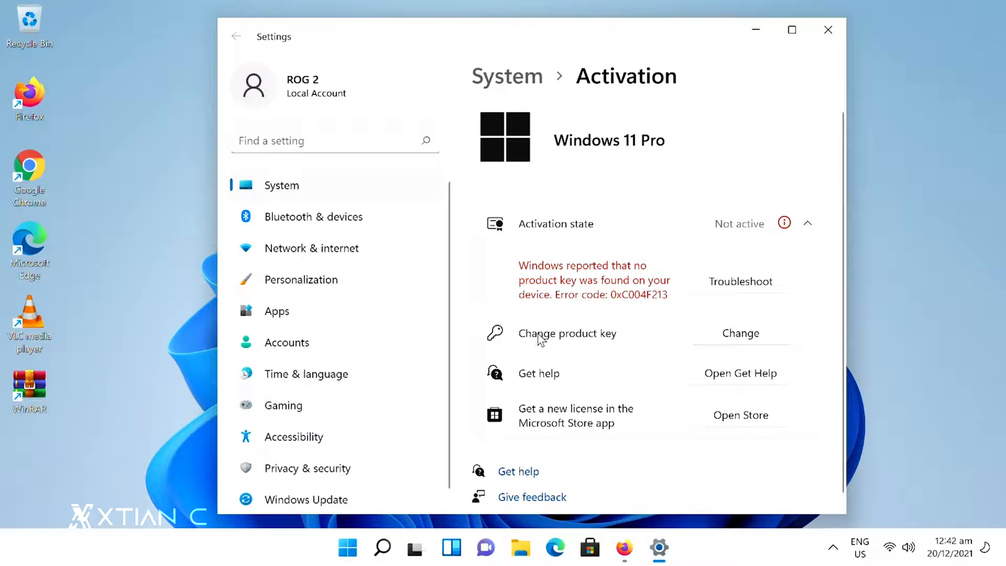
Begin changing the product key from System > Activation while Windows 11 Pro shows not active
{"action": "left_click", "coordinate": [739, 333]}
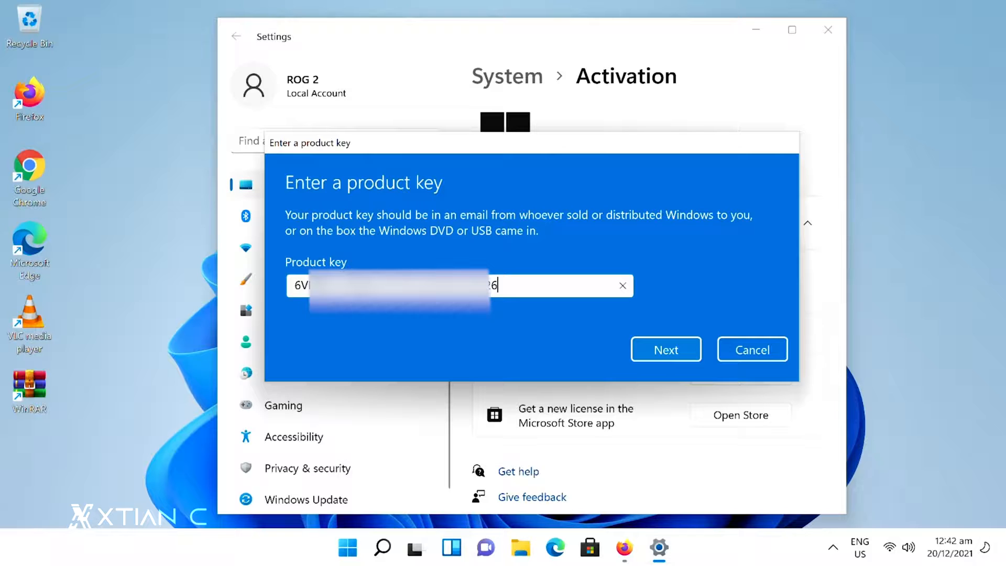
Submit the pasted product key, activate Windows 11 Pro, and close the confirmation
{"action": "left_click", "coordinate": [666, 350]}
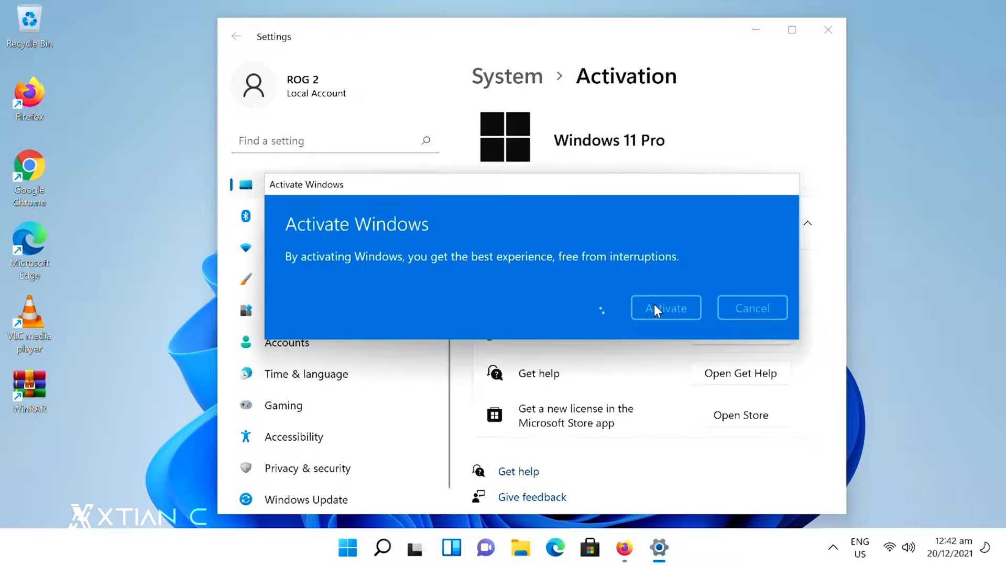
{"action": "left_click", "coordinate": [665, 308]}
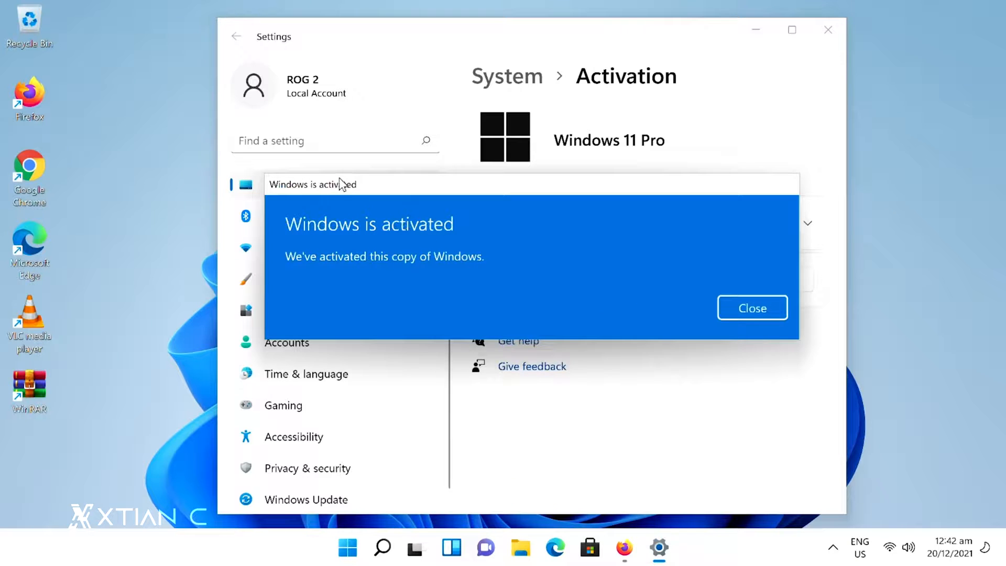
{"action": "mouse_move", "coordinate": [401, 191]}
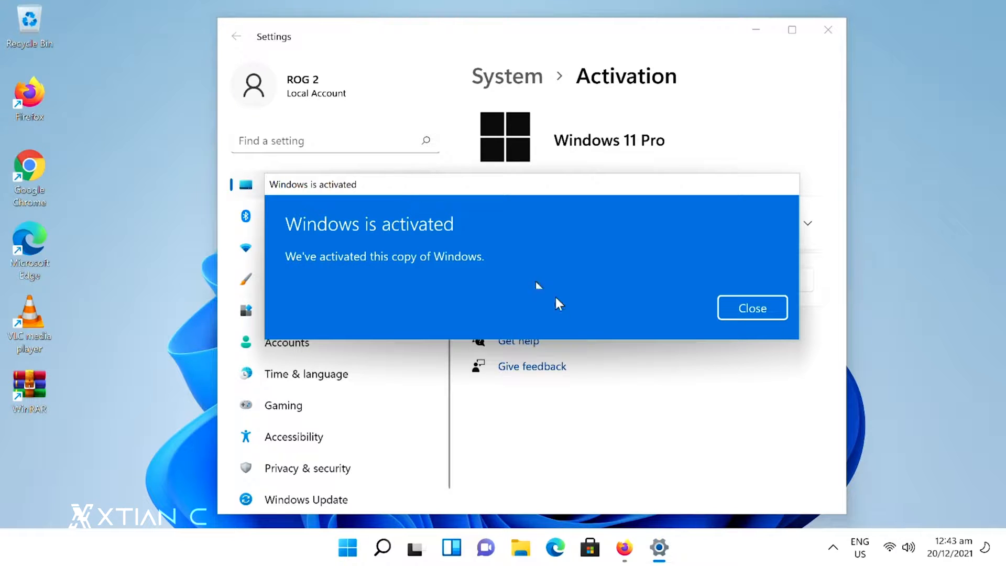
{"action": "left_click", "coordinate": [751, 308]}
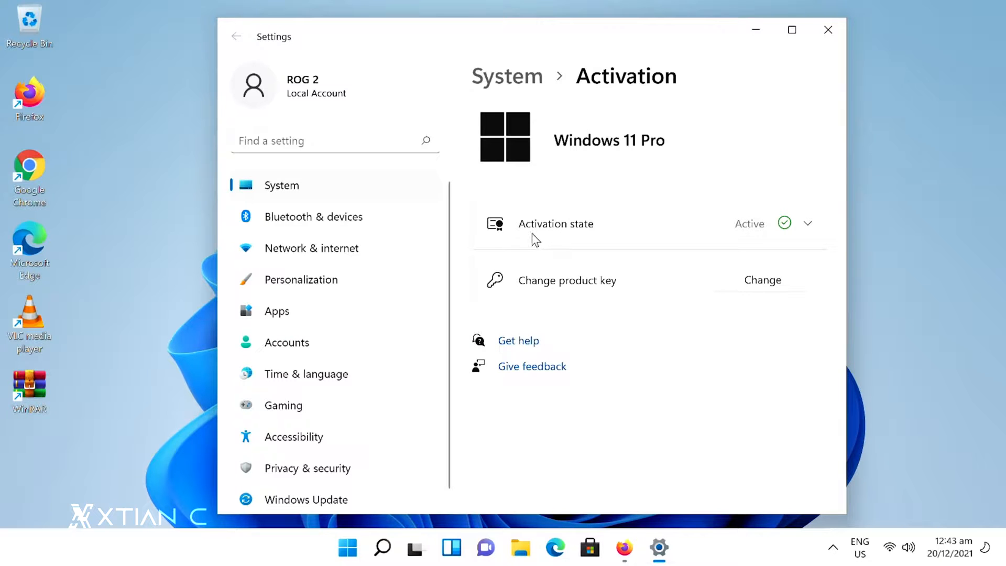
{"action": "mouse_move", "coordinate": [671, 268]}
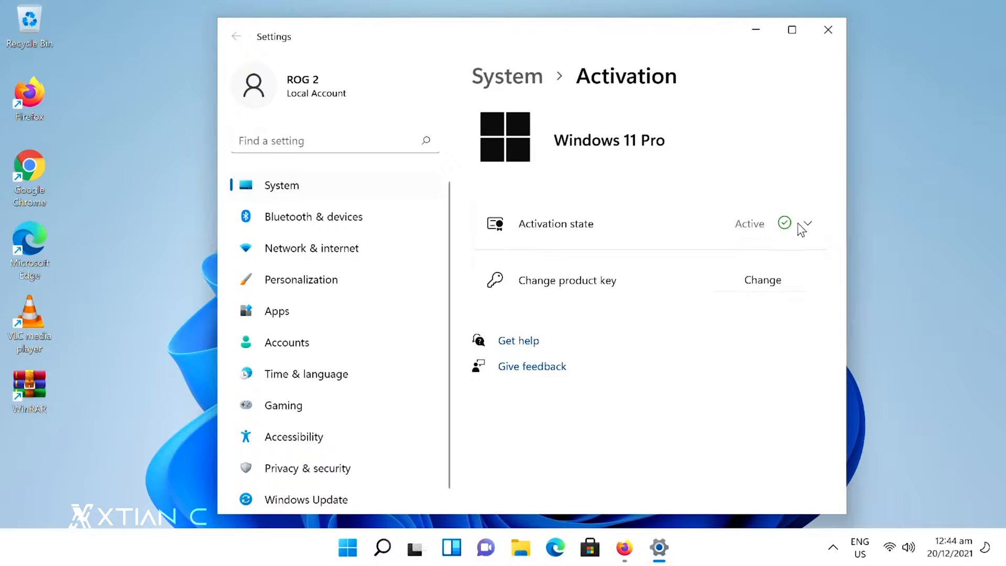
Expand the Activation state row to show Windows is activated with a digital license
{"action": "left_click", "coordinate": [808, 223]}
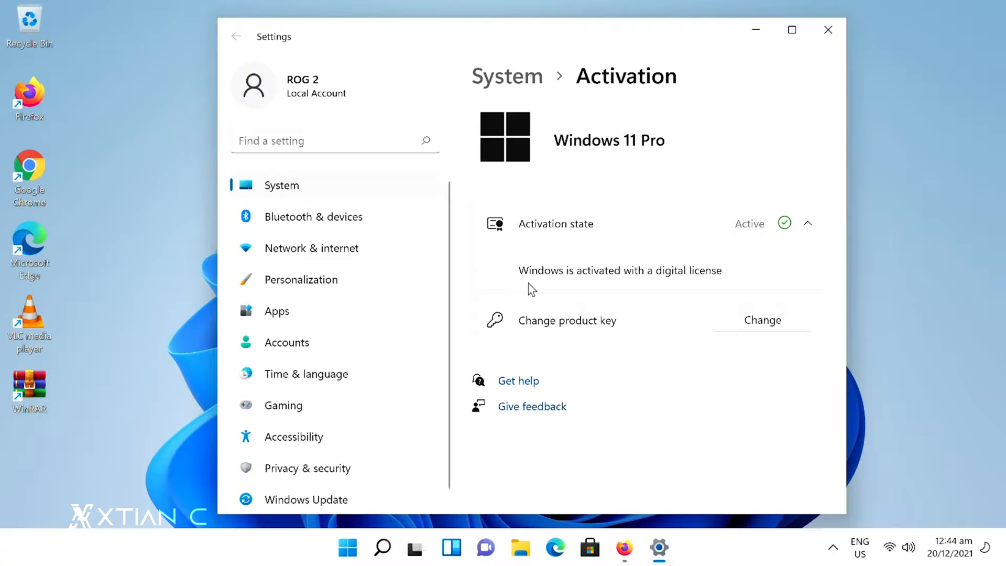
{"action": "mouse_move", "coordinate": [633, 287]}
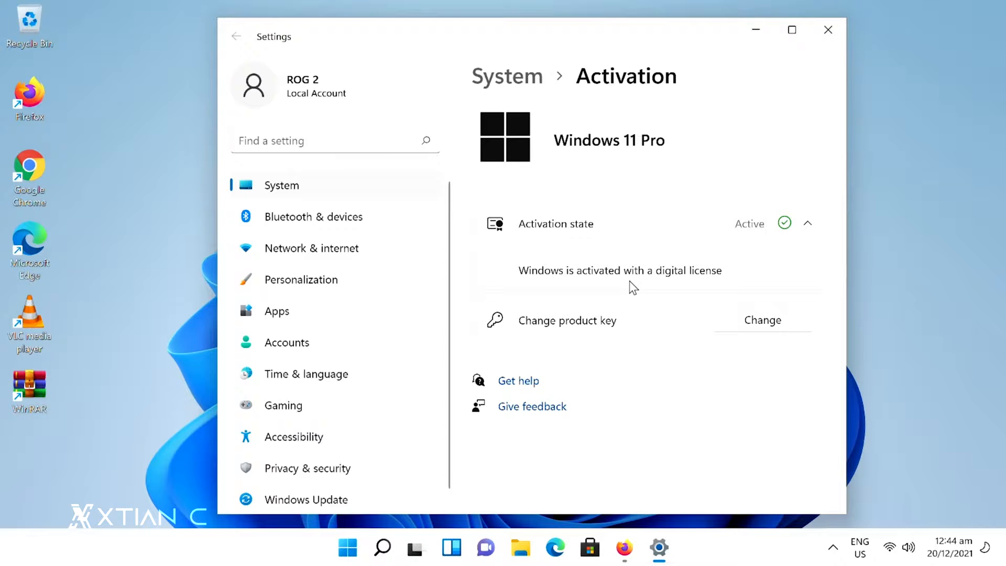
{"action": "mouse_move", "coordinate": [701, 284]}
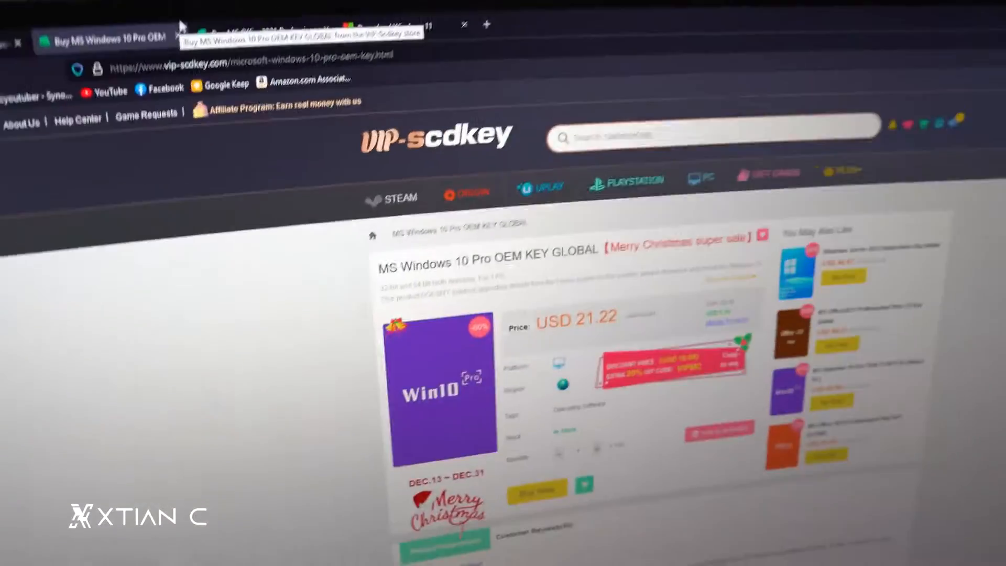
{"action": "scroll", "scroll_direction": "down", "scroll_amount": 3}
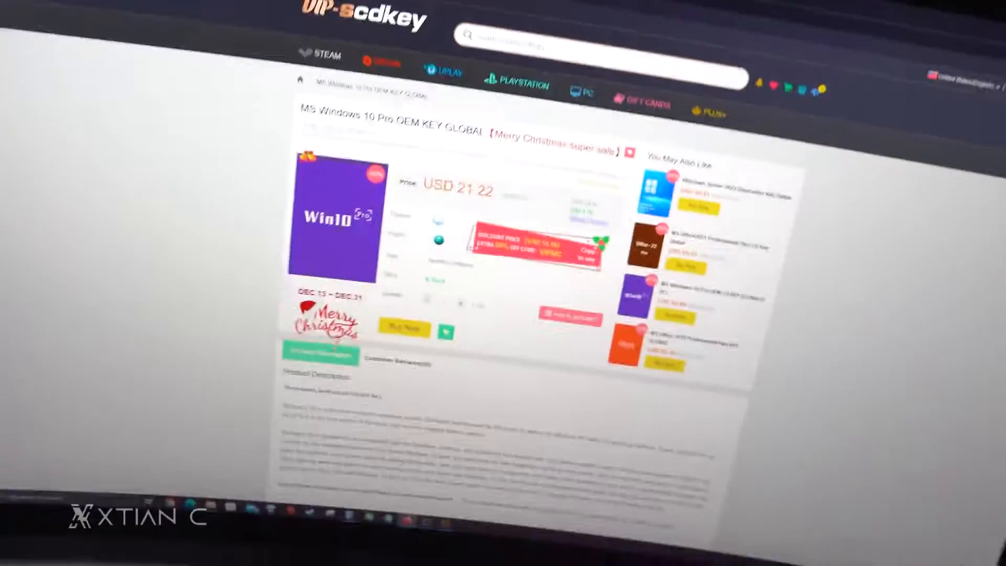